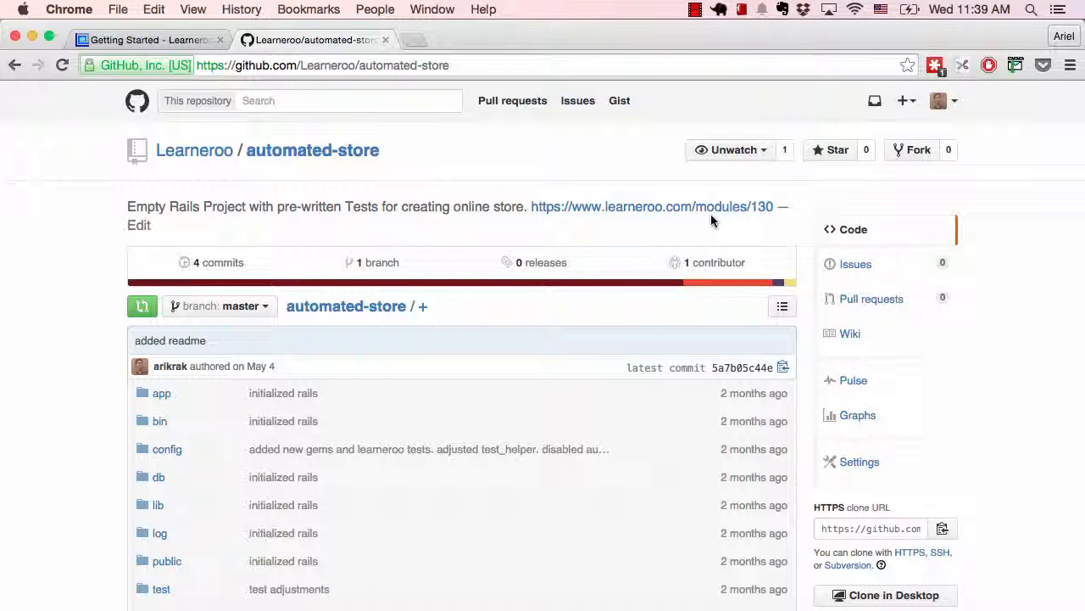
Clone the automated-store repository, cd into automated-store/ and list its Rails project files
scroll(down, 3)
text(g)
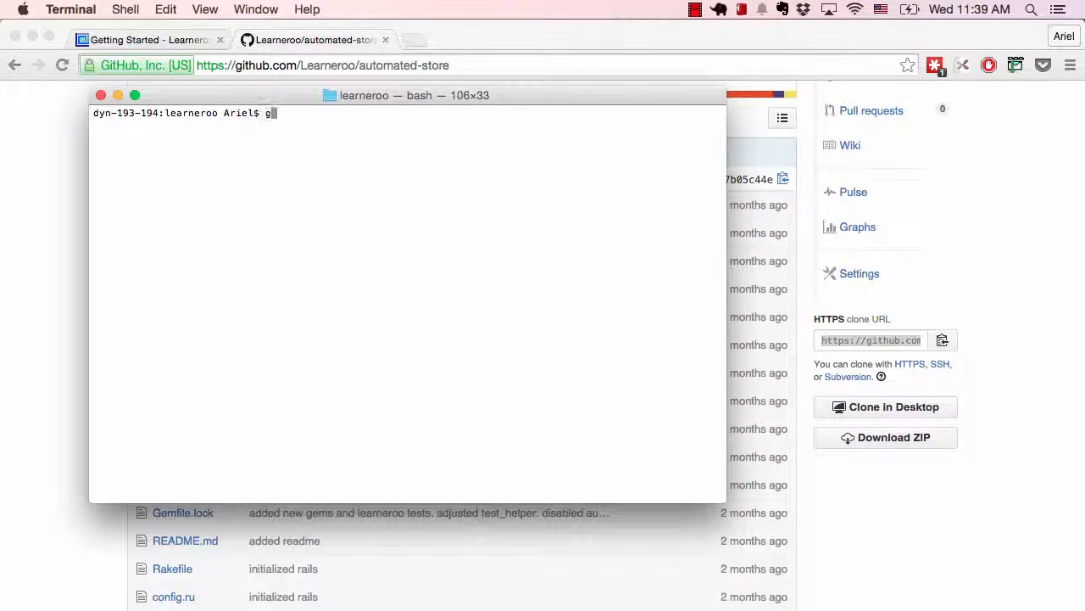
key(cmd+v)
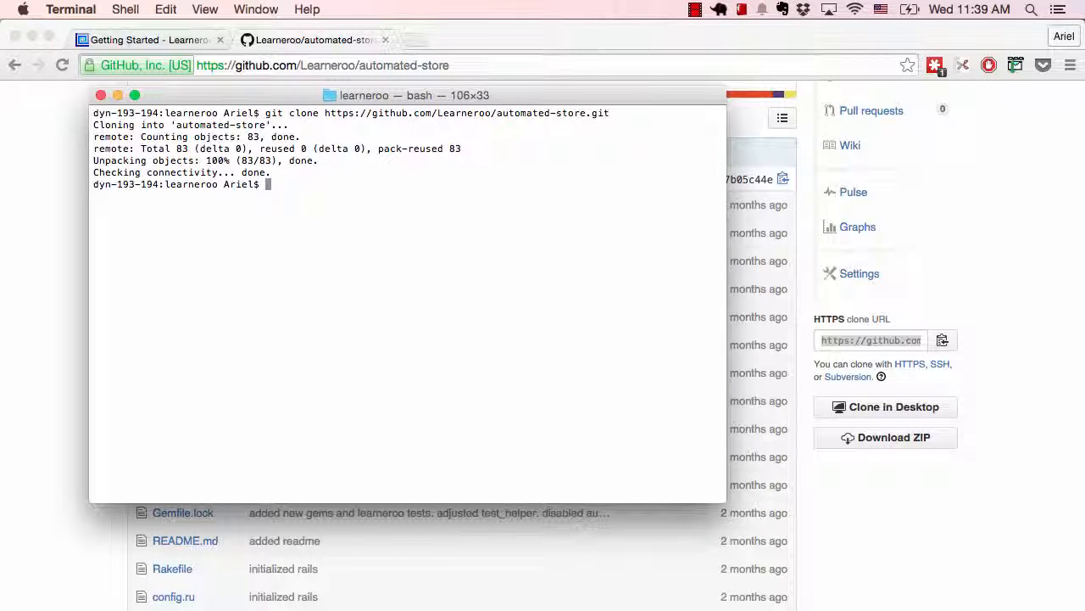
text(ls)
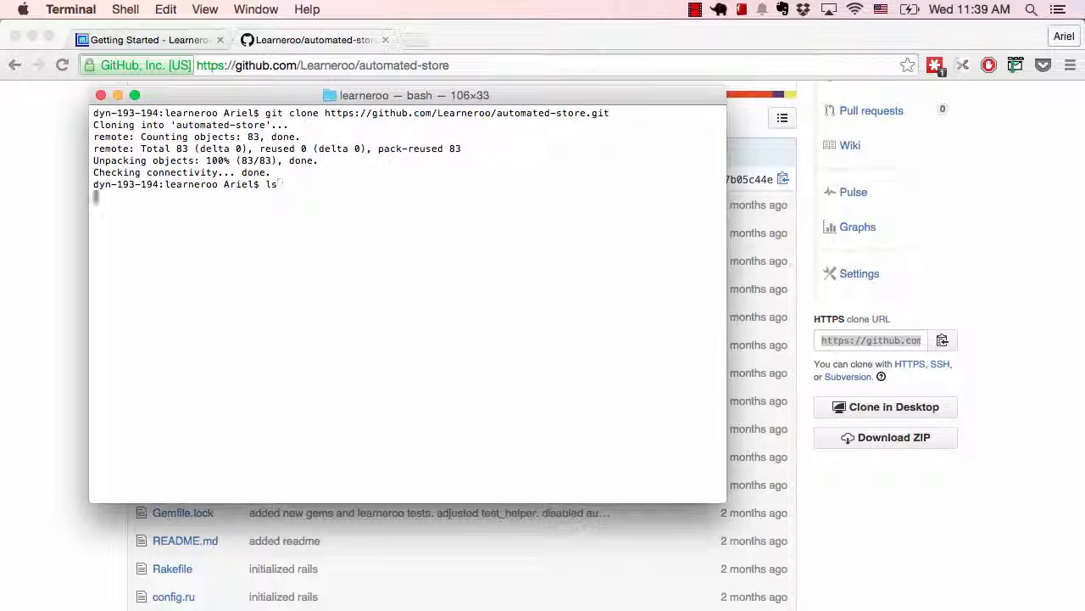
text(cd)
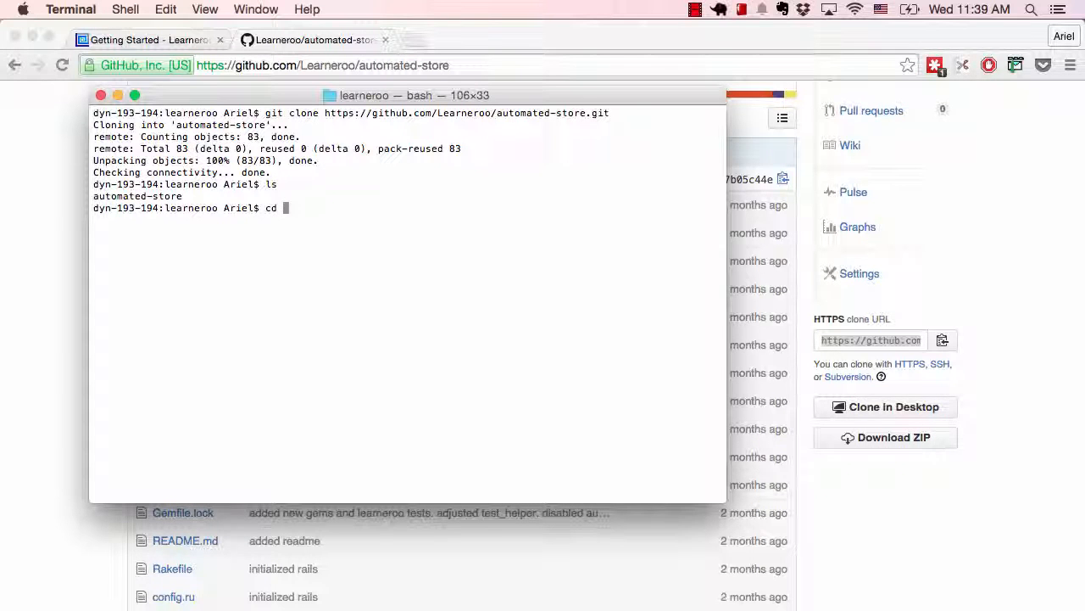
text(automated-store/)
text(ls)
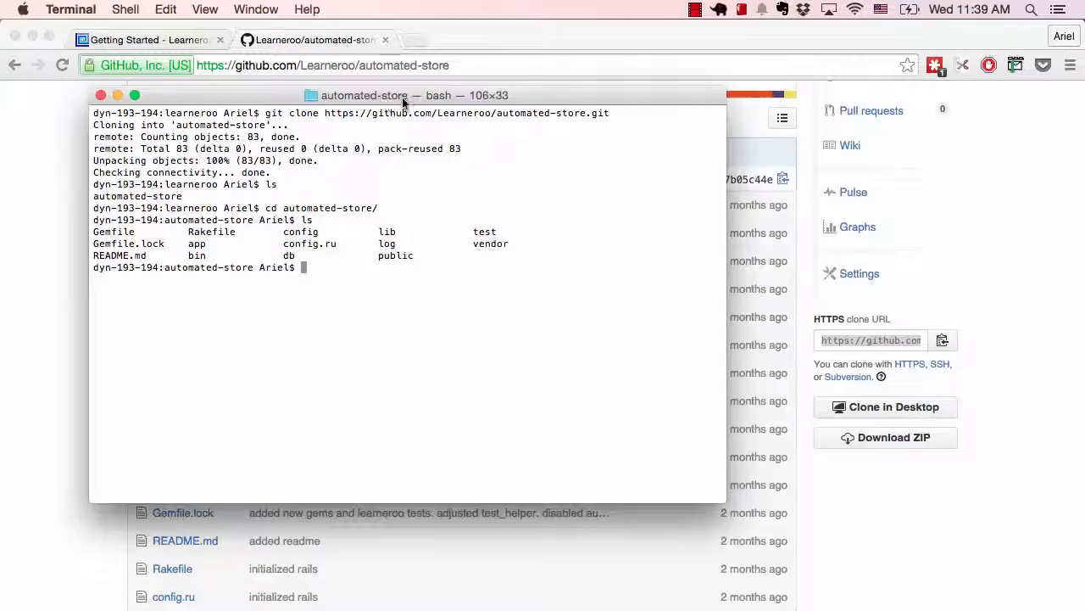
drag(406, 95, 757, 110)
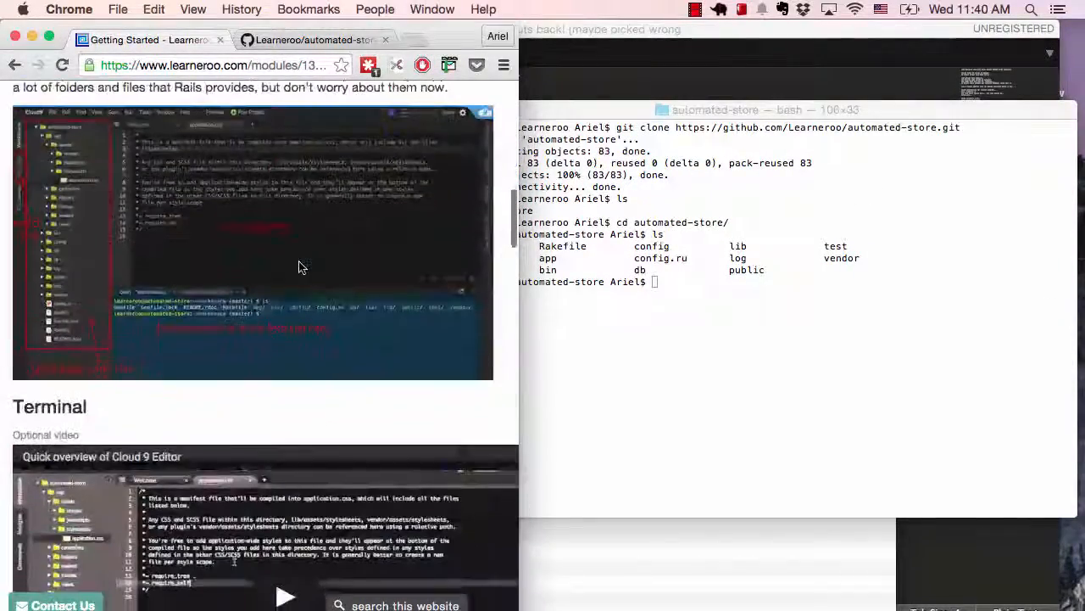
Run bundle install in the project folder so all 65 gems are installed
scroll(down, 3)
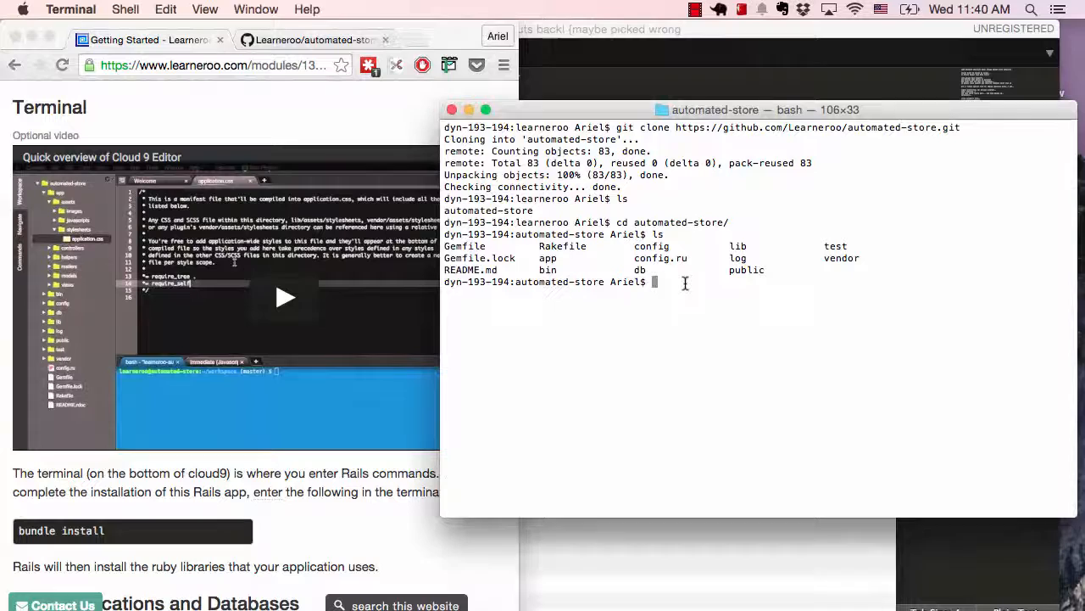
text(bundle install)
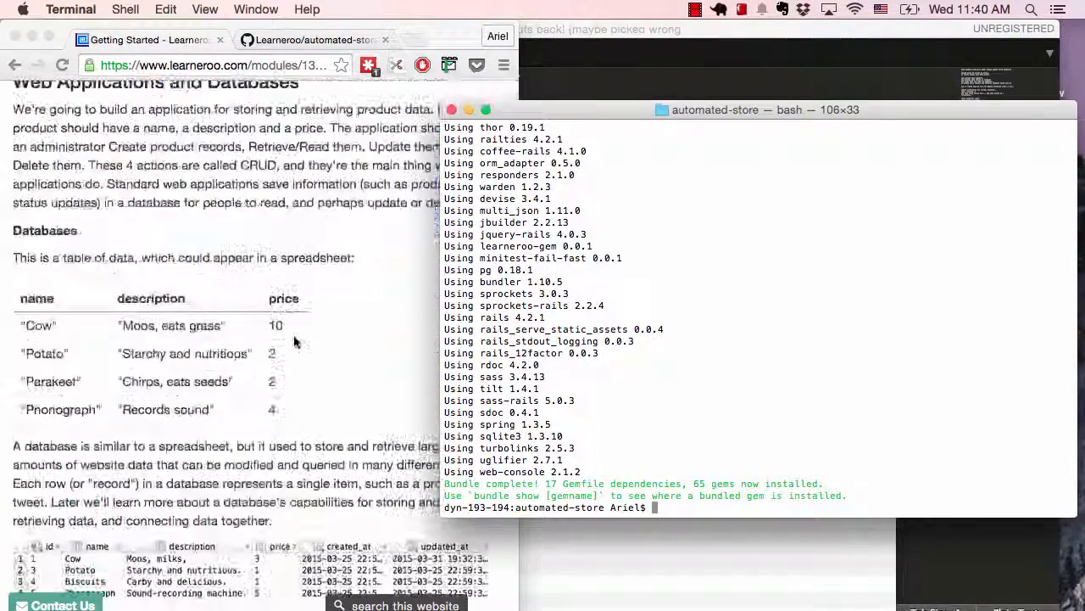
scroll(down, 3)
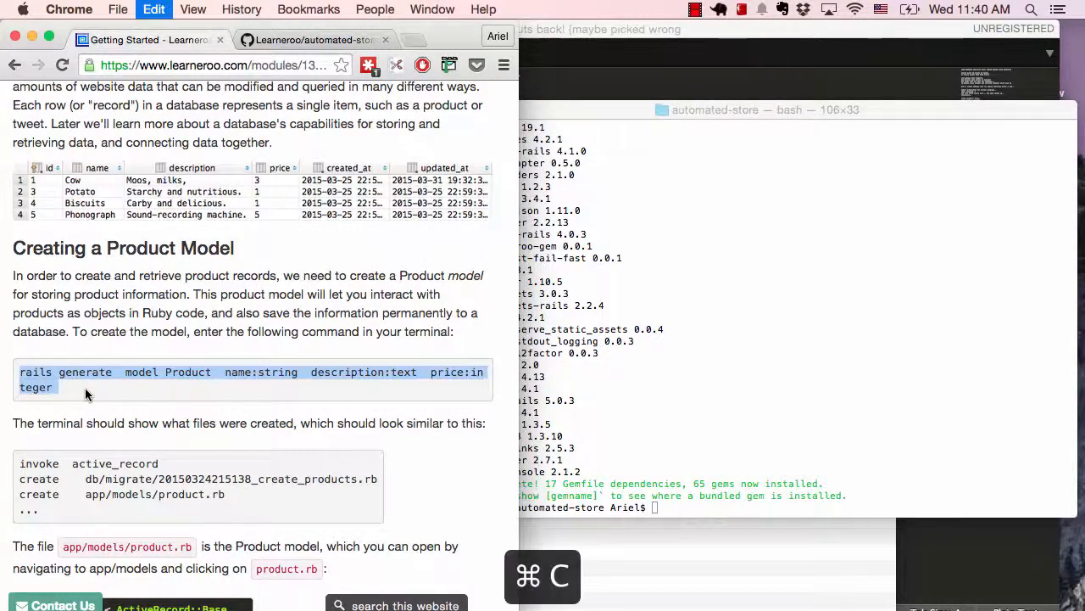
Attempt the Product model generate command, then run bundle update and bundle install to get spring 1.3.6
key(cmd+v)
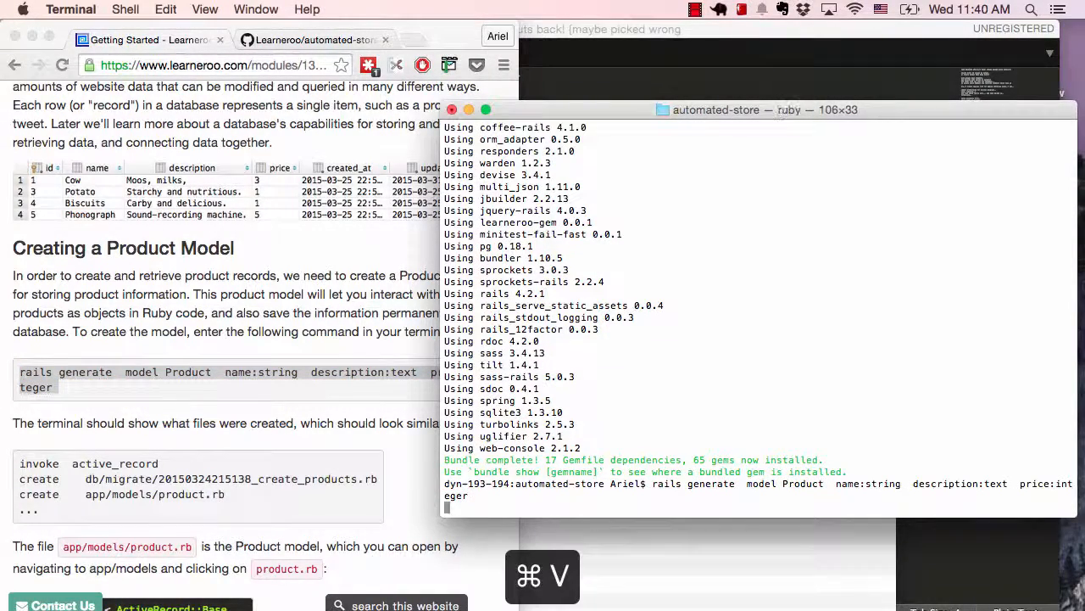
key(Return)
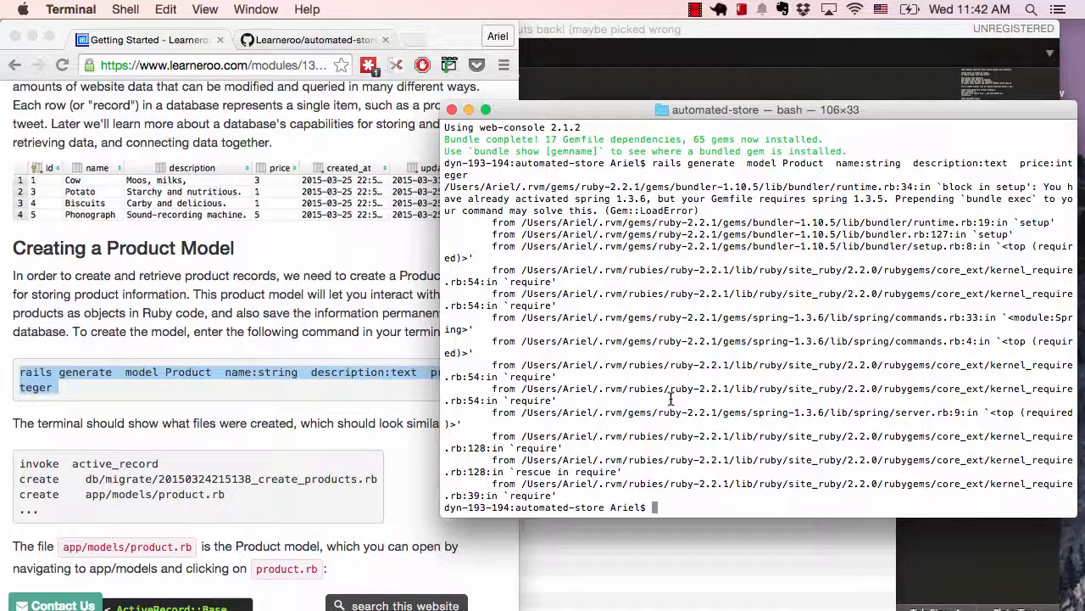
text(bundl)
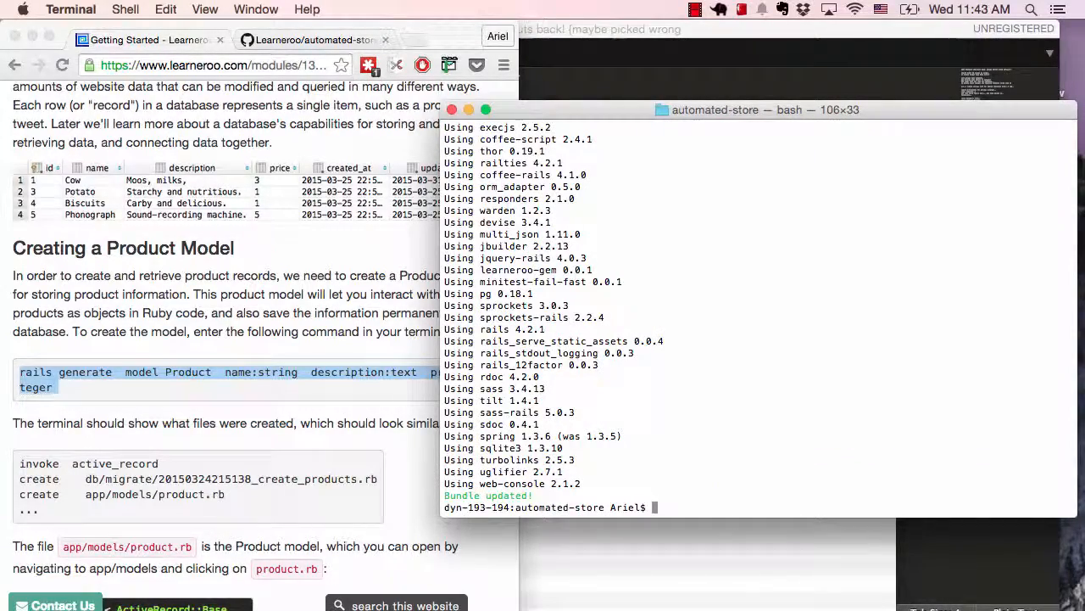
text(bundle)
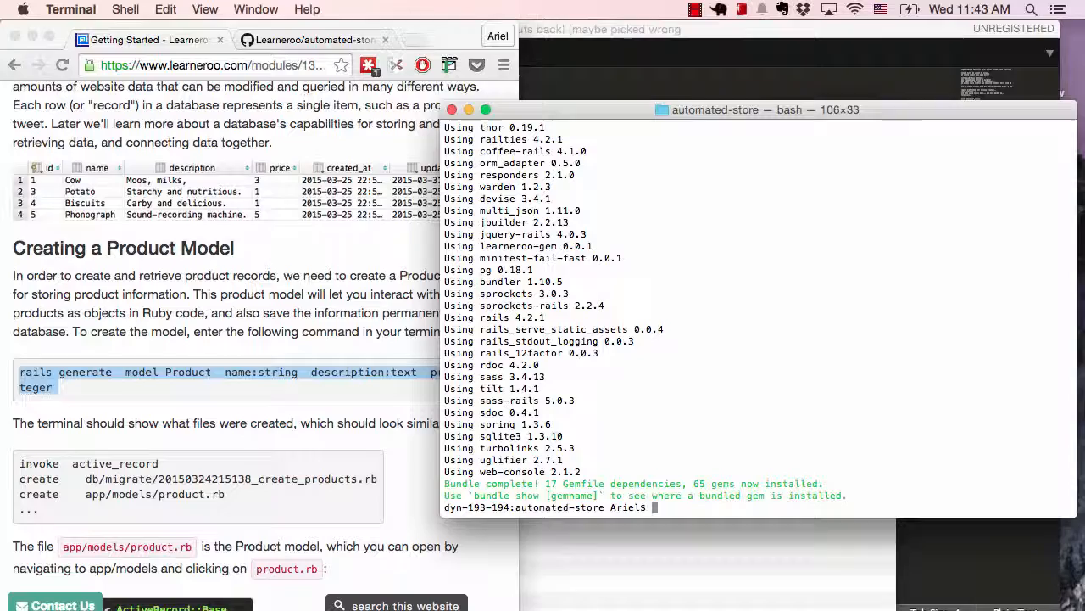
Generate model Product name:string description:text price:integer and run rake db:migrate
text(rails generate model Product name:string description:text price:integer)
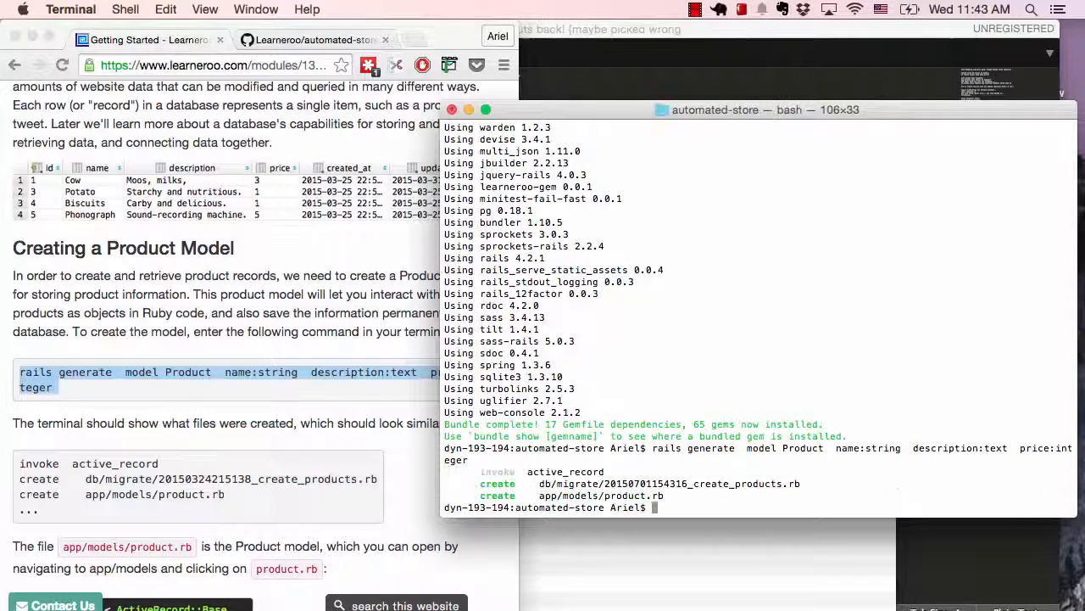
mouse_move(457, 301)
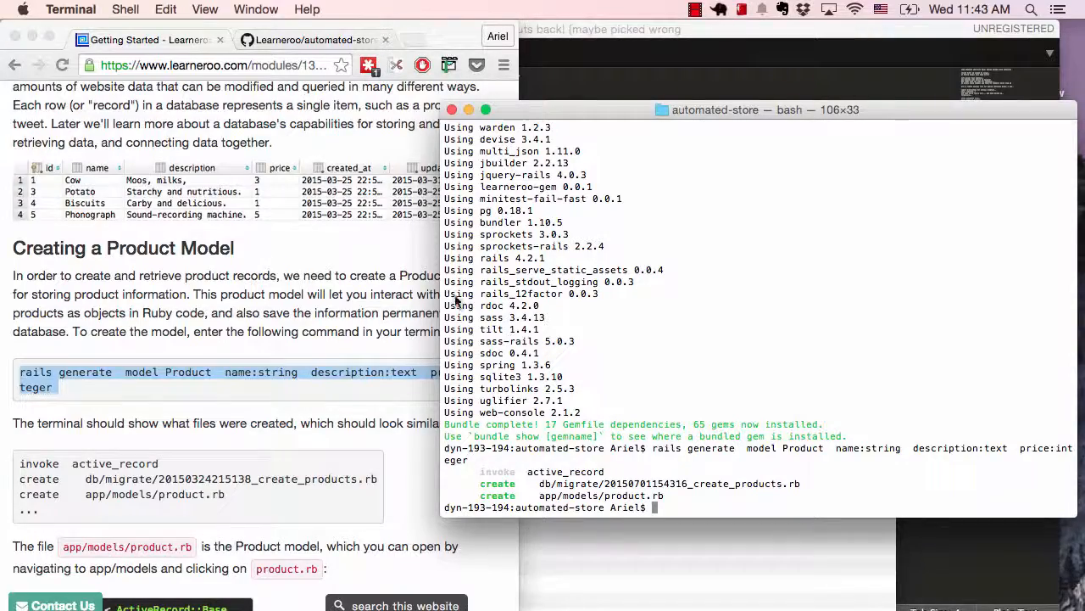
scroll(down, 3)
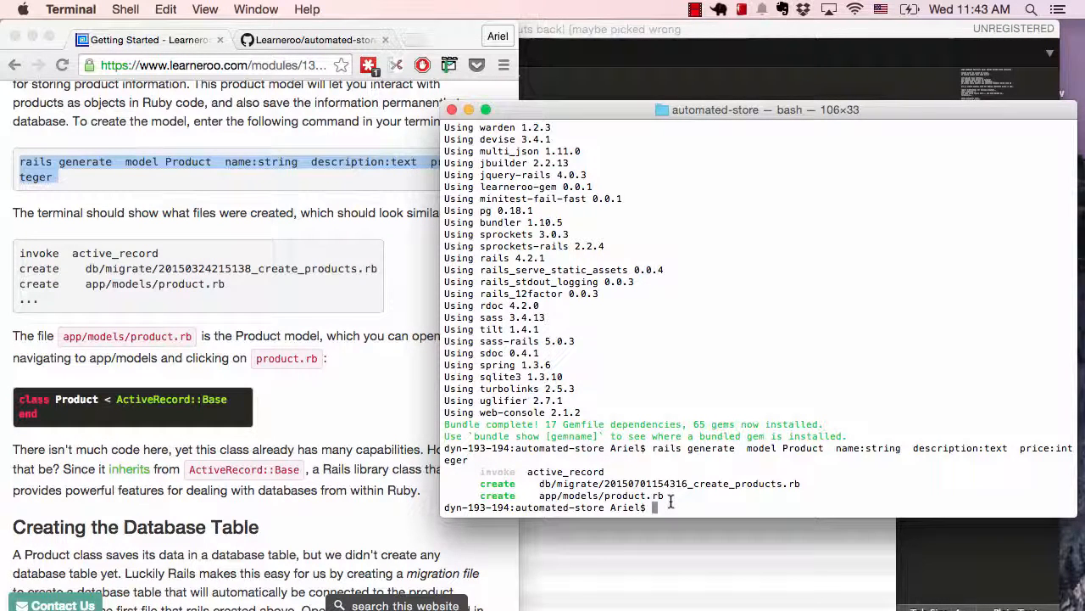
text(rake db:migrate)
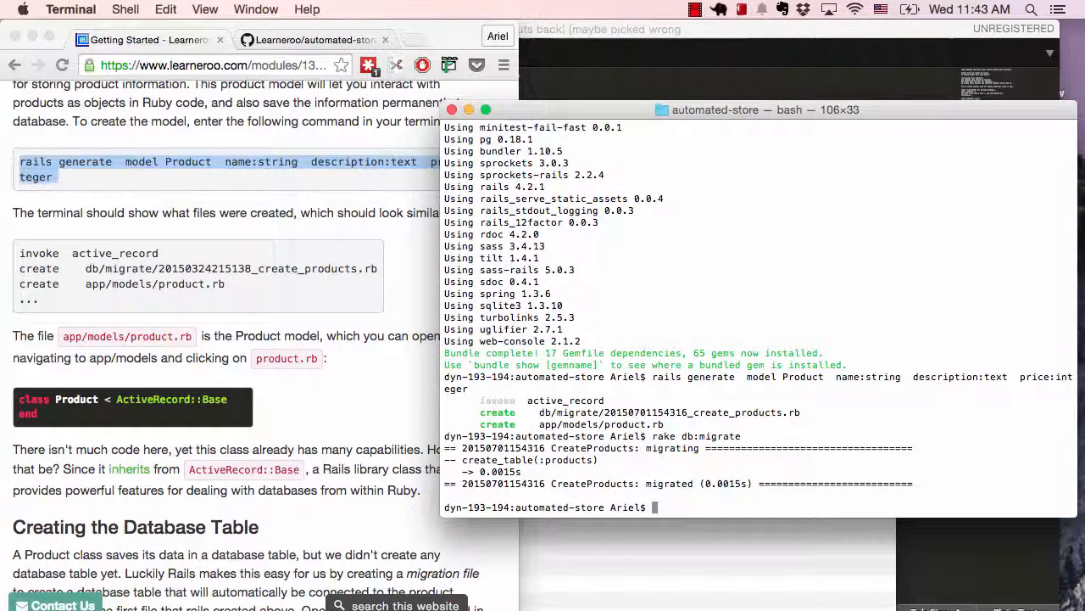
scroll(down, 3)
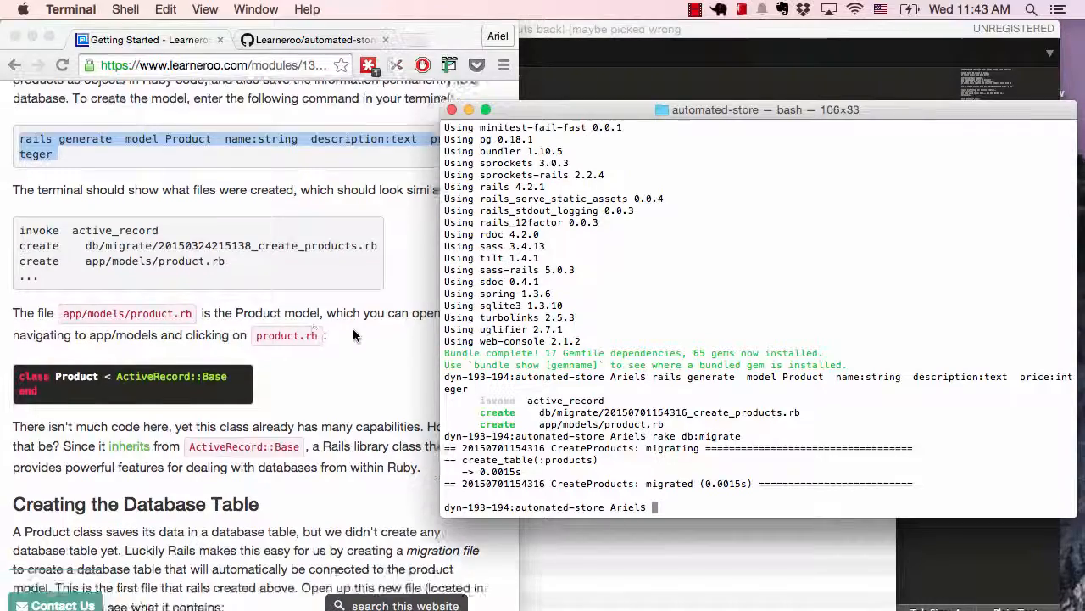
scroll(down, 3)
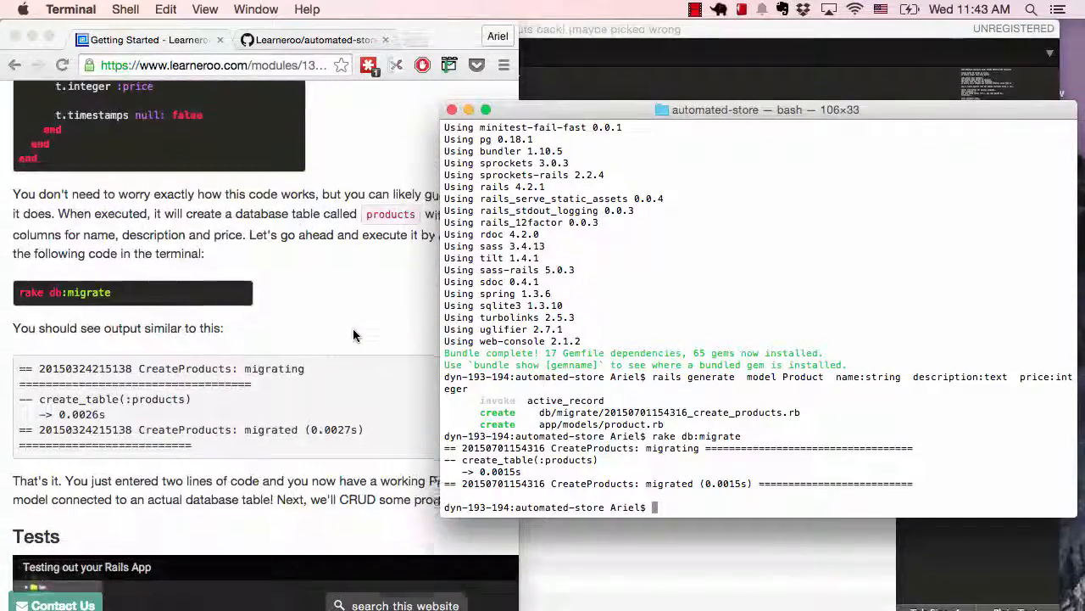
scroll(down, 3)
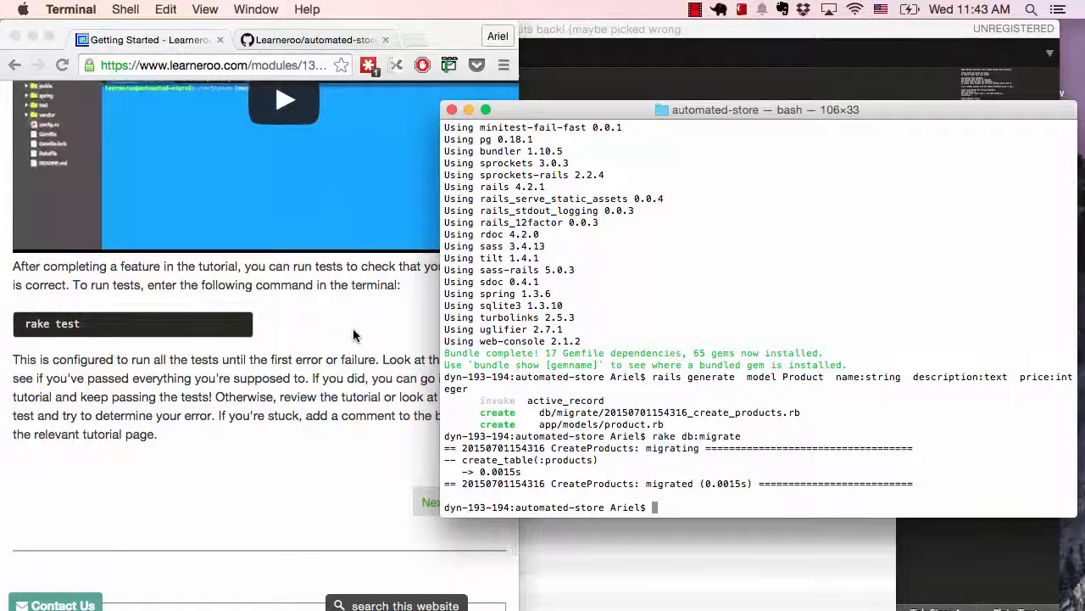
Run rake test, which passes the product test and errors on the Category test
text(rake test)
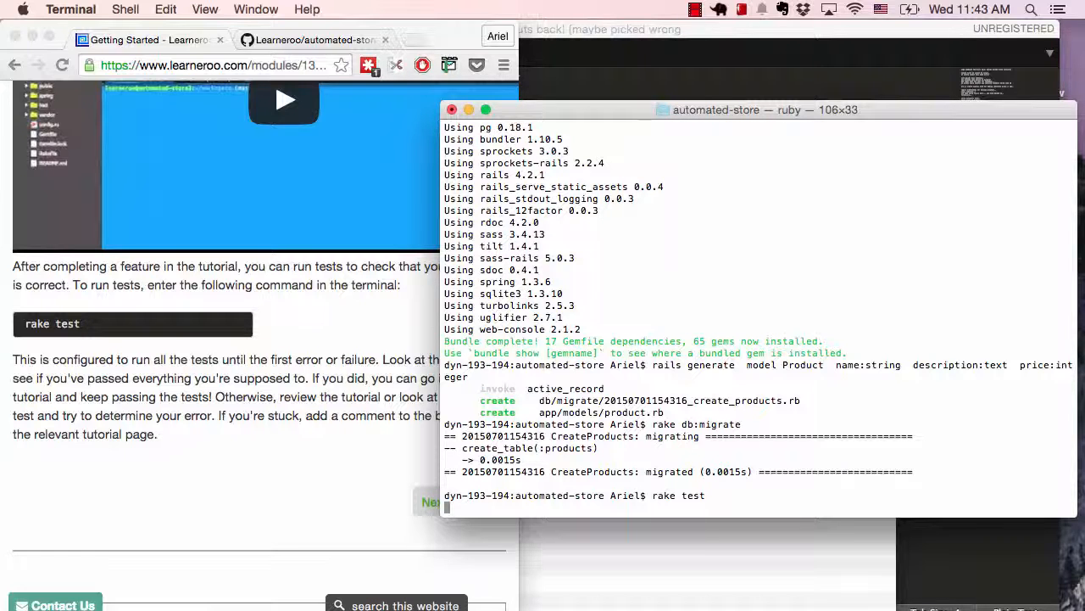
key(Return)
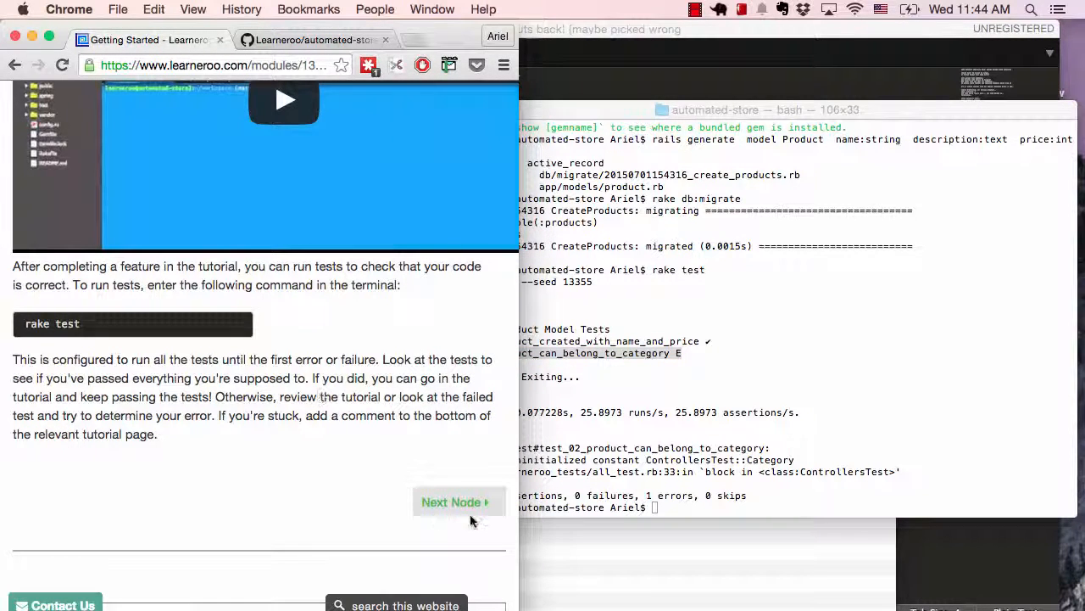
Advance to the CRUD tutorial lesson and start a Rails console with rails c
click(455, 502)
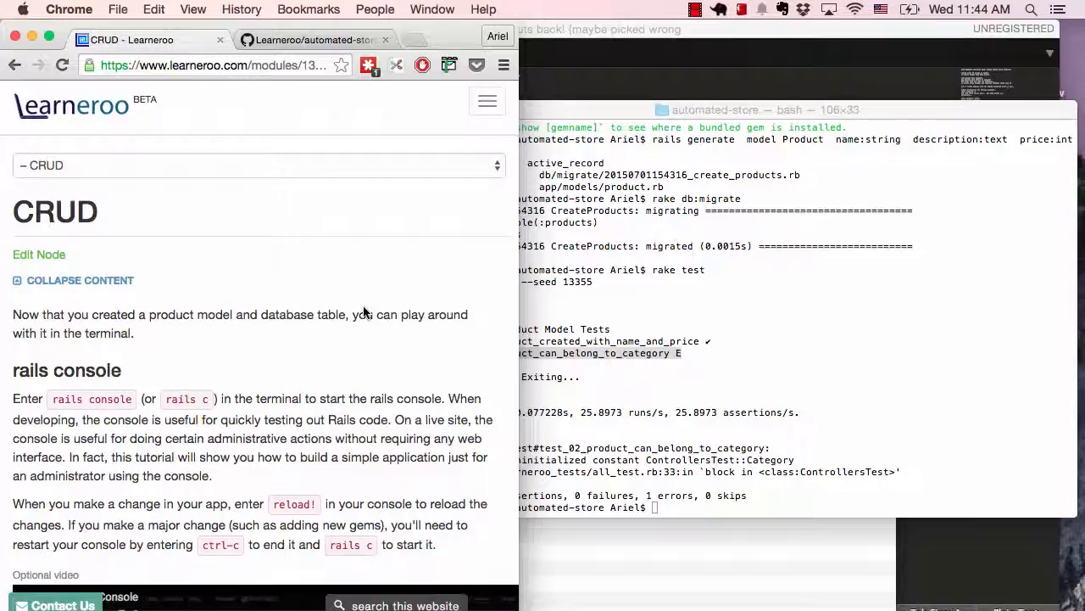
scroll(down, 3)
text(rails c)
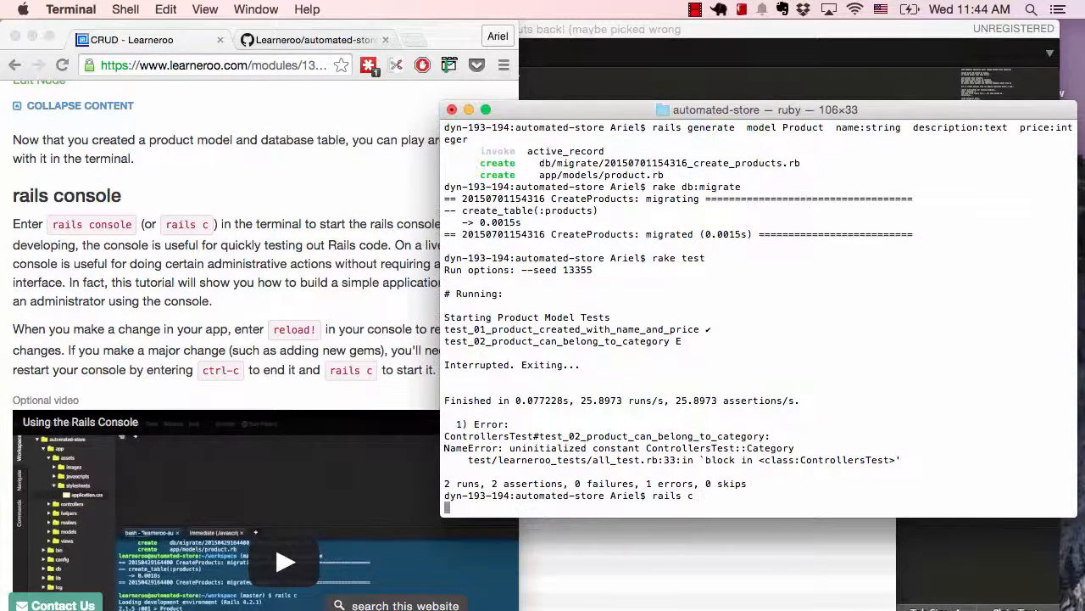
key(Return)
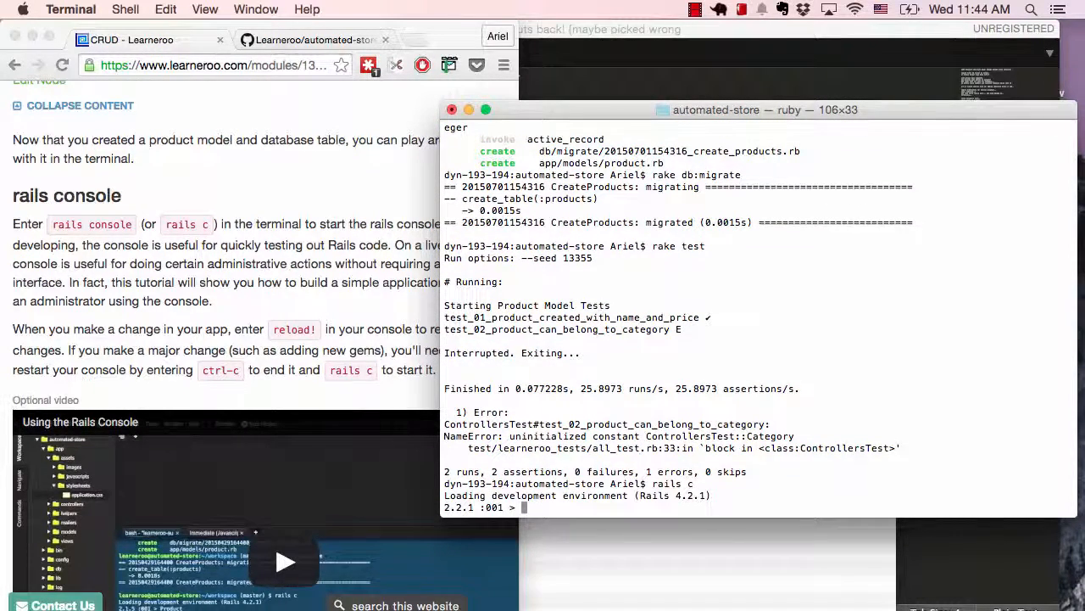
scroll(down, 3)
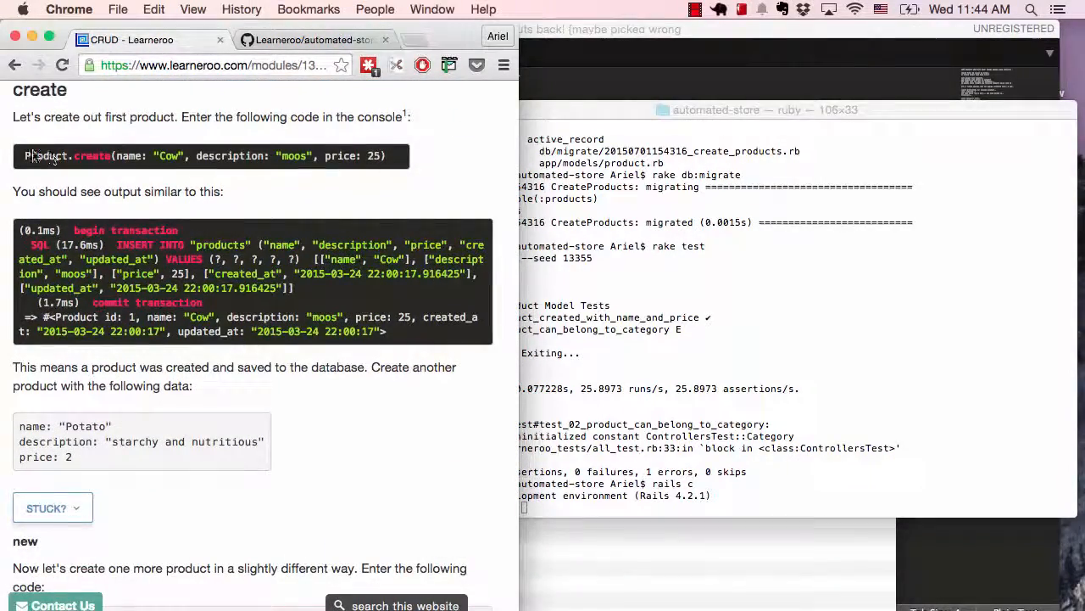
drag(23, 155, 386, 155)
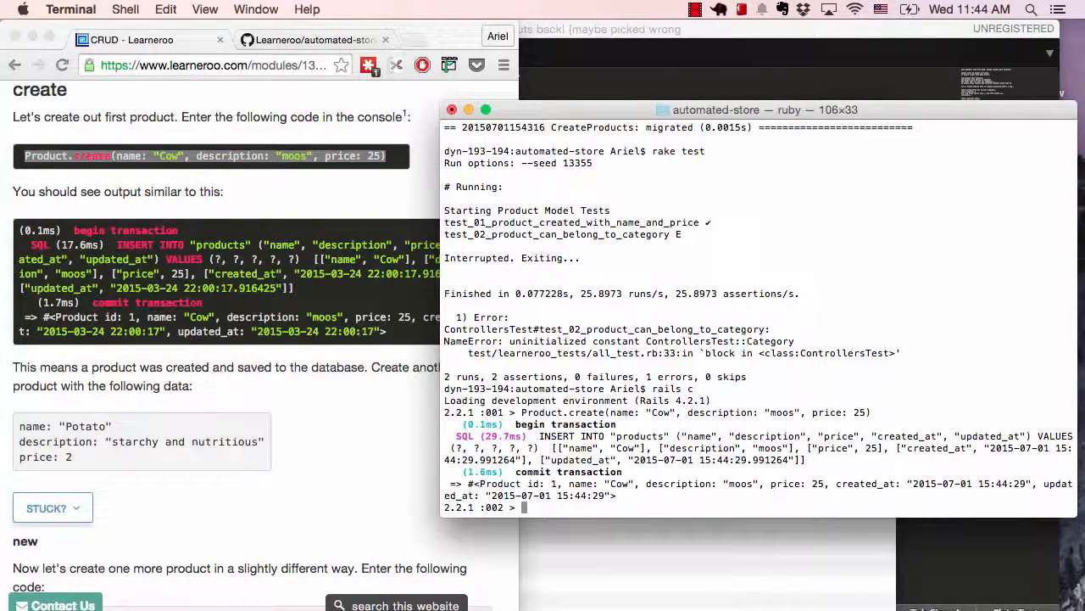
click(695, 10)
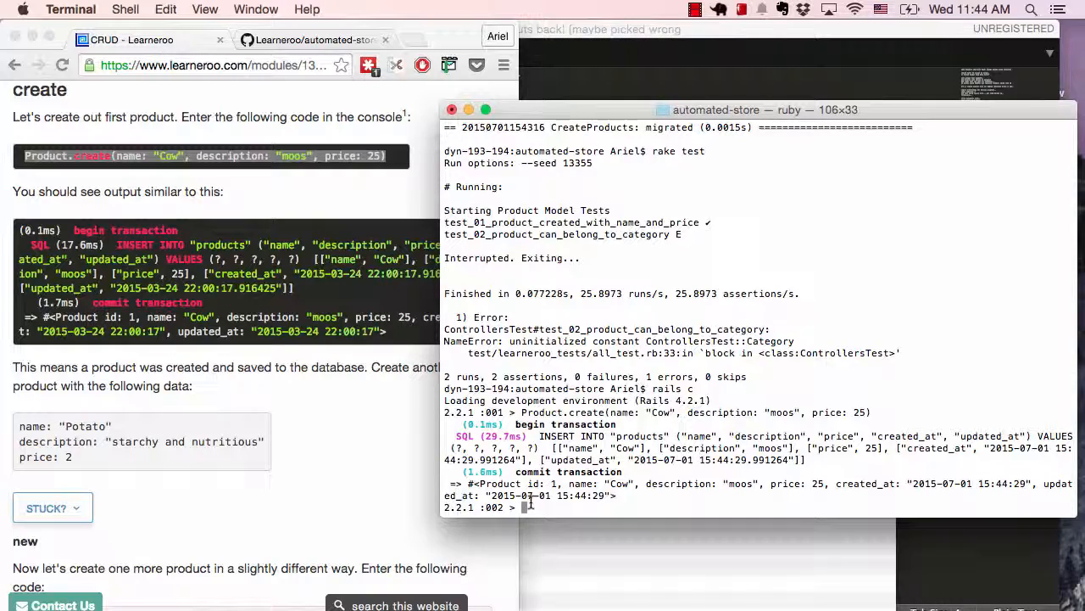
scroll(down, 3)
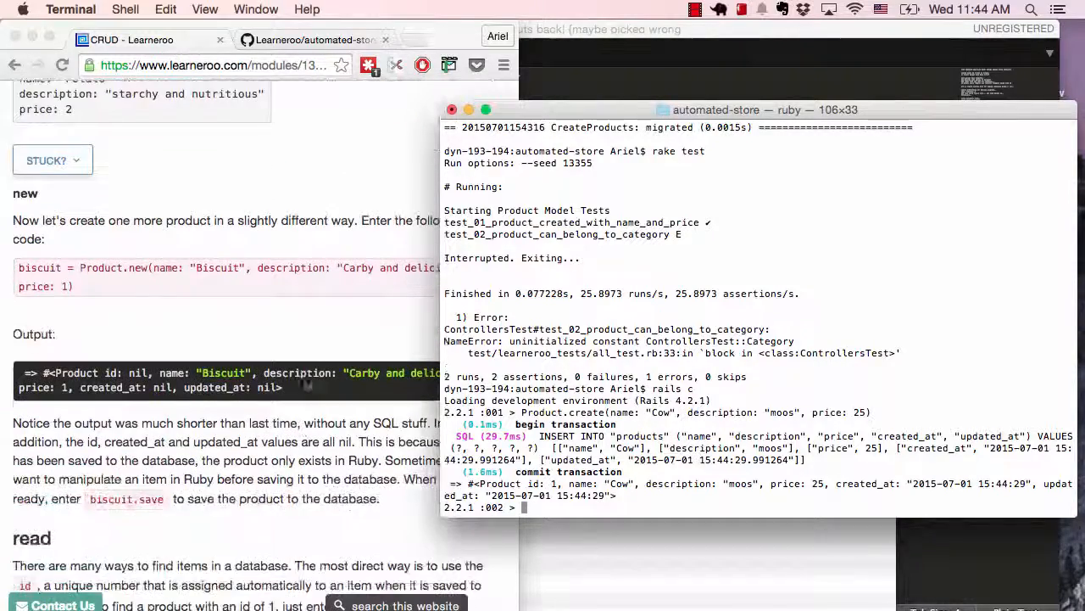
scroll(down, 3)
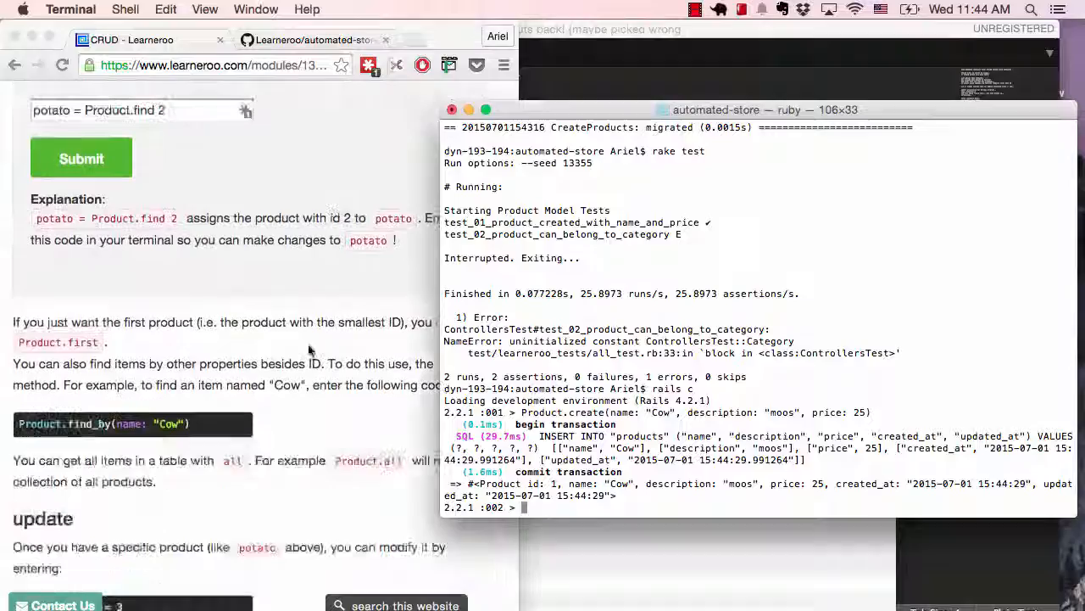
scroll(down, 3)
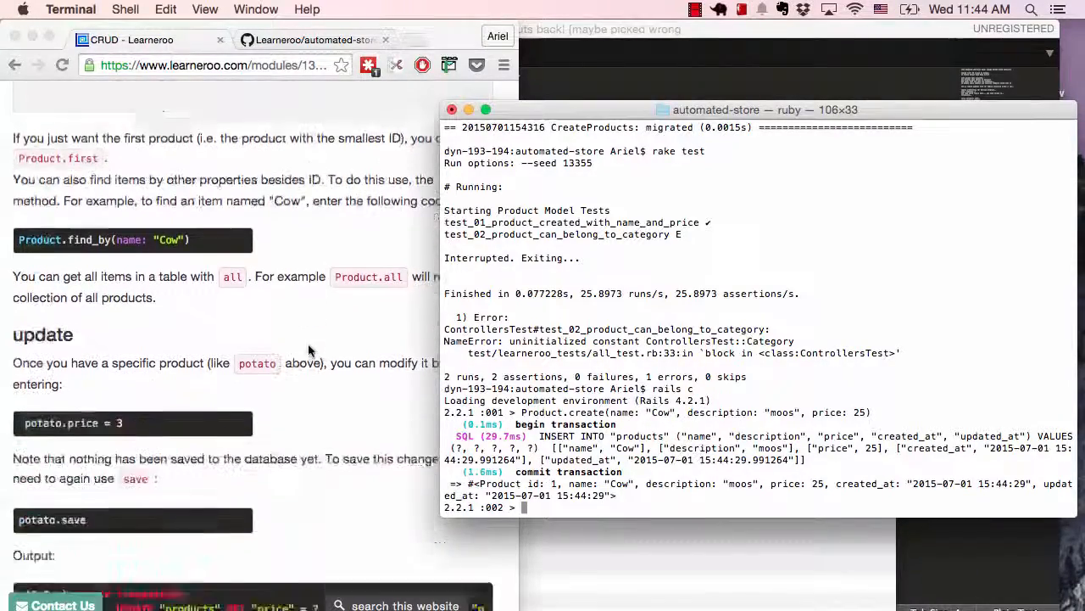
scroll(down, 3)
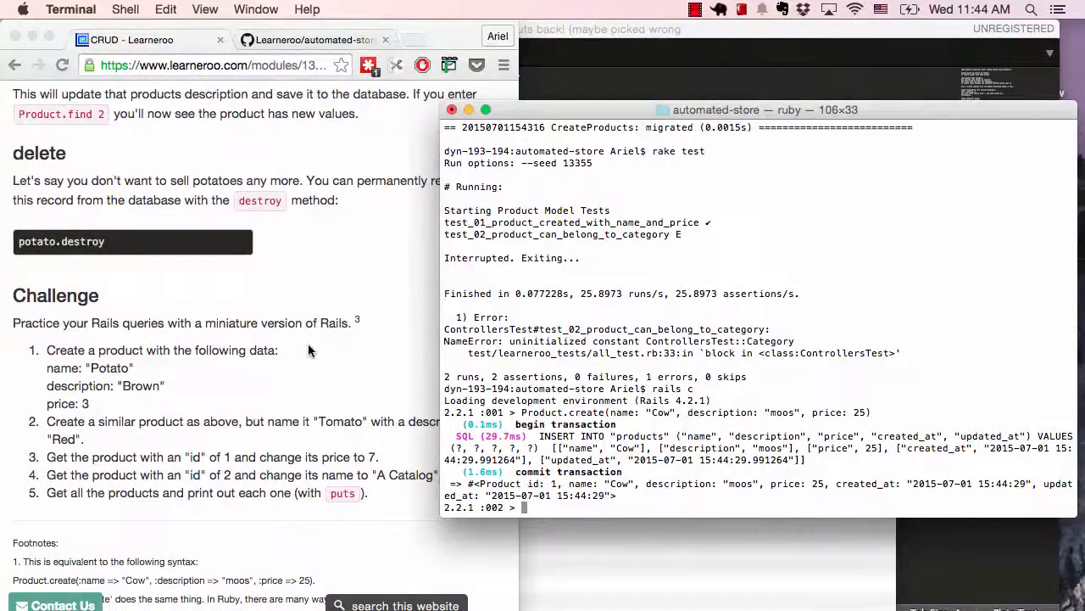
scroll(down, 3)
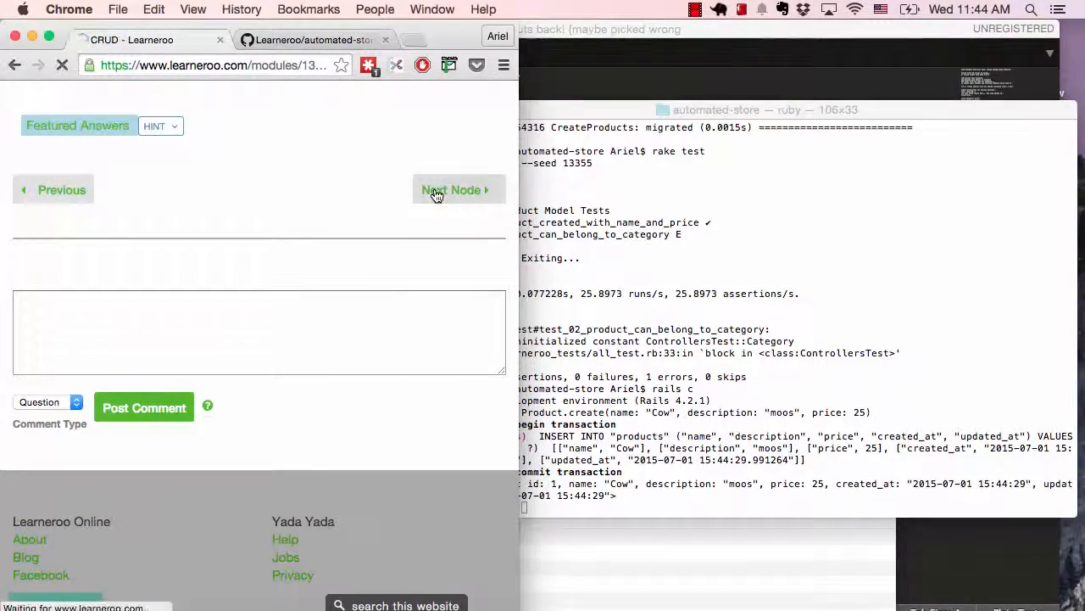
Quit the console and run rails generate model Category name:text
click(455, 190)
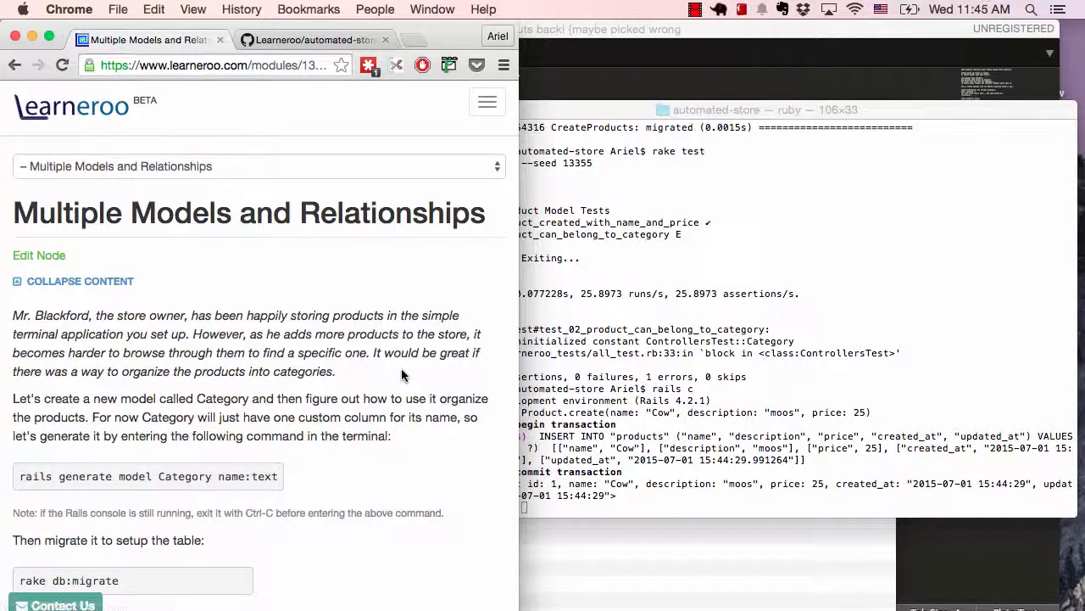
click(754, 111)
text(quit)
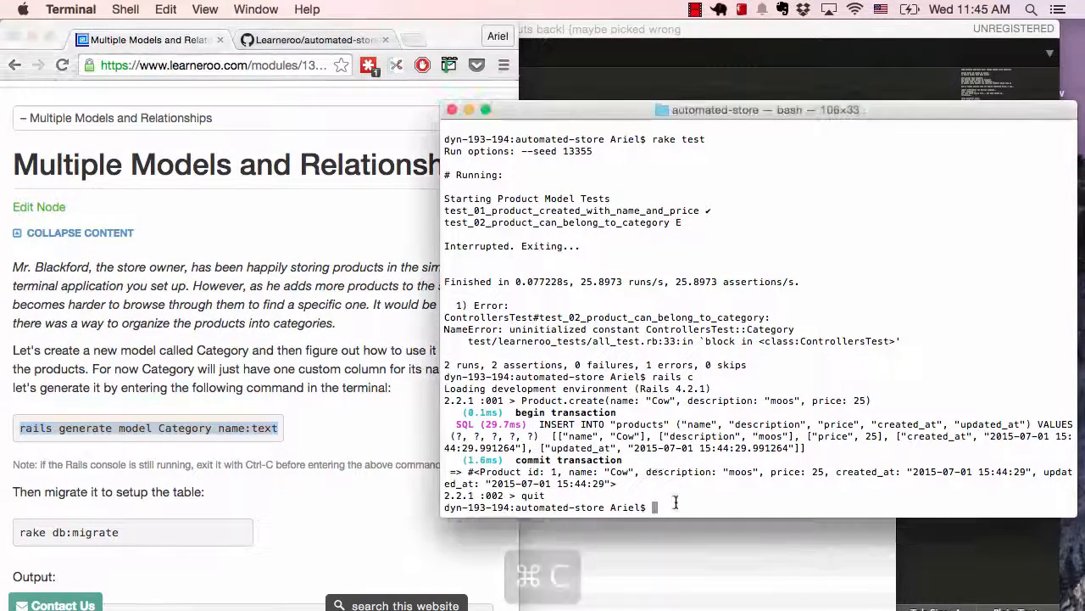
text(rails generate model Category name:text)
text(rake db:migrate)
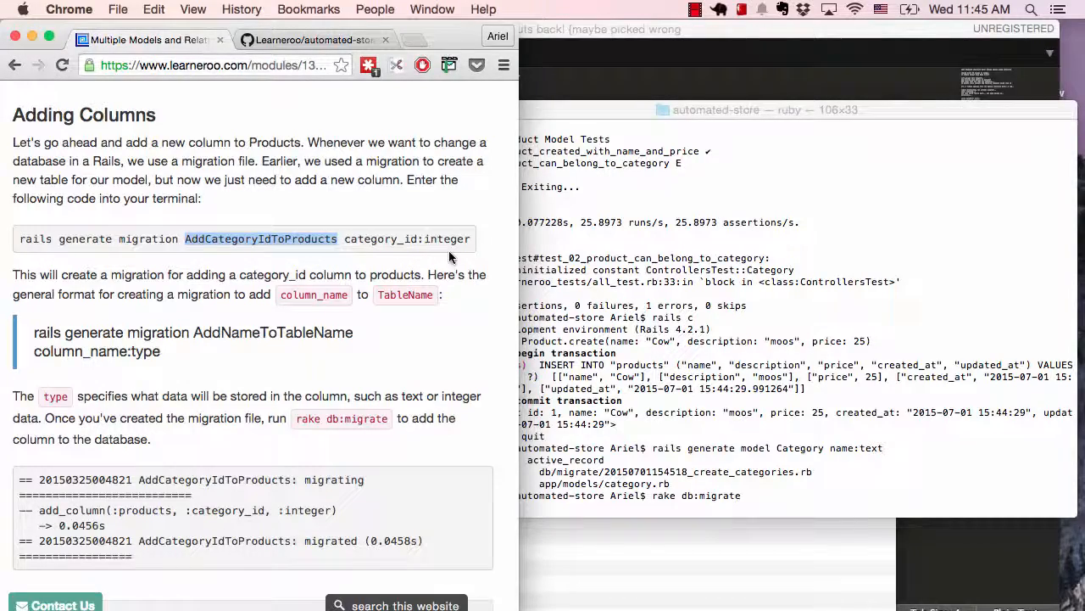
Migrate the categories table, generate AddCategoryIdToProducts category_id:integer and migrate again
key(cmd+c)
text(rails generate migration AddCategoryIdToProducts category_id:integer)
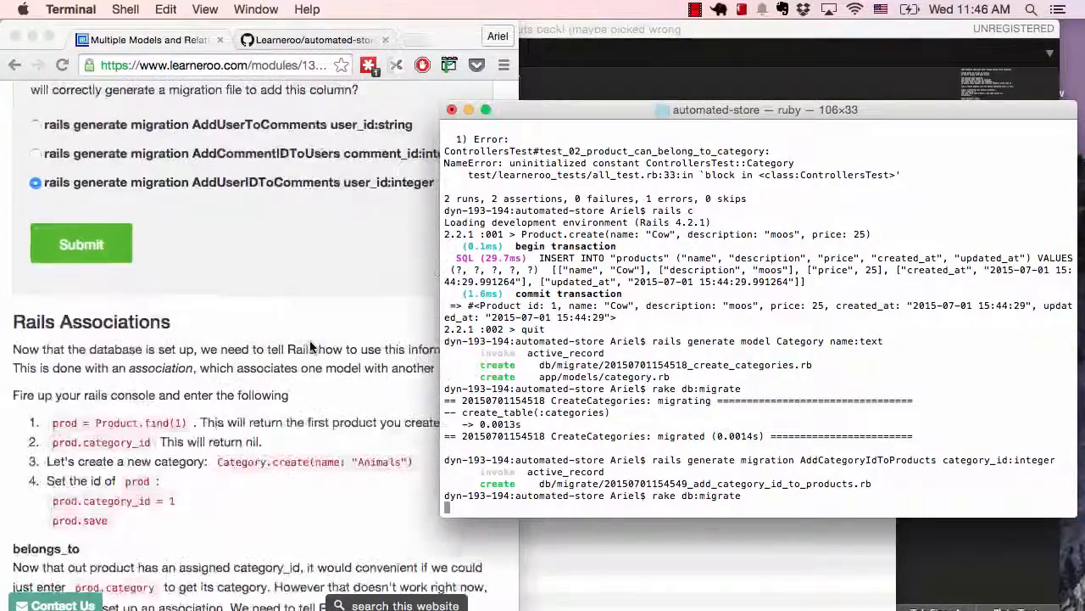
scroll(down, 3)
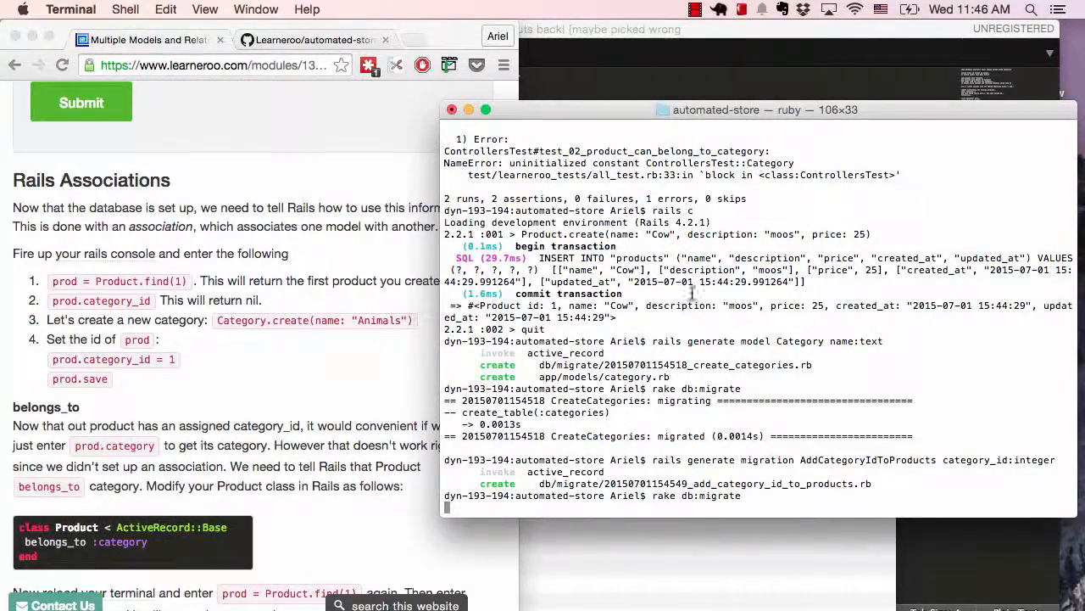
key(Return)
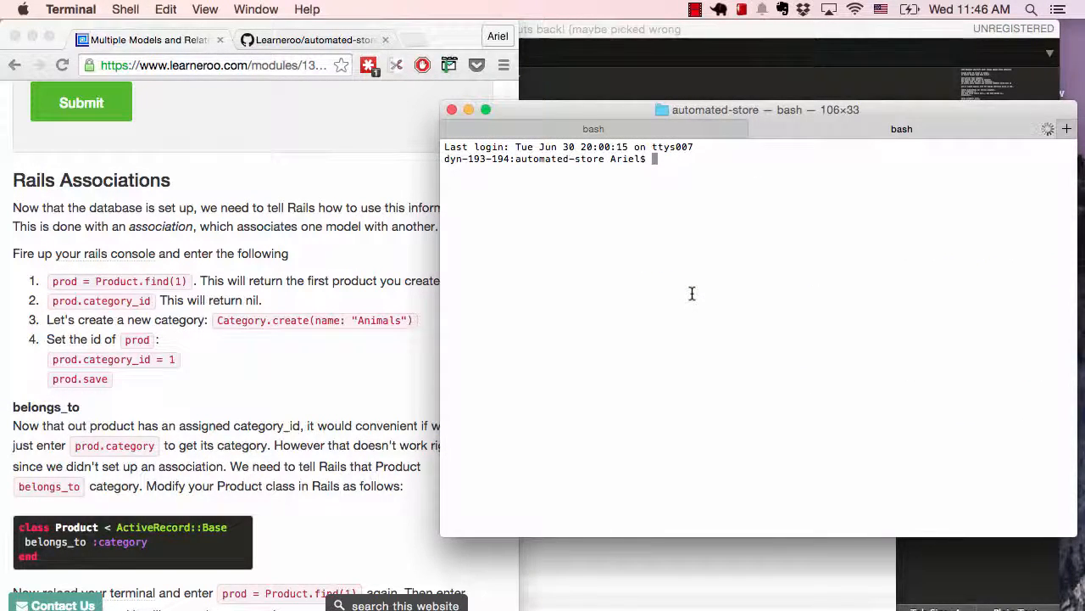
In rails c, load Product.first into prod, set prod.category_id = 1 and save it
text(rails c)
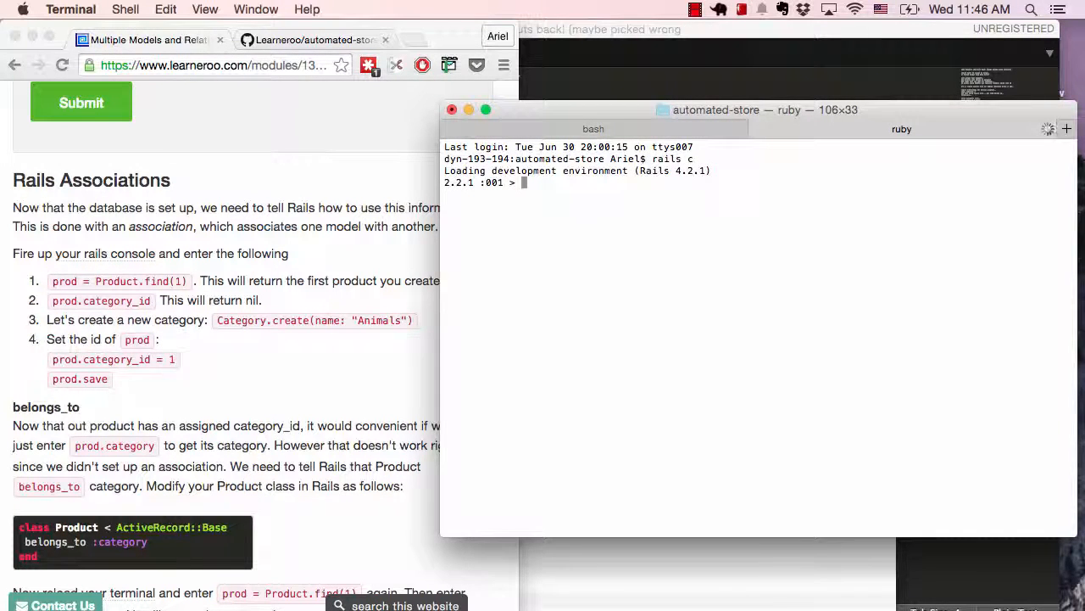
text(produ)
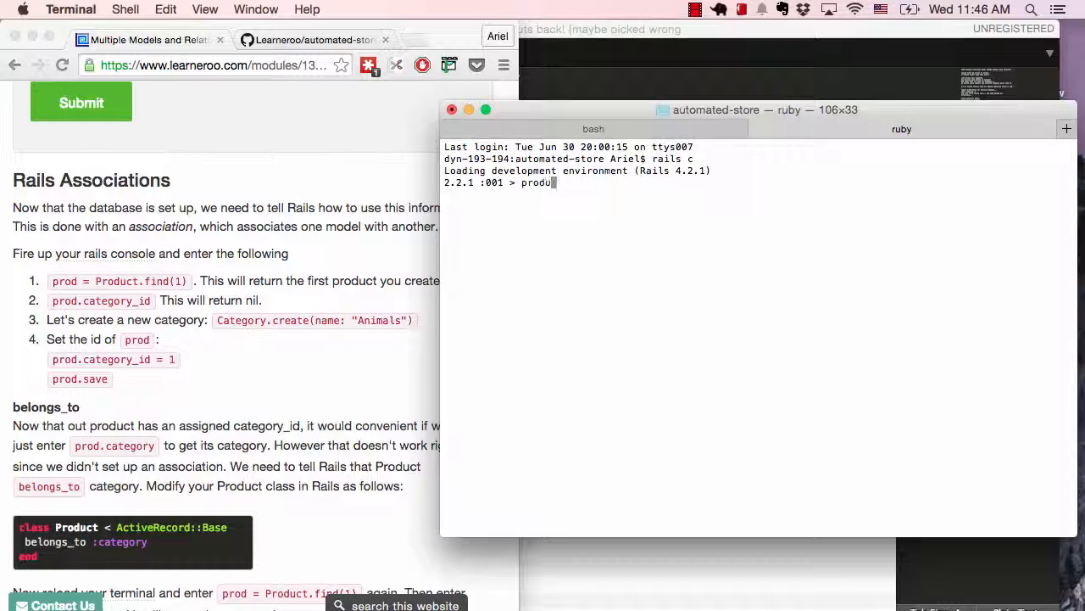
text(prod = Product.first)
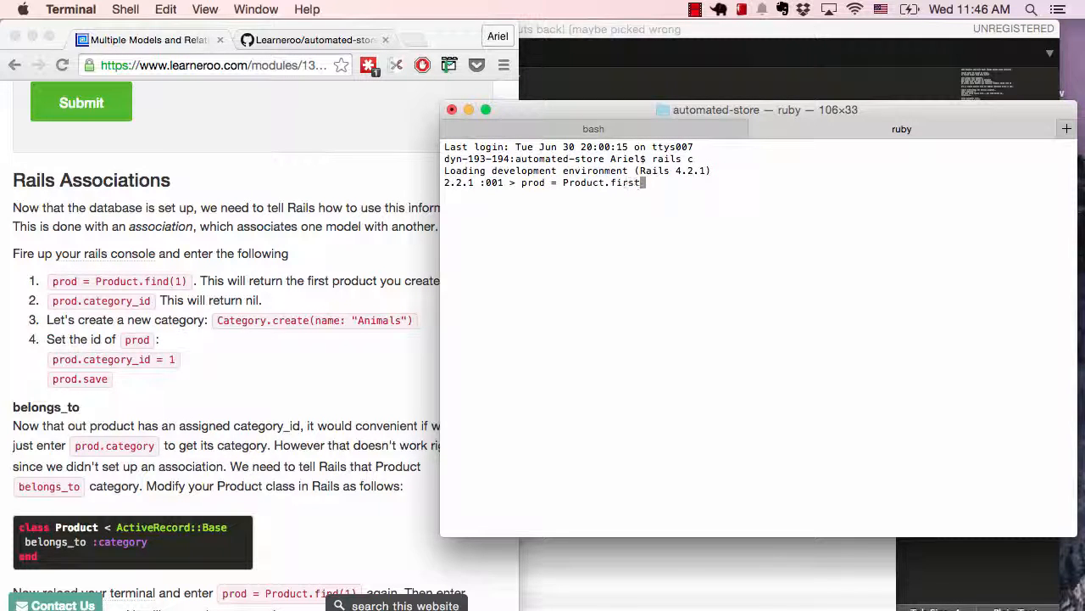
key(enter)
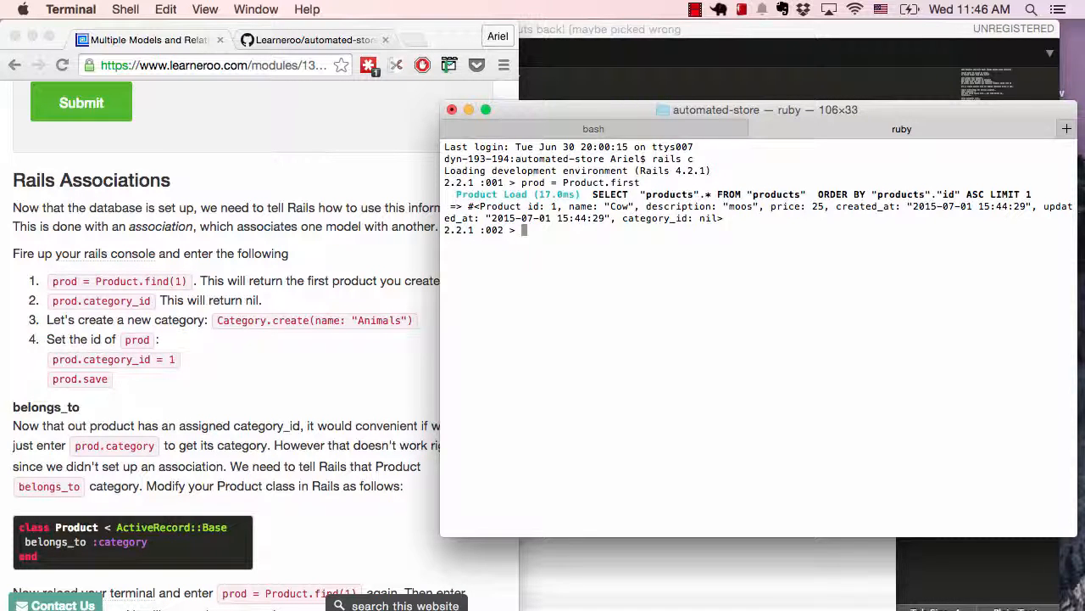
text(prod.c)
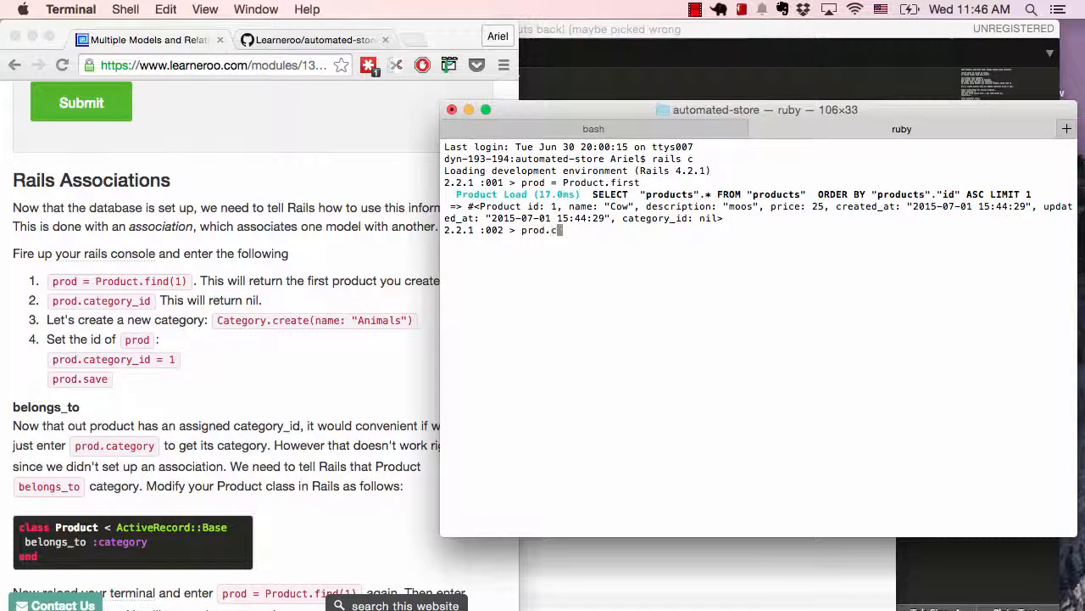
text(ategory_id)
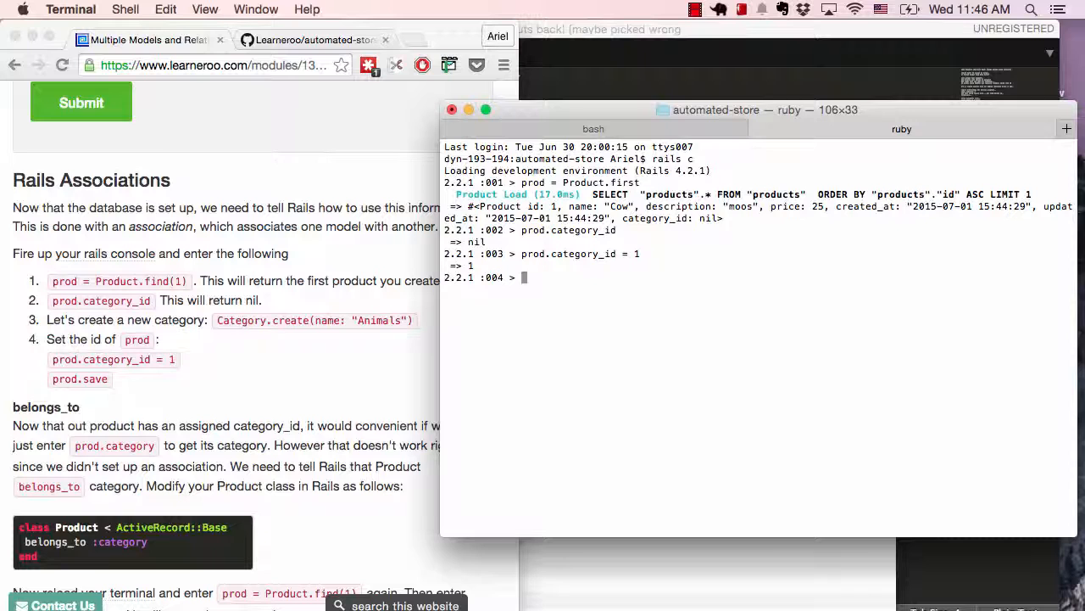
text(prod.save)
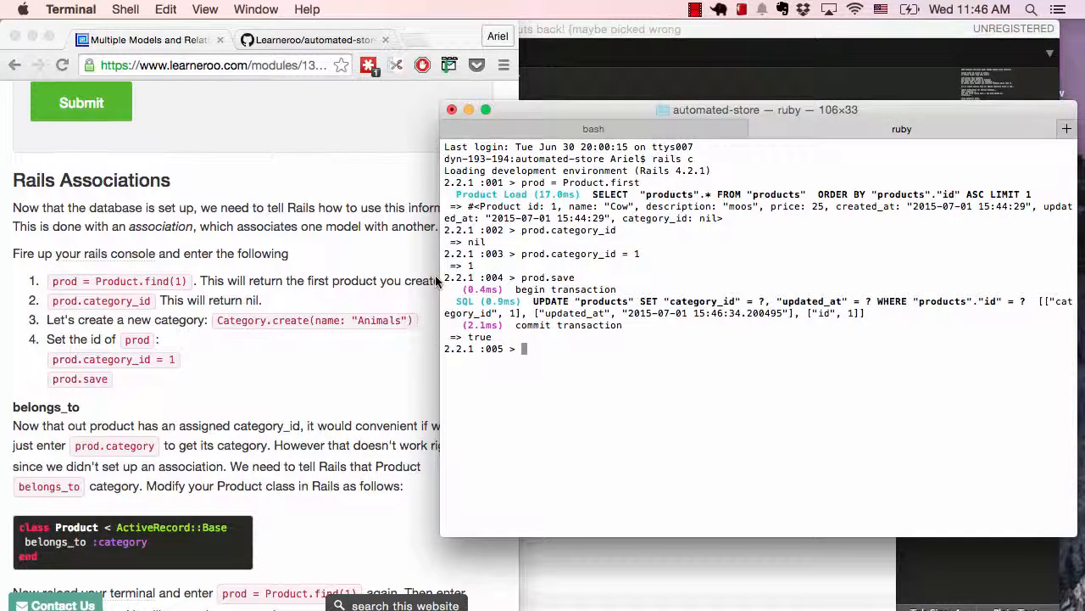
text(prod.c)
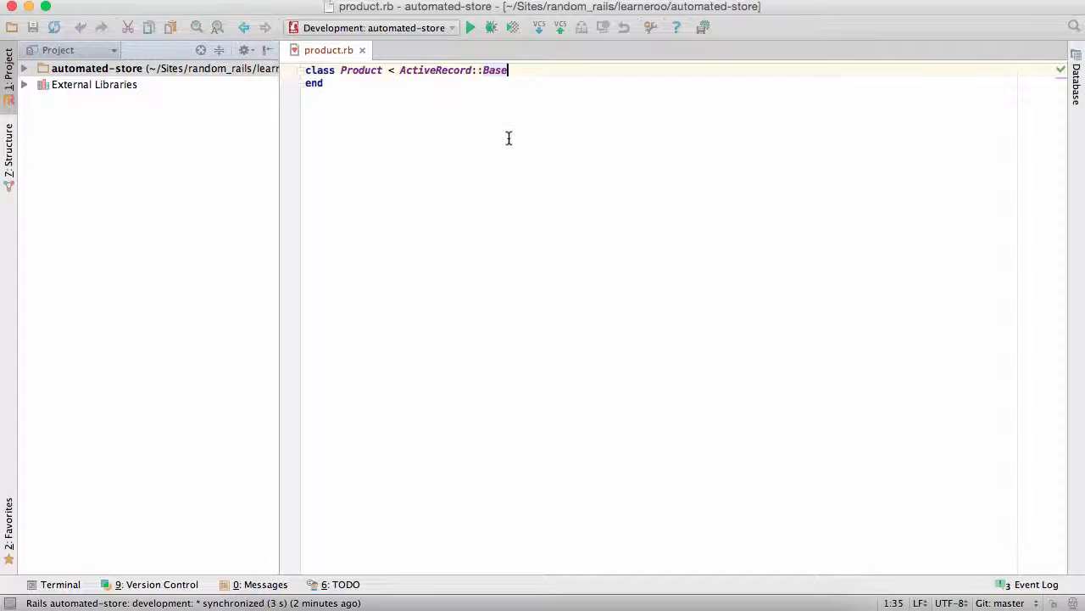
Declare belongs_to :category inside the Product class in product.rb
text(belongs)
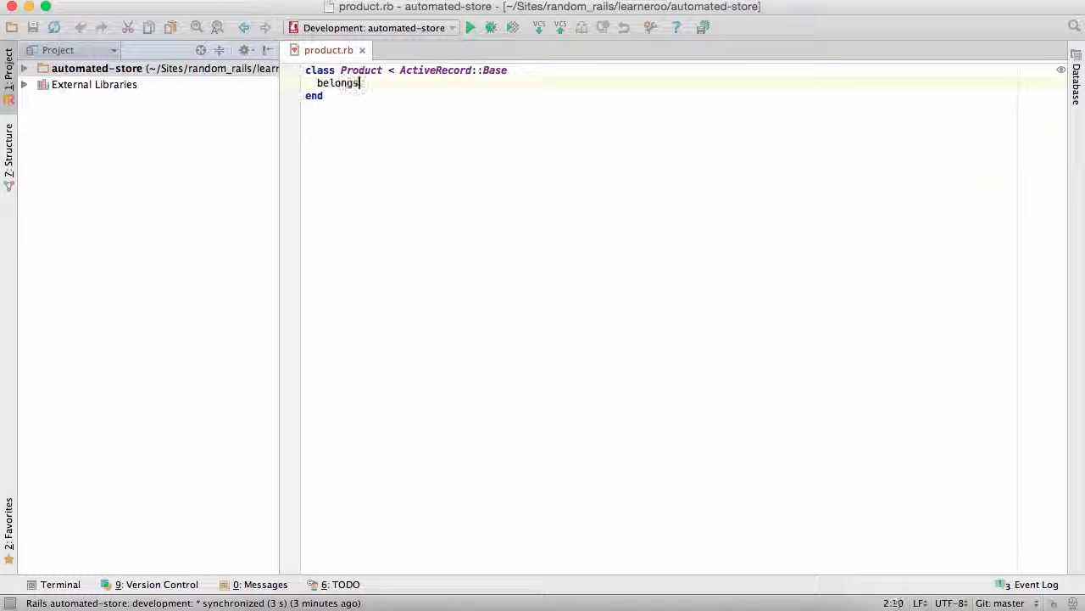
text(_to :c)
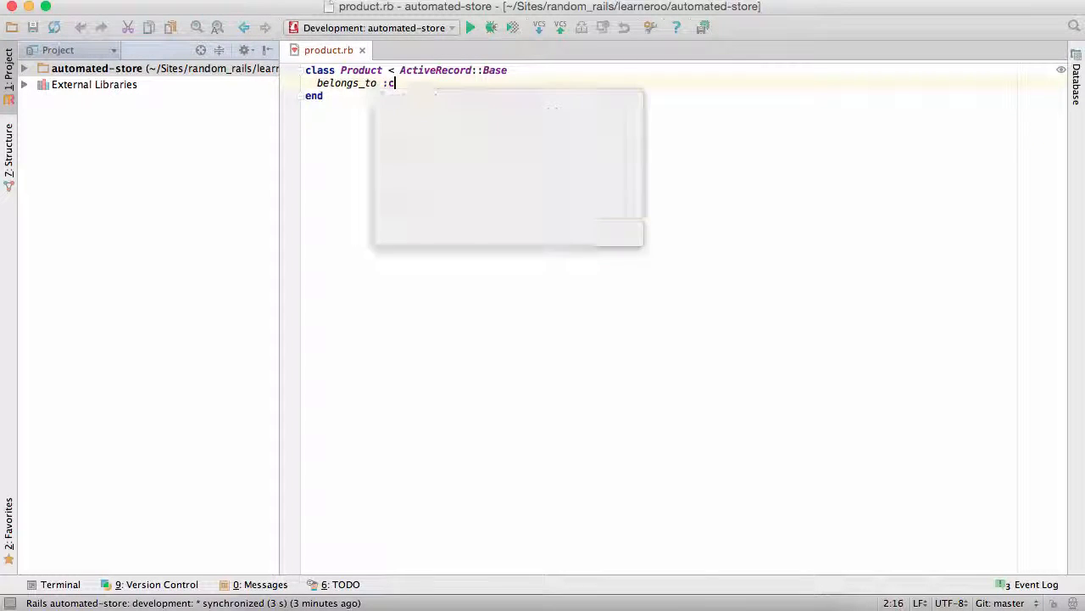
text(ategory)
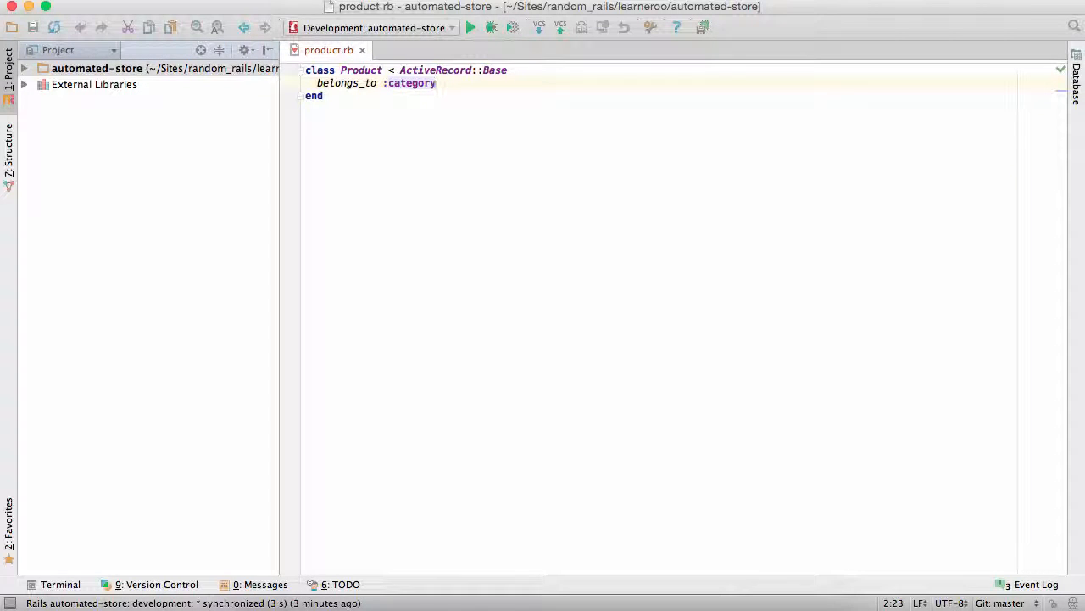
mouse_move(495, 77)
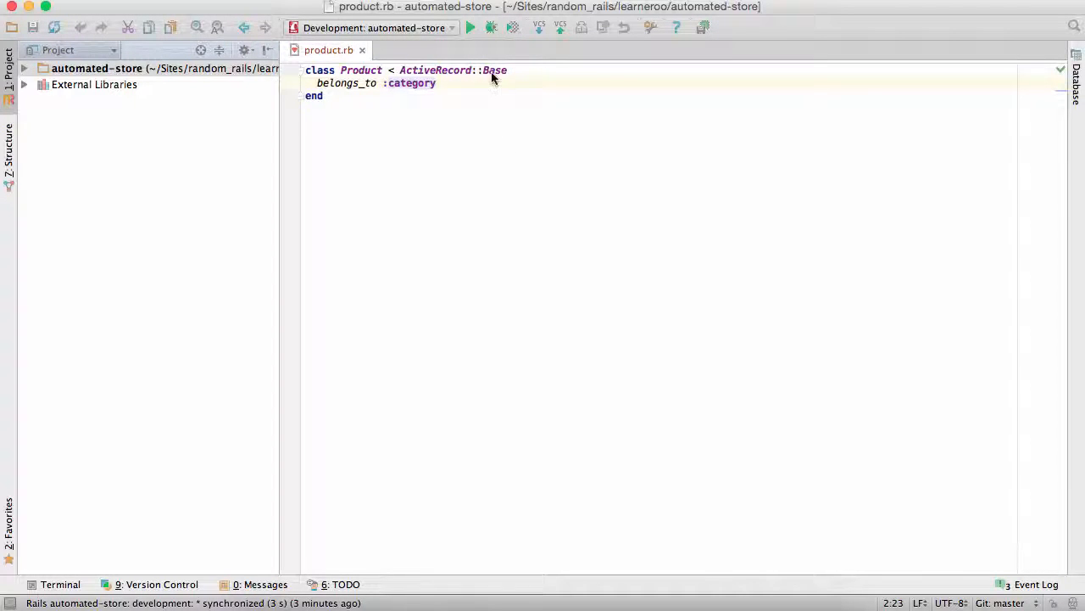
mouse_move(476, 256)
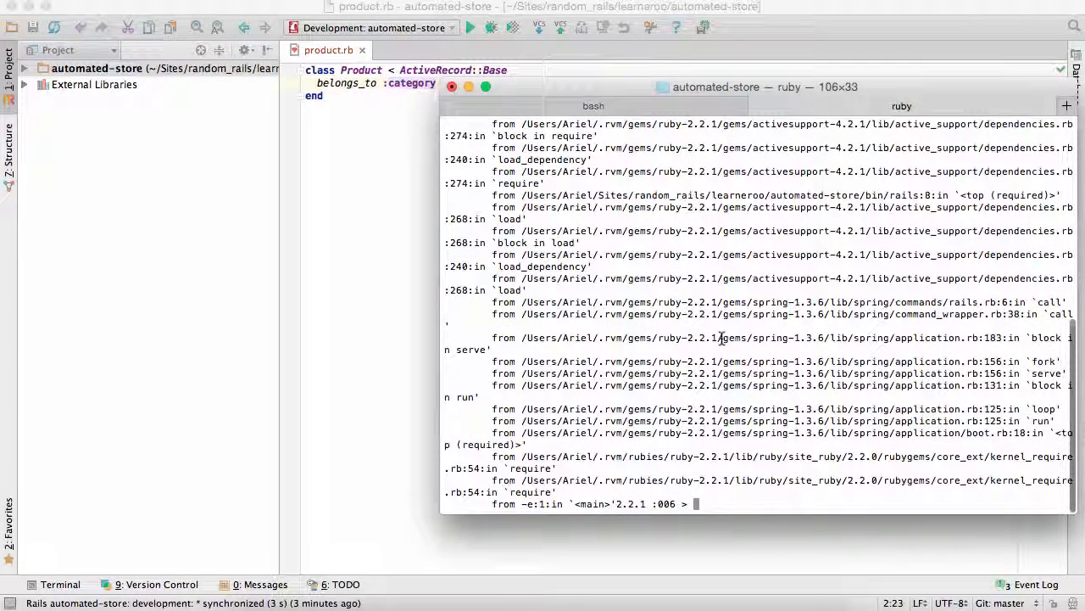
text(quit)
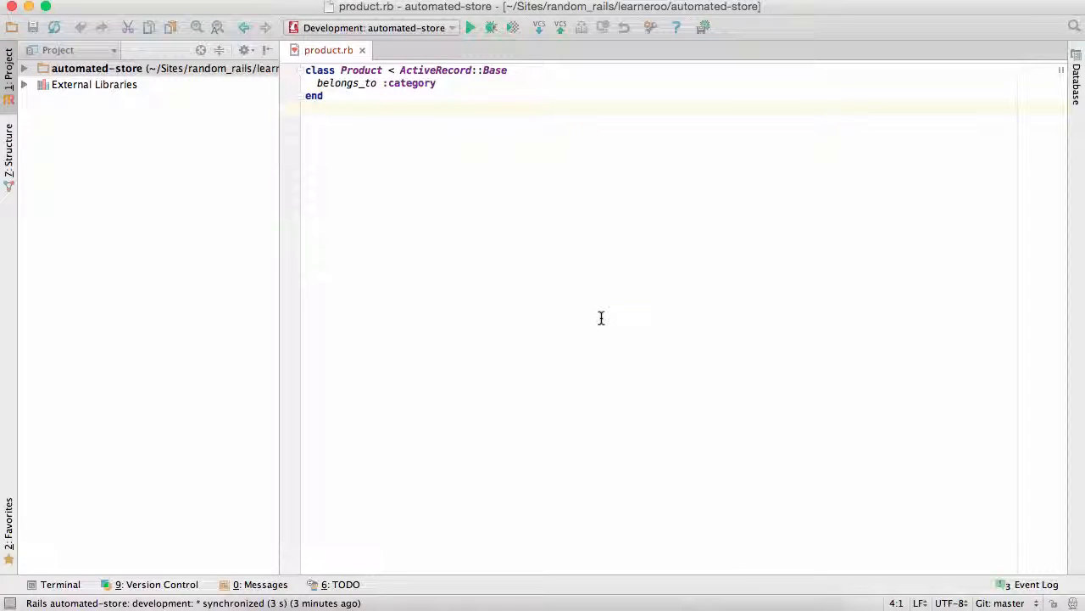
Start a Rails console and find prod = Product.first has a nil category
click(471, 27)
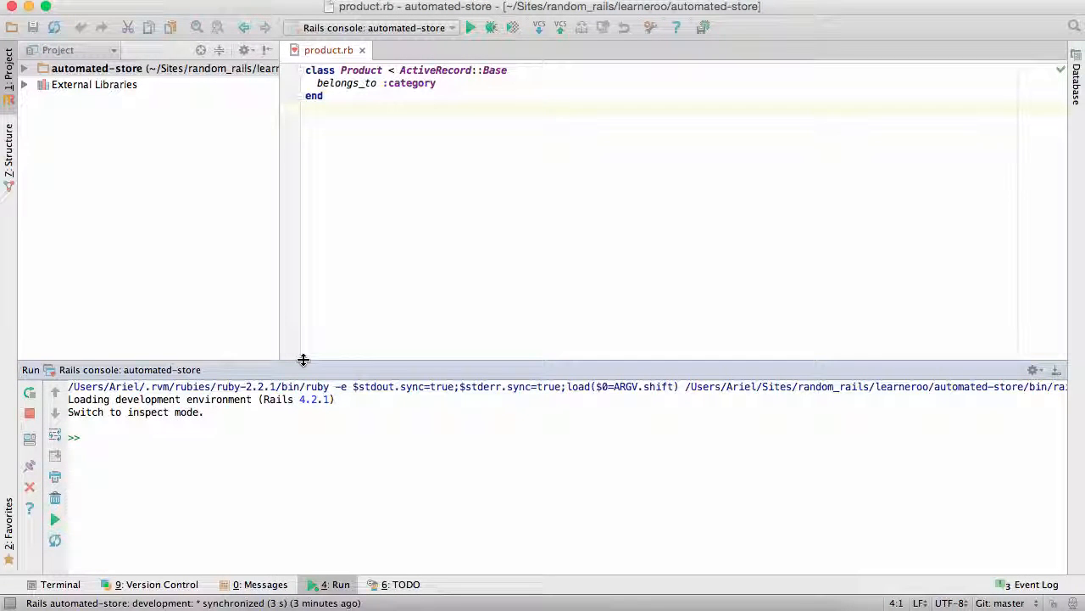
text(Product.first)
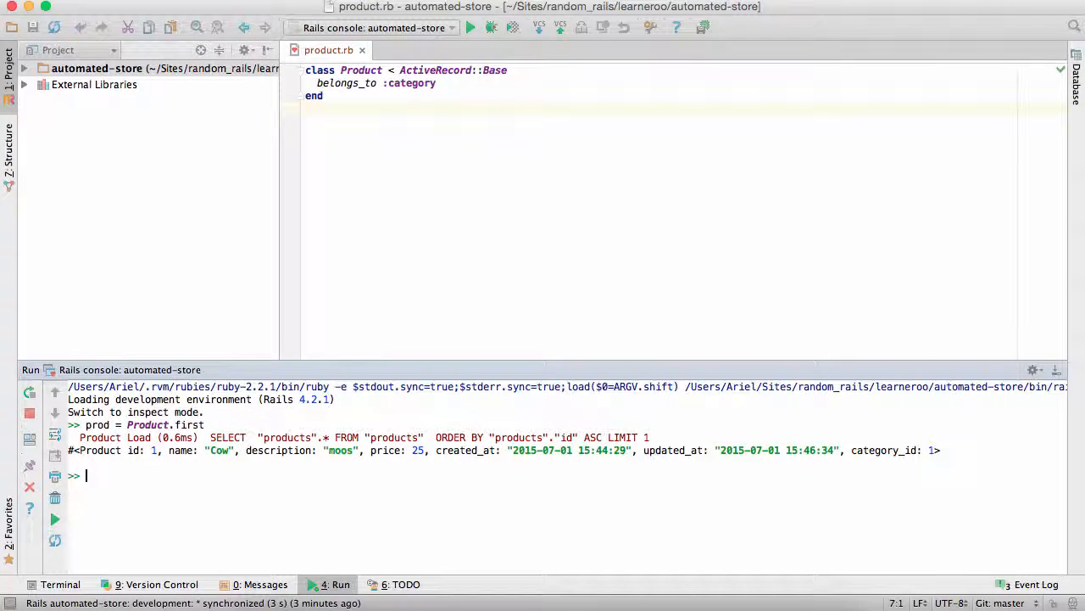
text(prod.c)
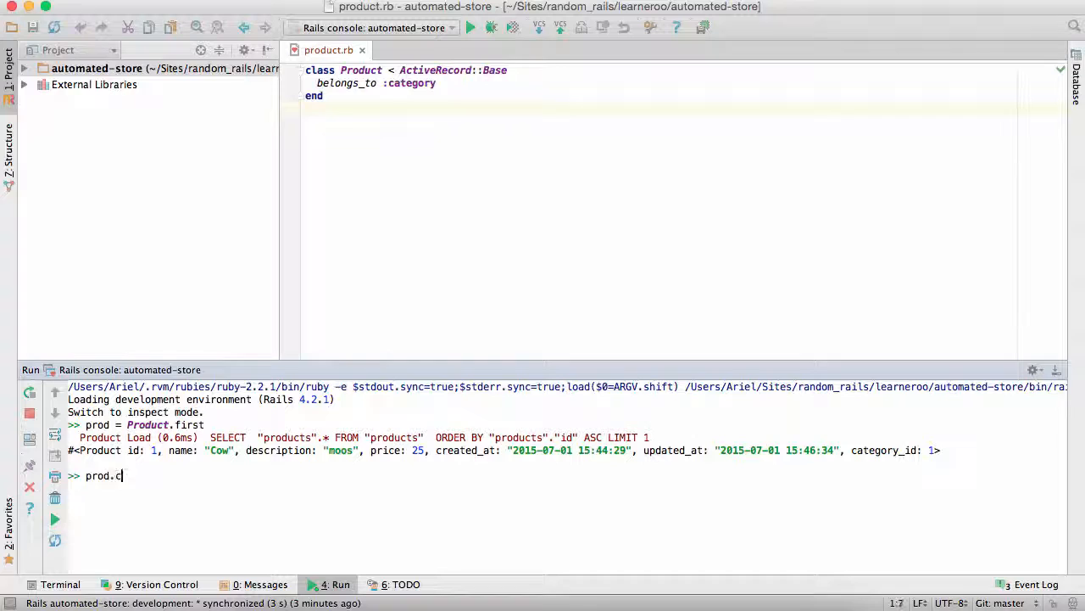
text(ateg)
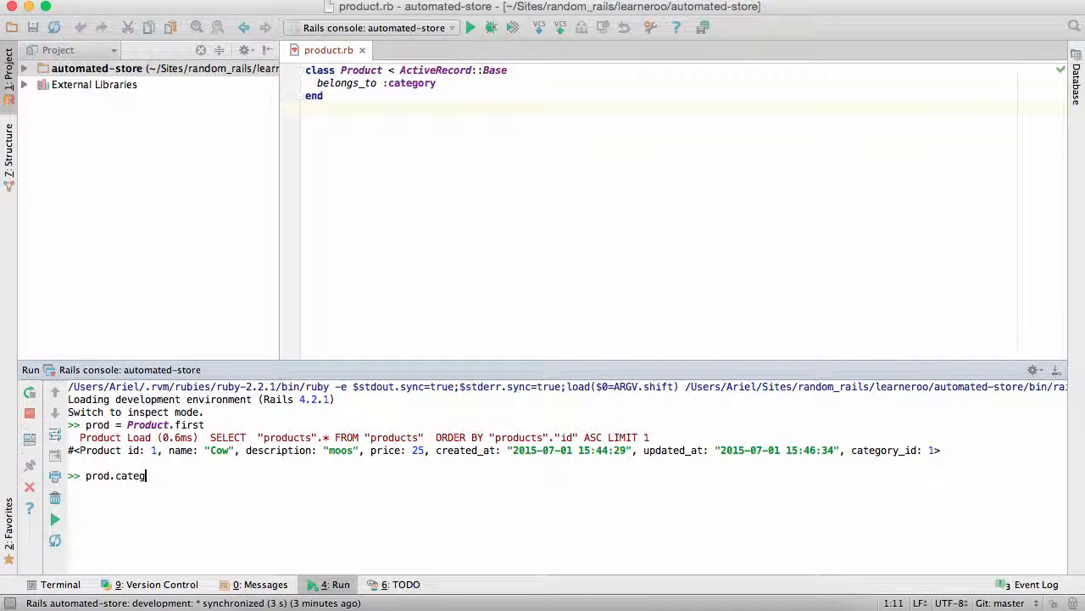
key(enter)
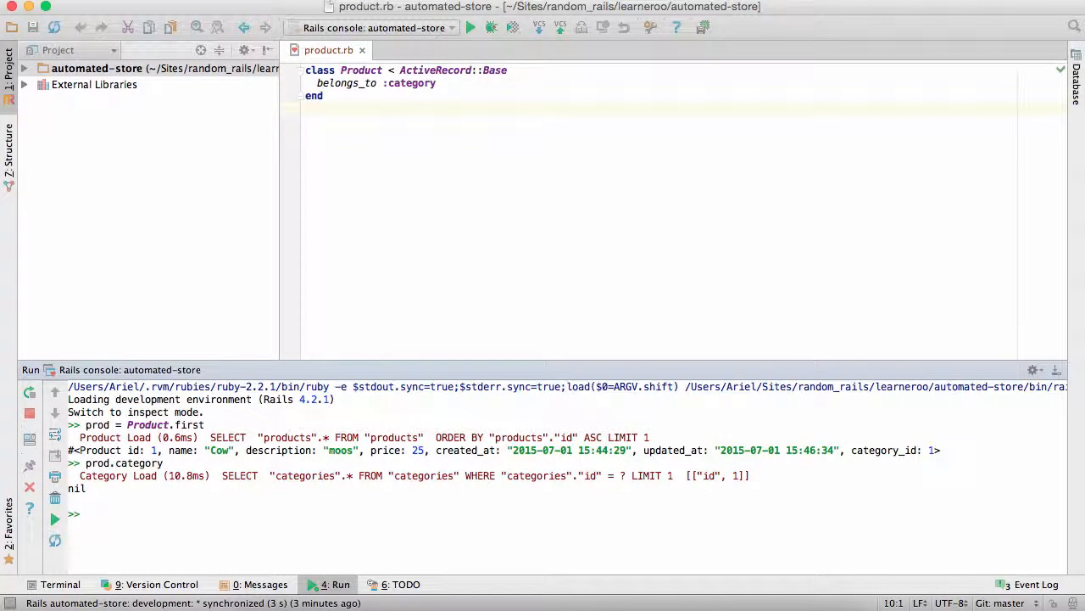
Create a category named Animals with Category.create
text(Category.create(name: "Animals)
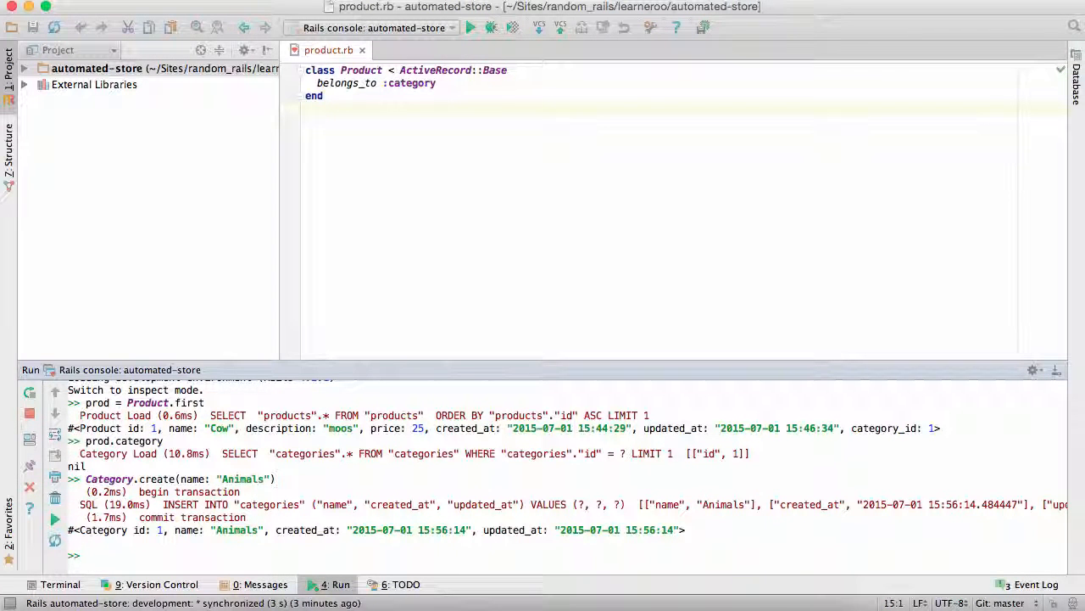
Reload the Cow product with Product.first so prod.category returns Animals
text(prod.category)
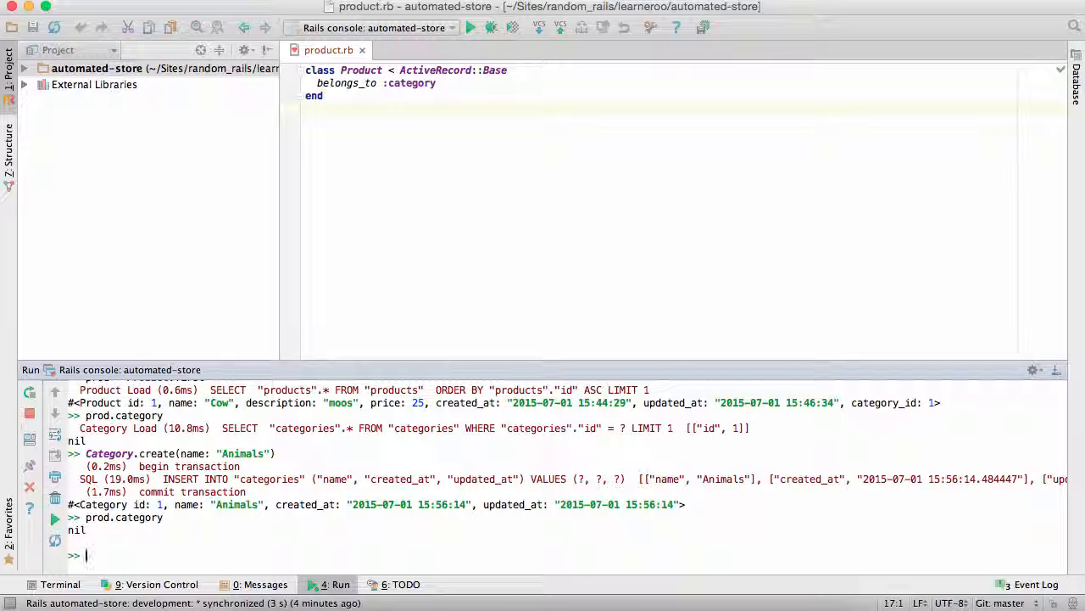
text(prod = Product.first)
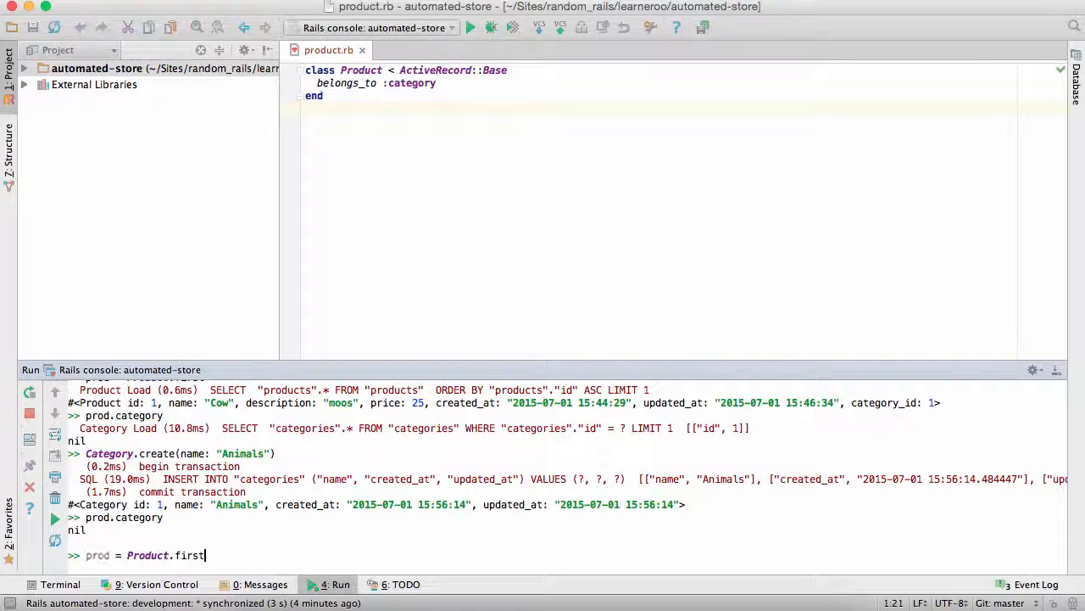
key(enter)
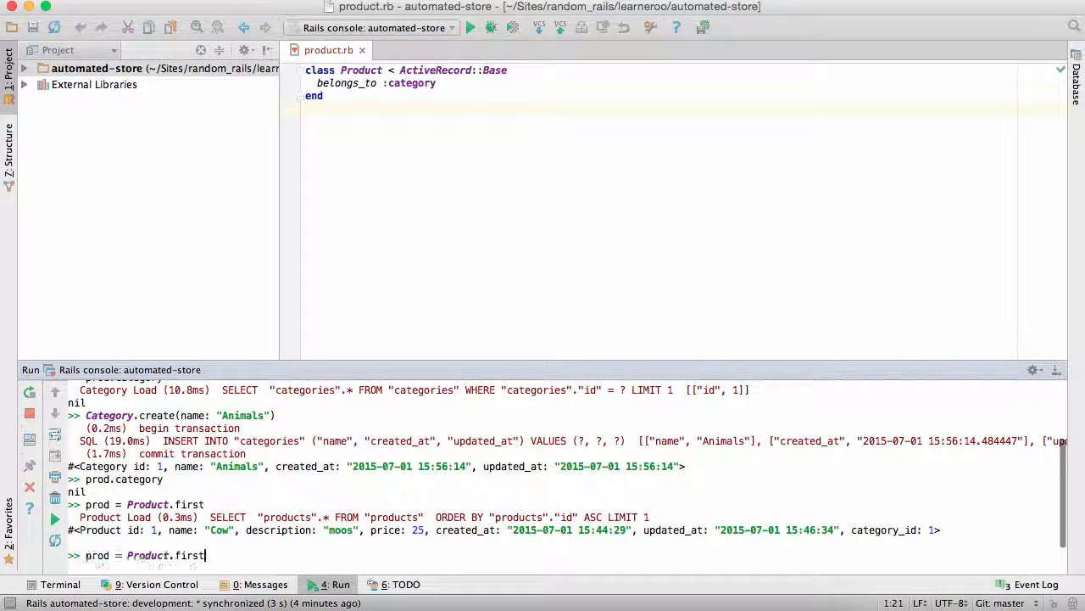
key(enter)
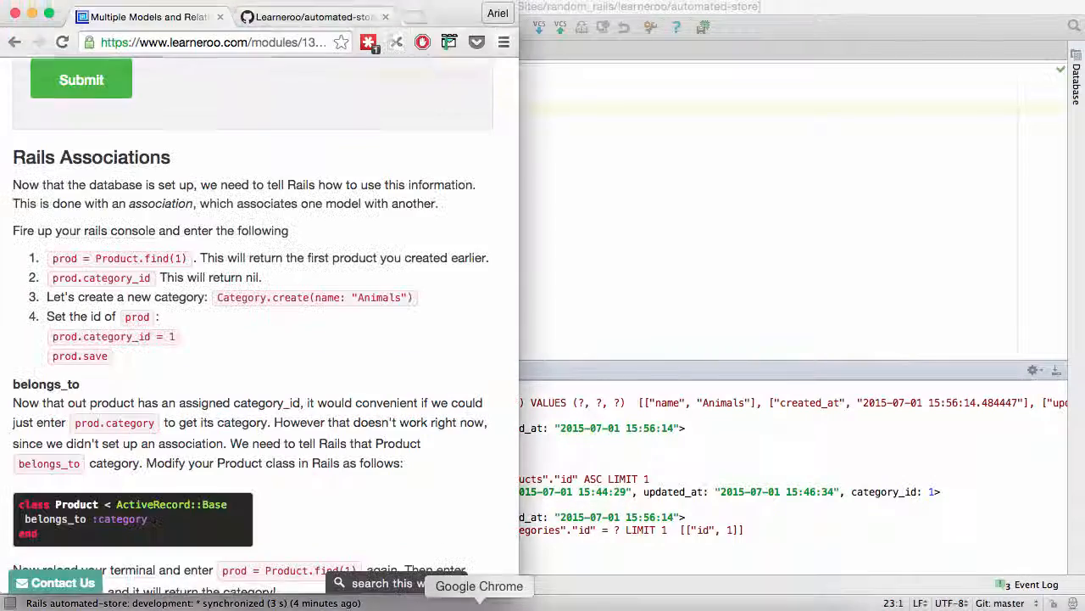
Assign cat = Category.first and find cat.products raises NoMethodError
scroll(down, 3)
text(cat)
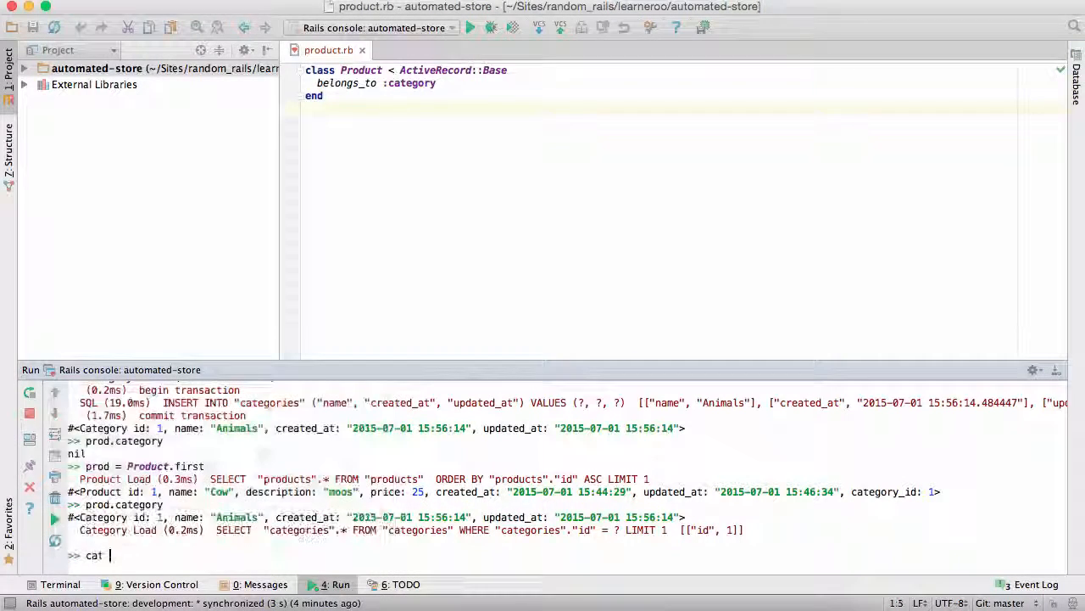
text(= Category)
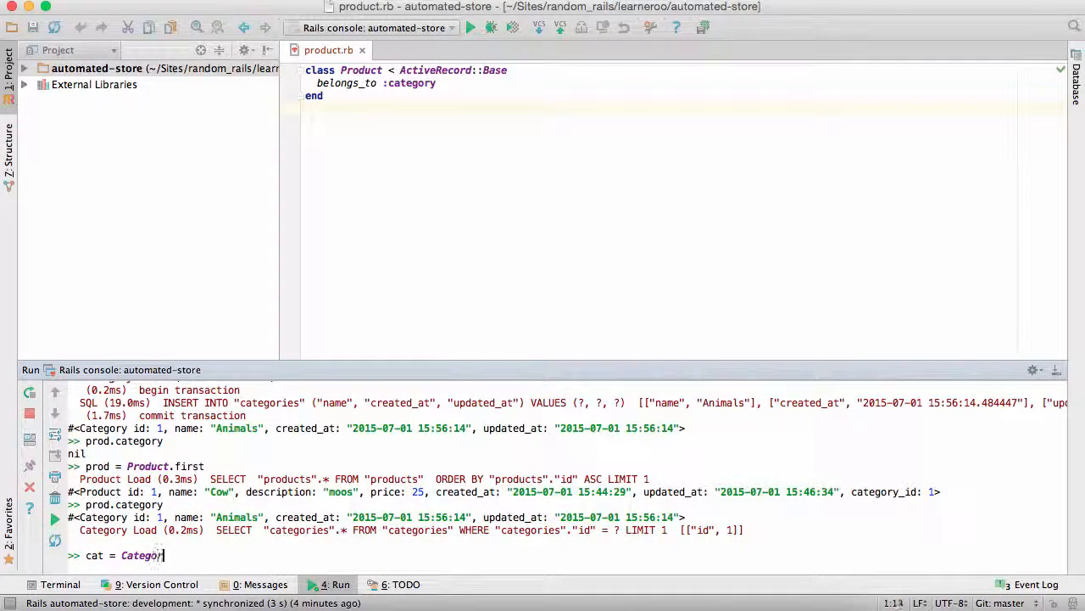
key(enter)
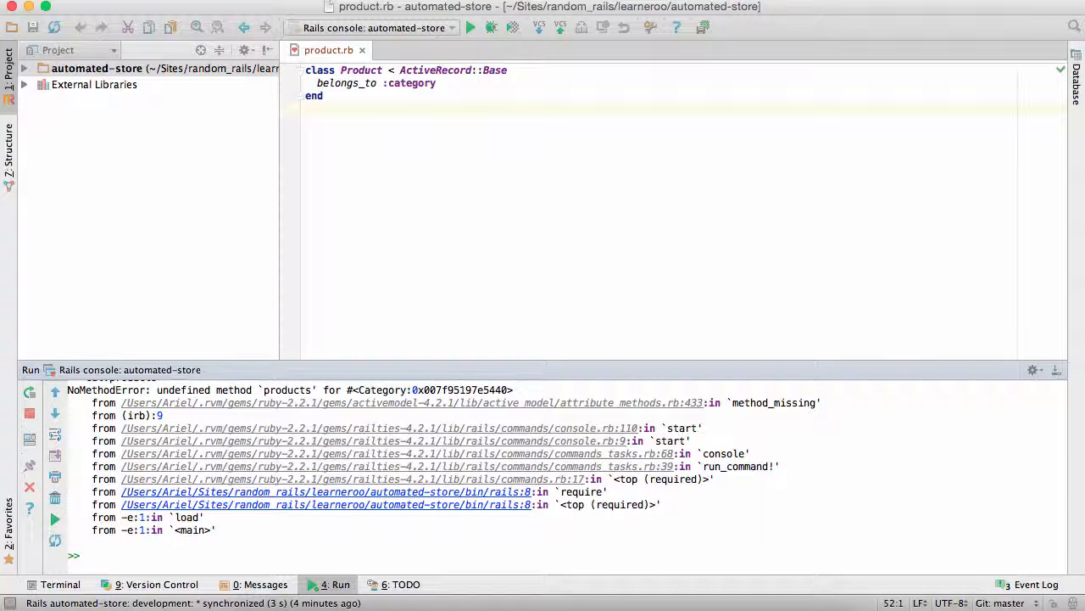
Declare has_many :products in the Category model
text(prod)
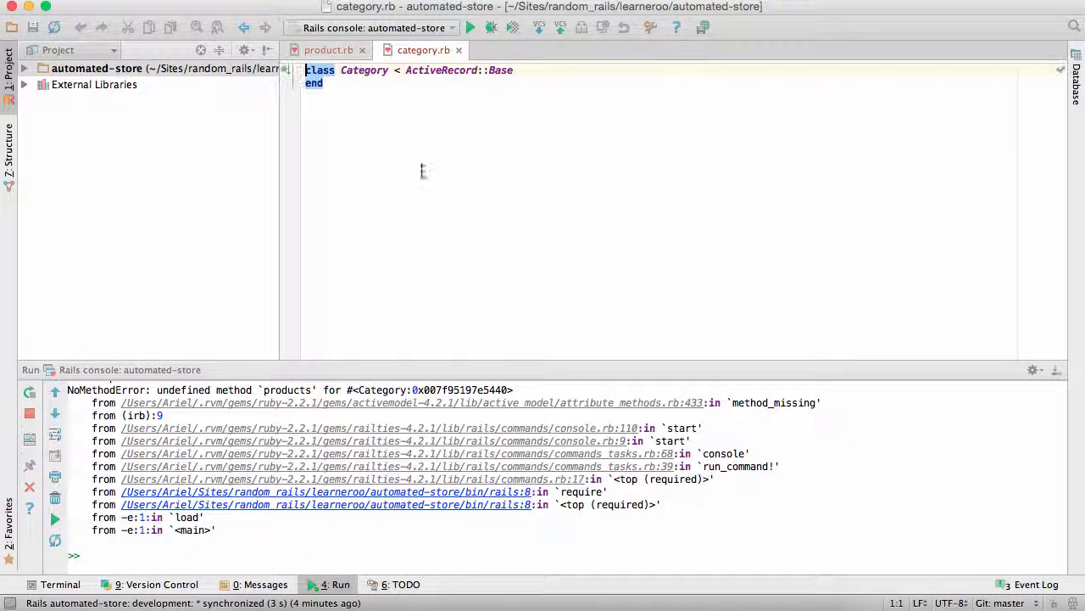
text(a)
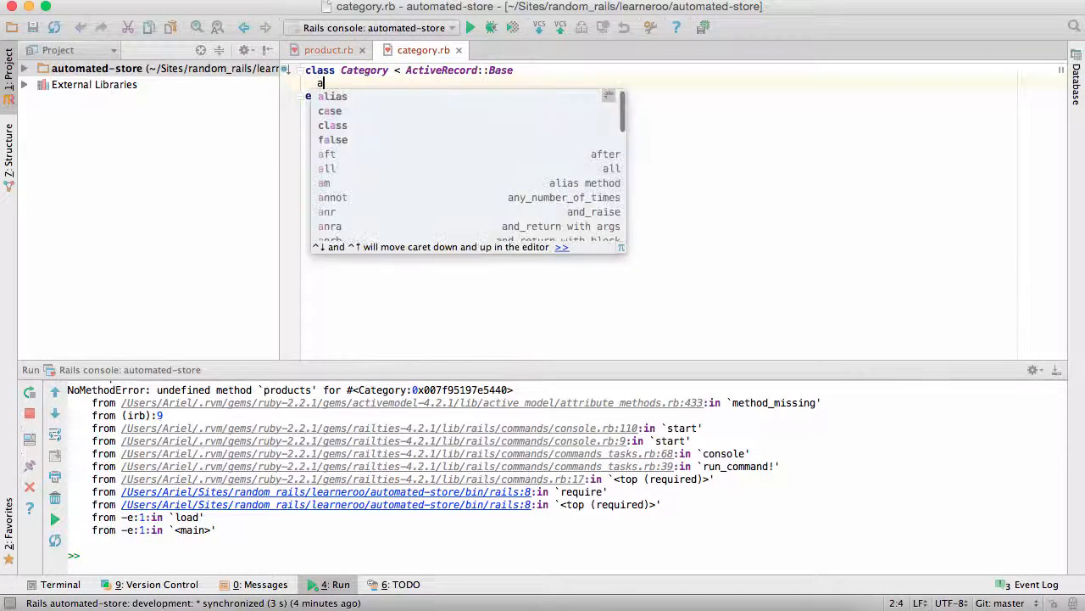
text(has_)
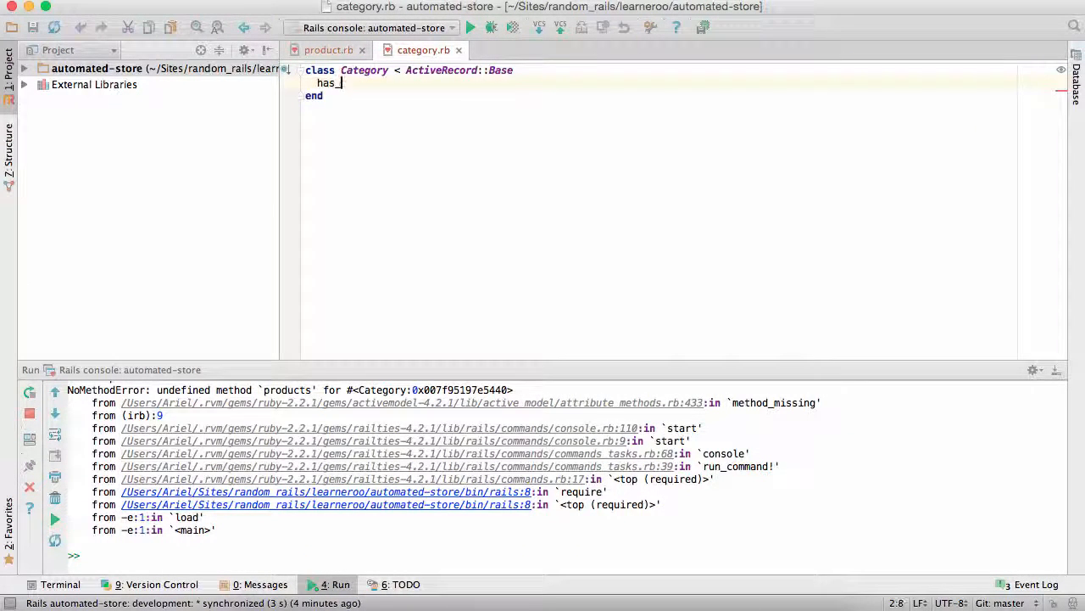
text(_many :products)
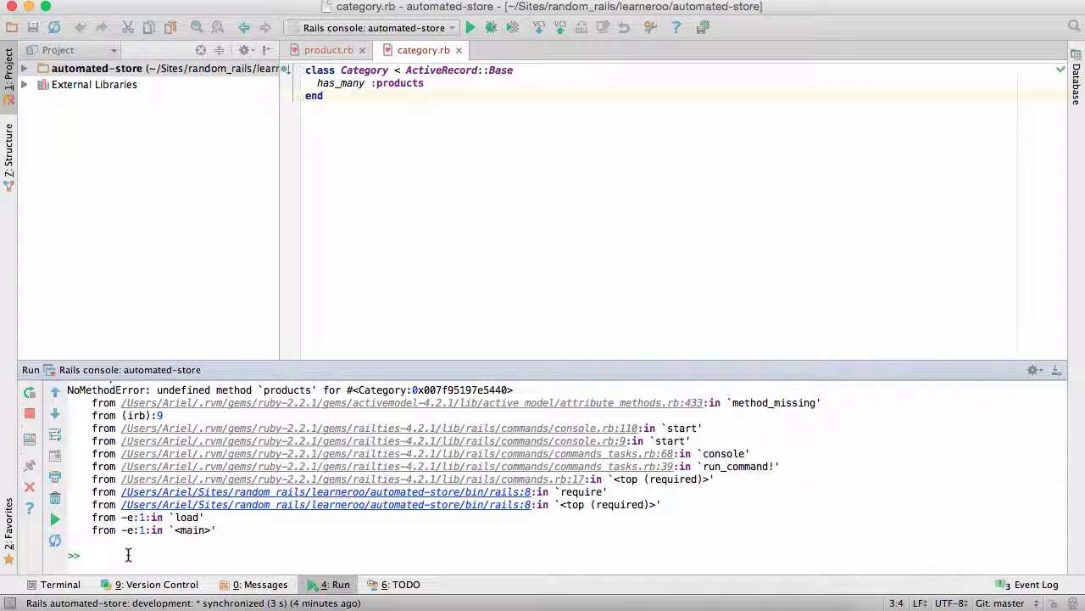
Run reload! and confirm Category.first lists the Cow product via cat.products
text(reload)
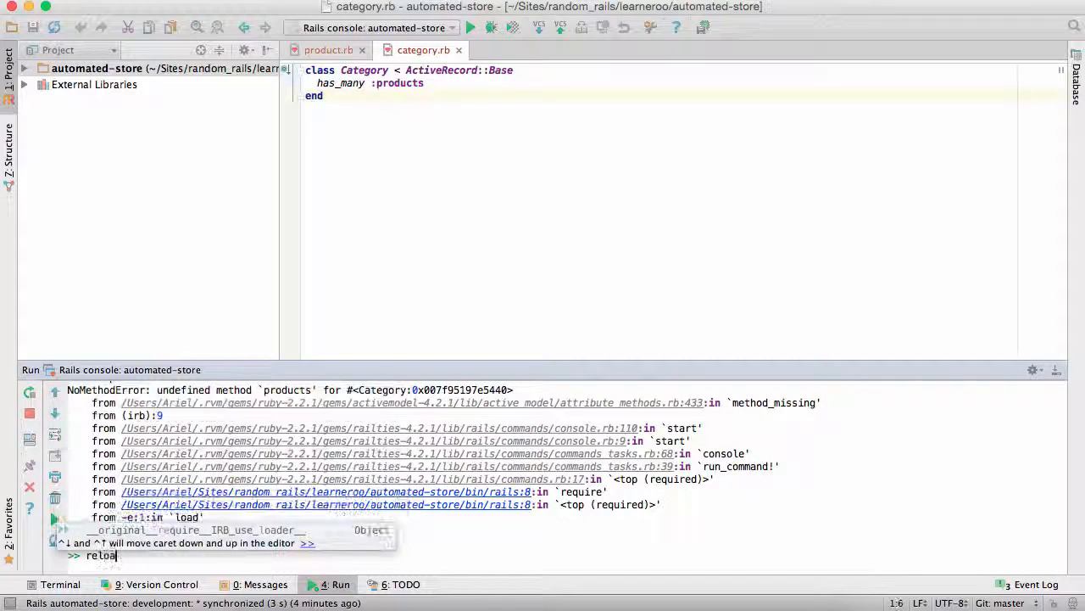
key(enter)
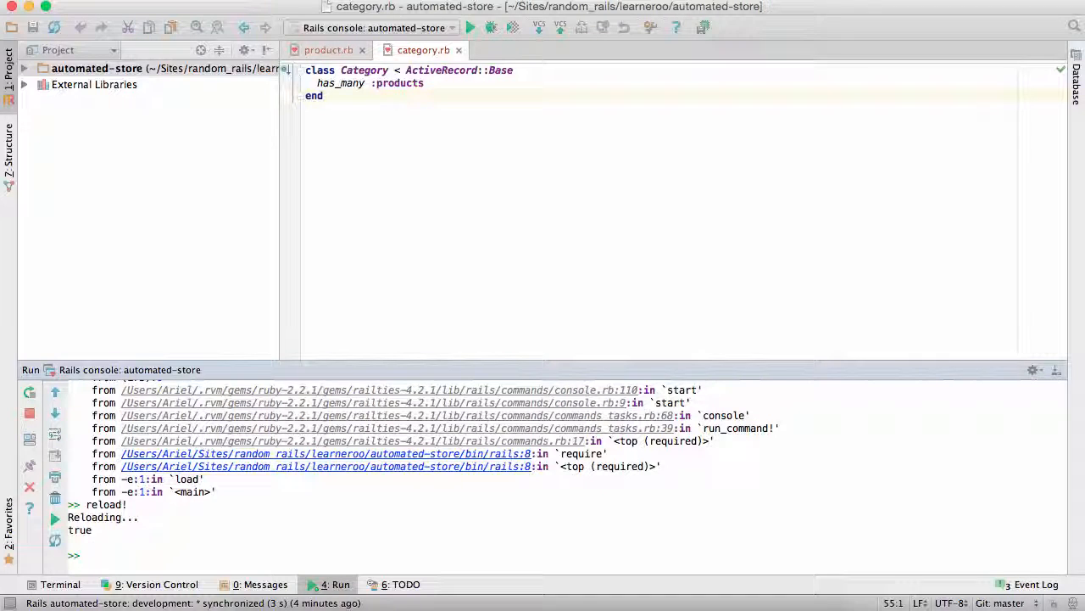
text(cat = Category.first)
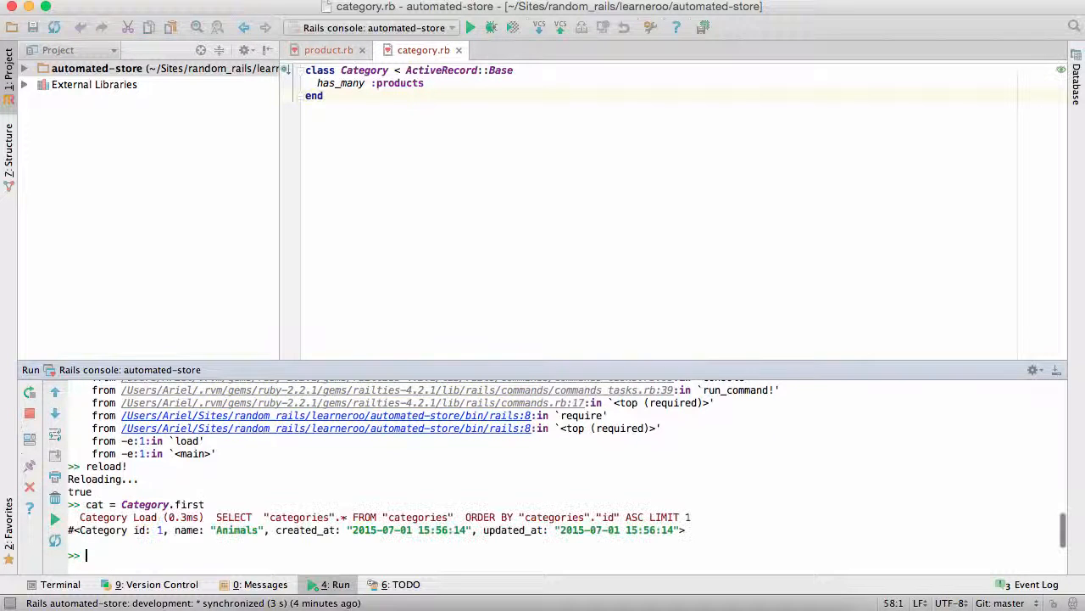
text(cat.products)
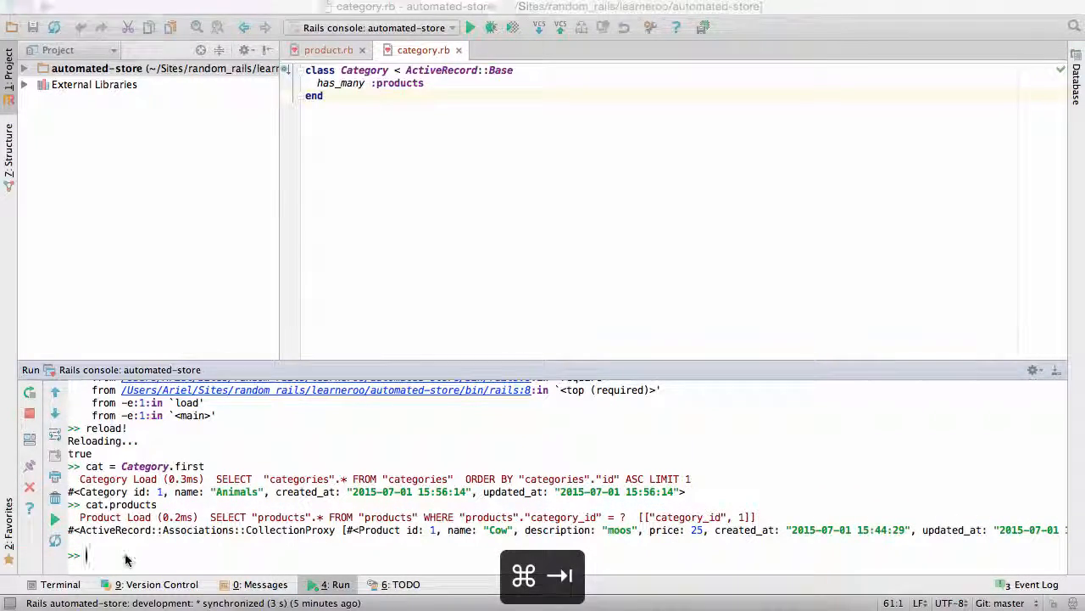
click(145, 16)
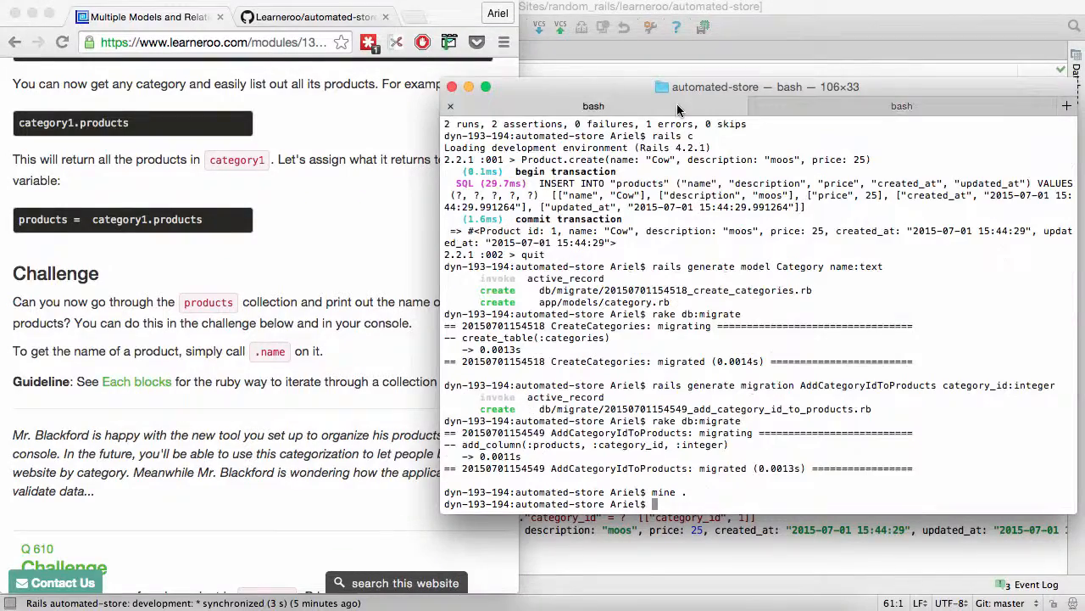
Run rake test: three tests pass, the nameless-product test fails
text(rake test)
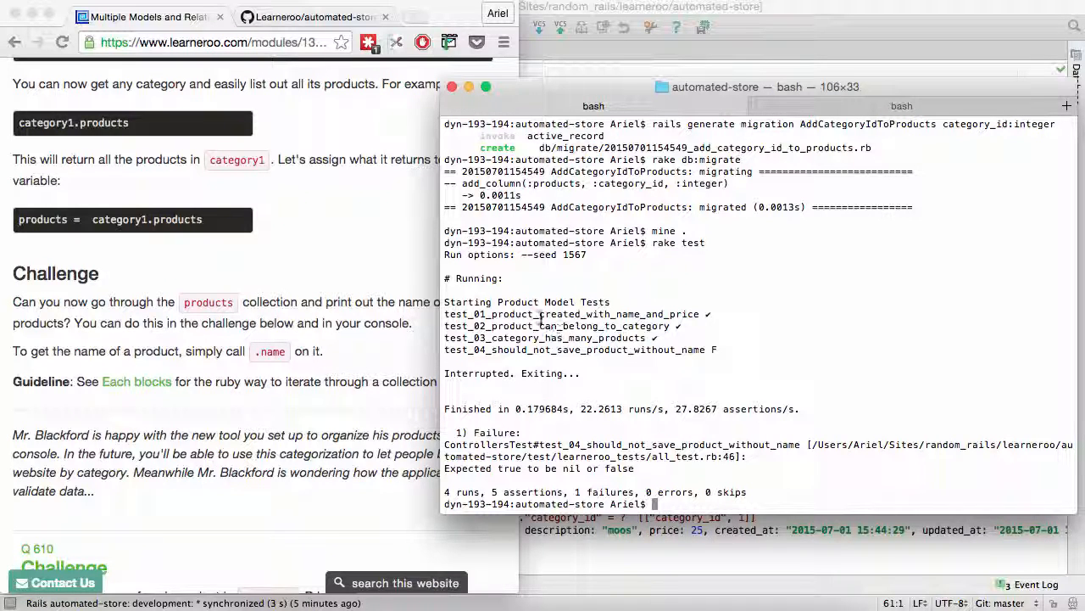
double_click(632, 325)
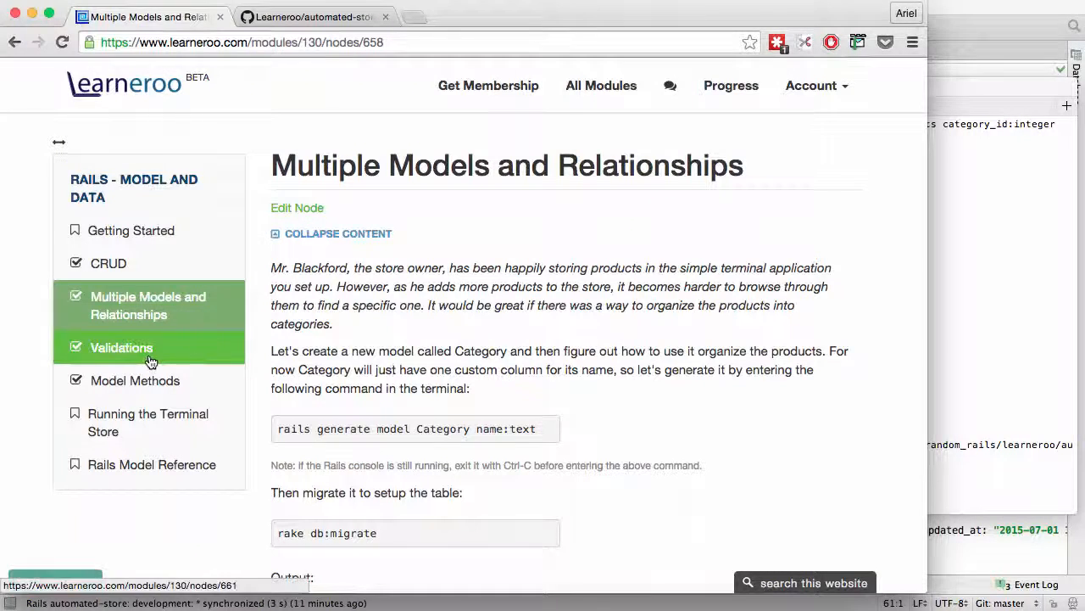
Open the Validations lesson from the Learneroo sidebar
click(122, 347)
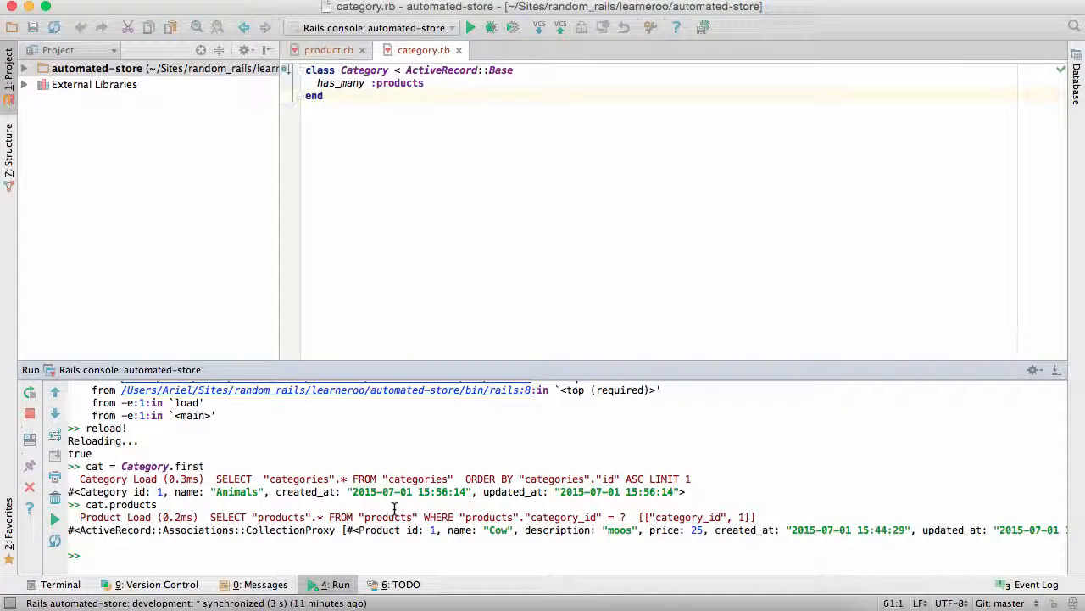
Create a blank product in the console with p = Product.create
text(p = Pr)
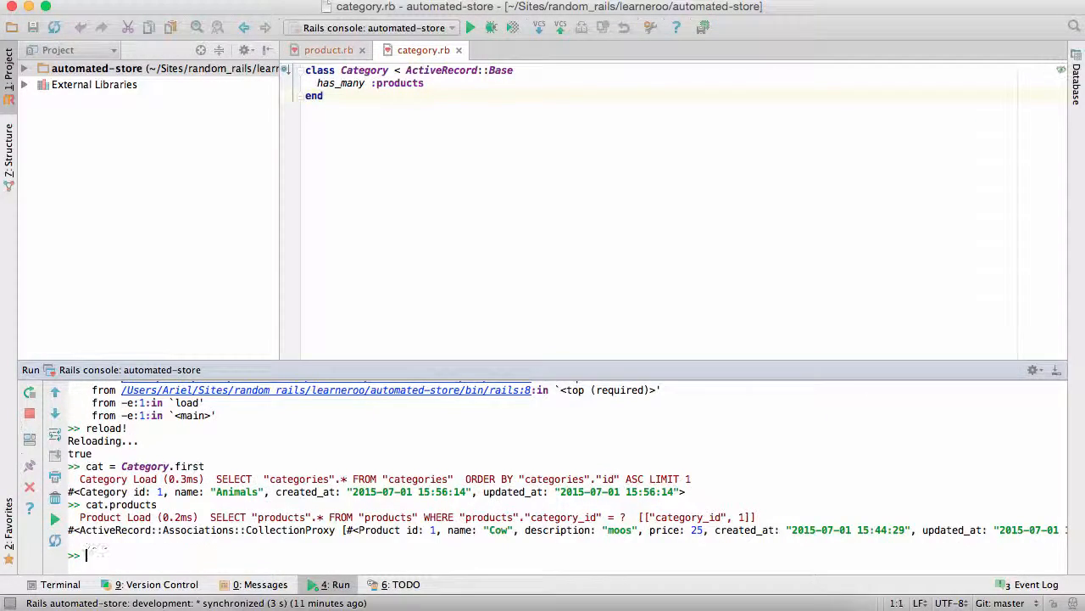
text(p = Product.create)
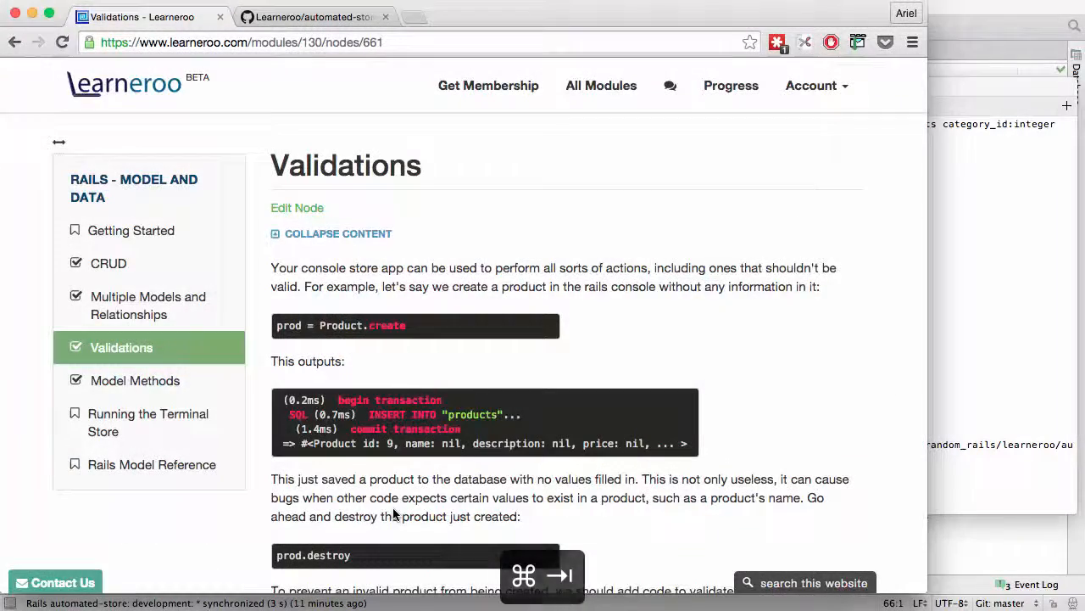
Scroll to the lesson's validates code sample and return to the Rails console
scroll(down, 3)
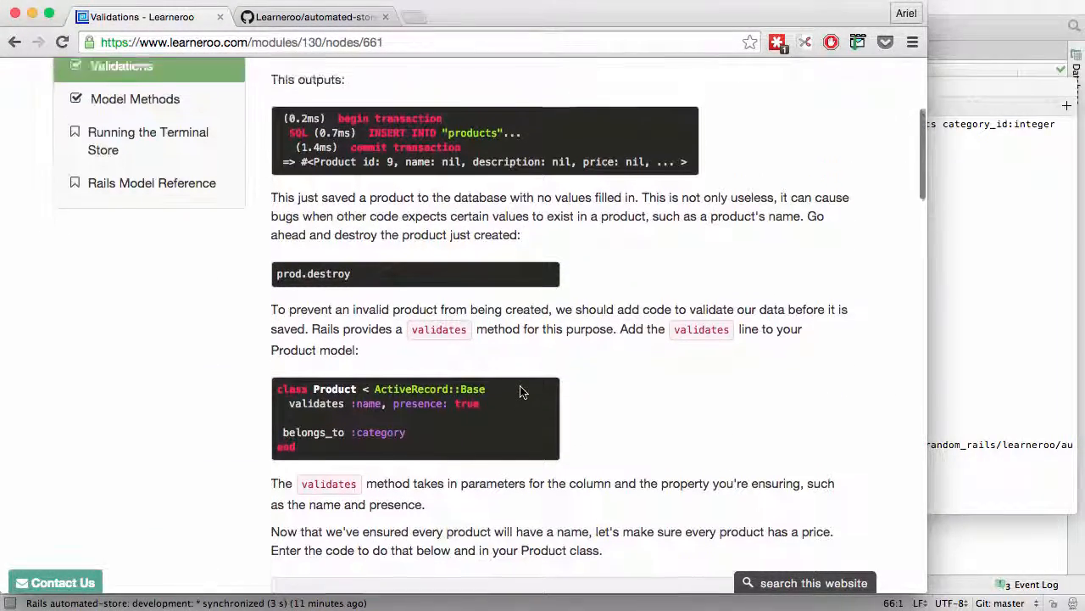
key(cmd+tab)
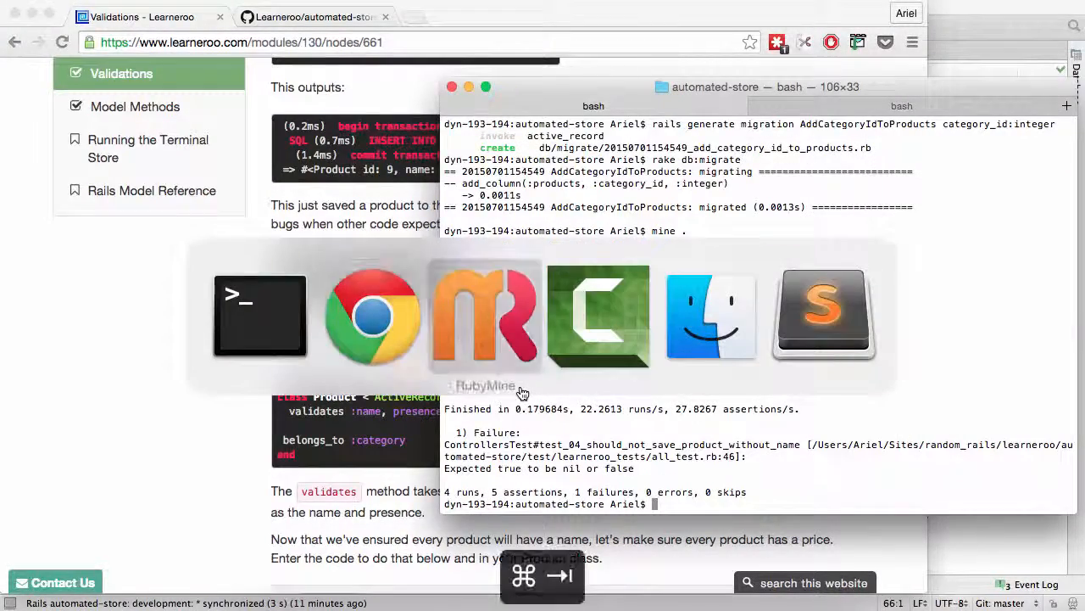
click(485, 316)
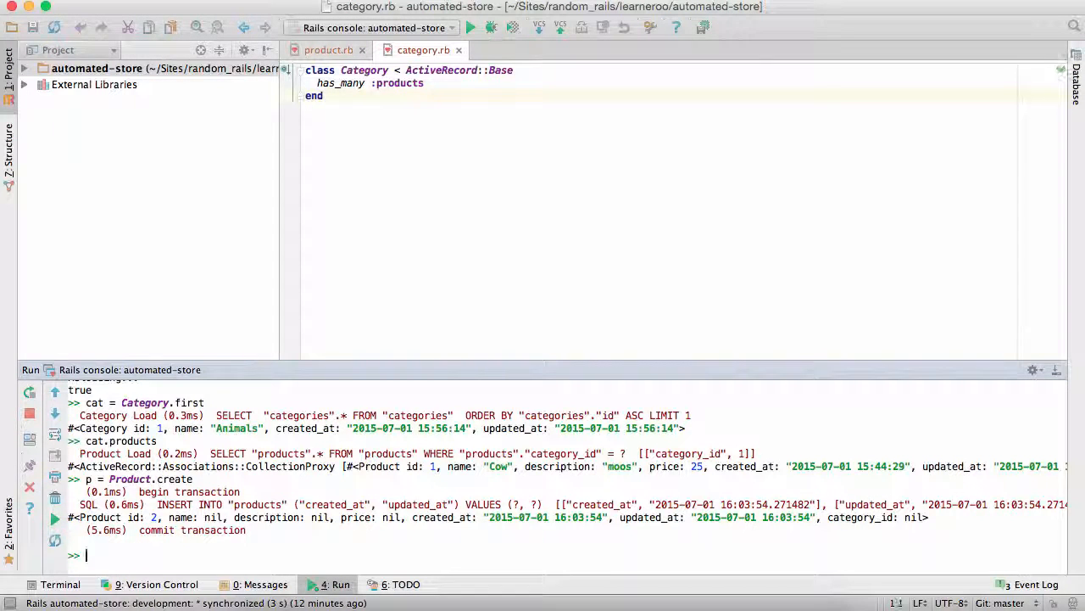
Destroy the blank product with p.destroy and bring the lesson back up
key(cmd+tab)
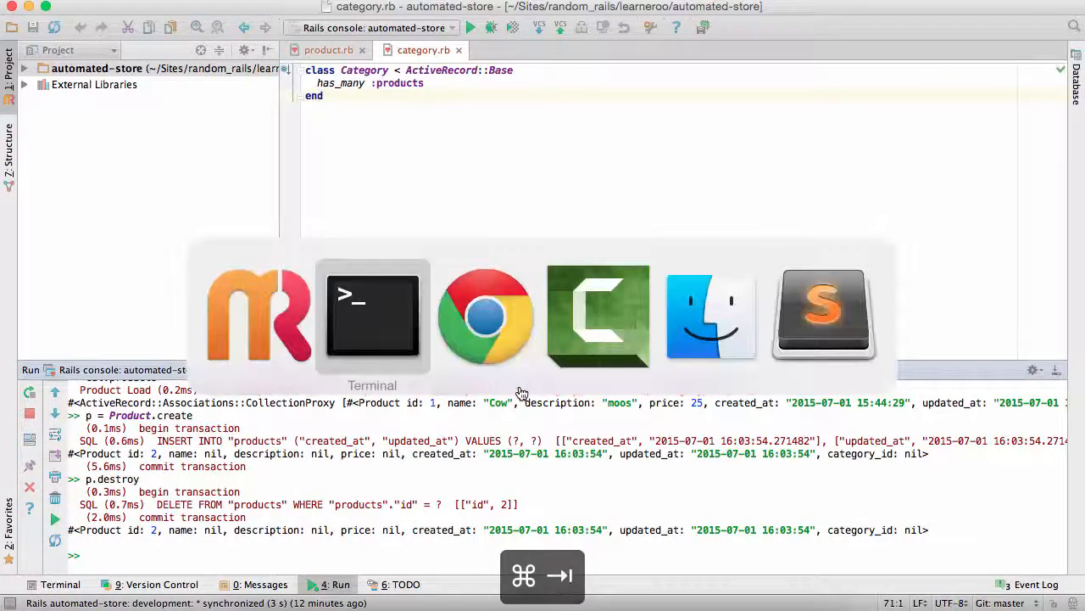
click(485, 315)
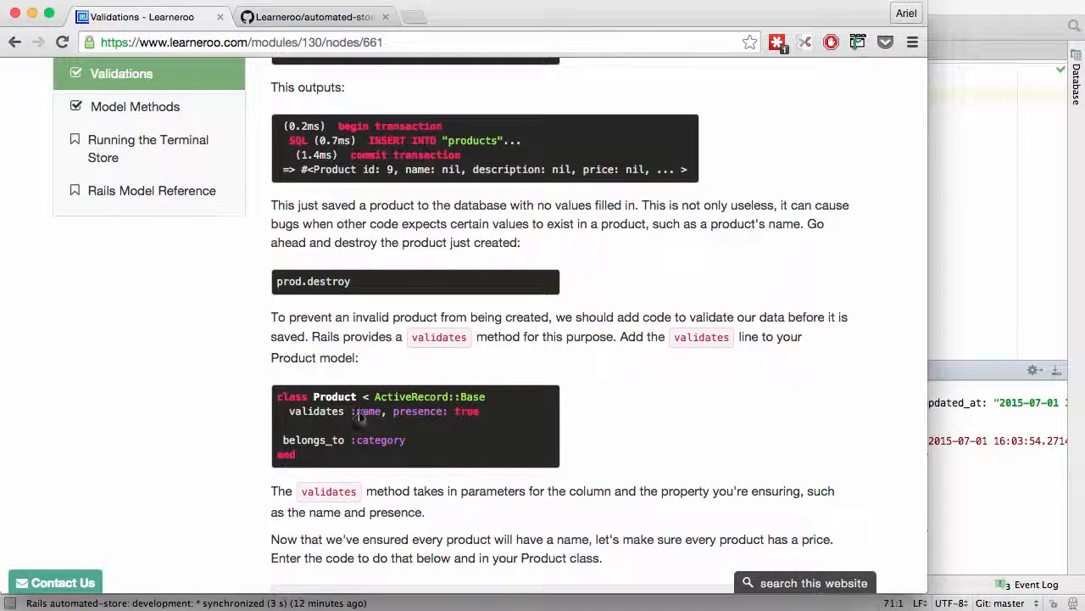
Add validates :name, presence: true and validates :price, presence: true to product.rb
key(cmd+c)
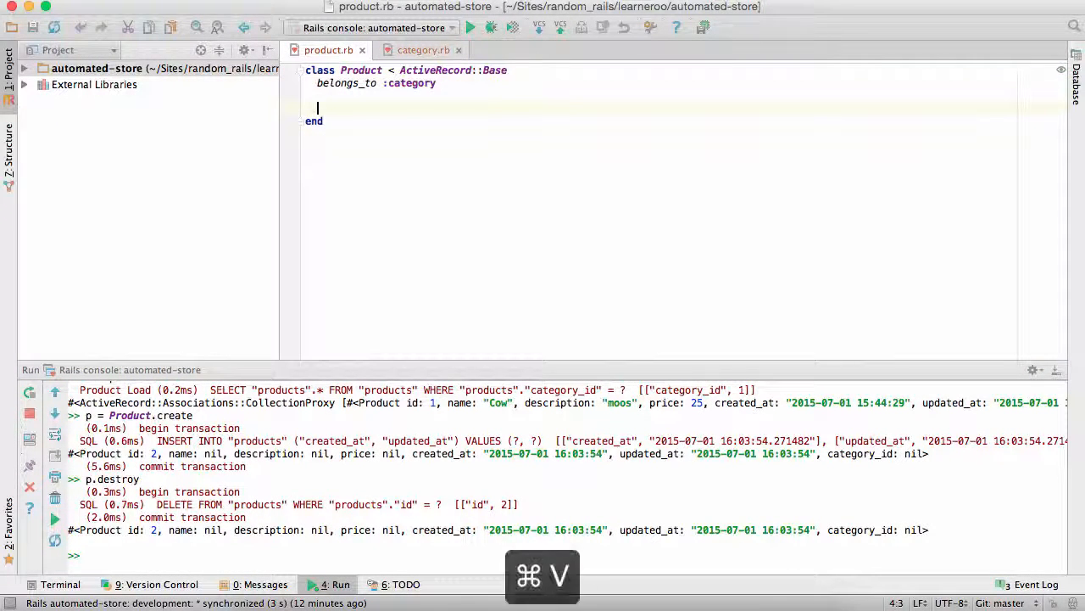
text(validates :name, presence: true)
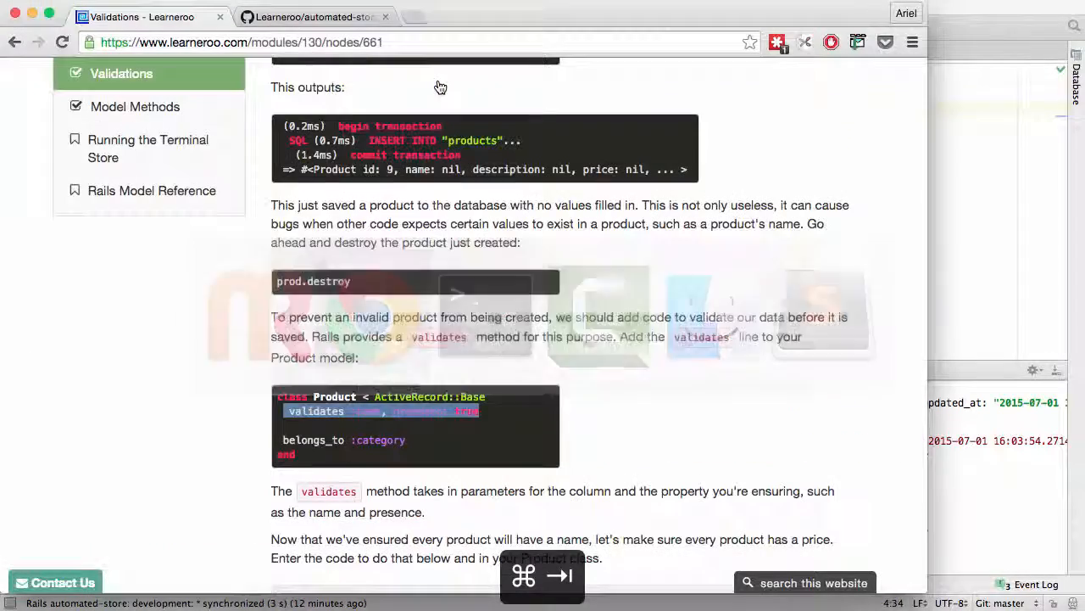
scroll(down, 3)
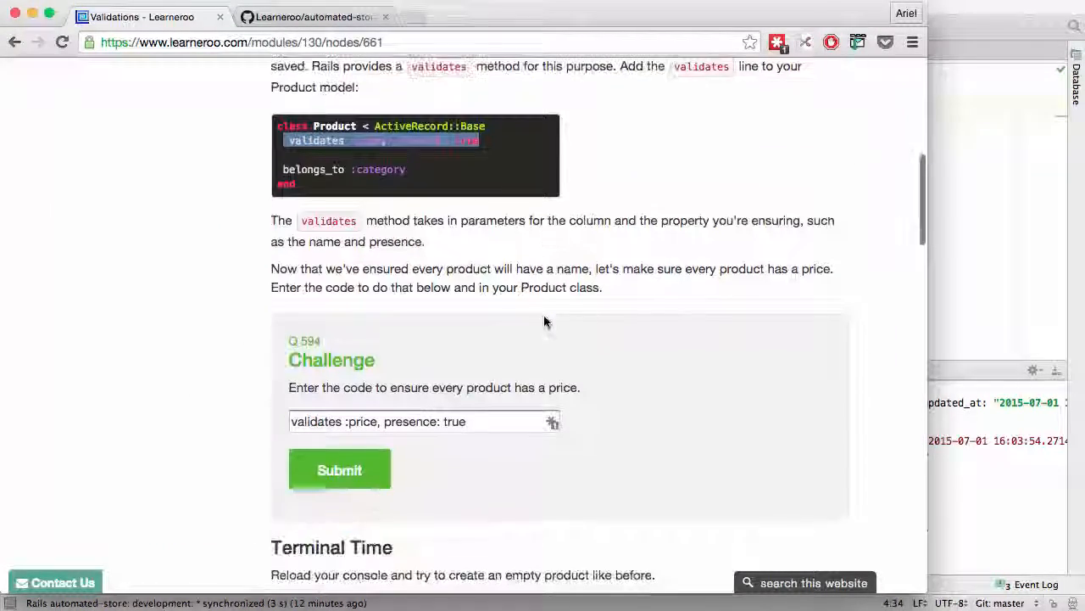
scroll(down, 3)
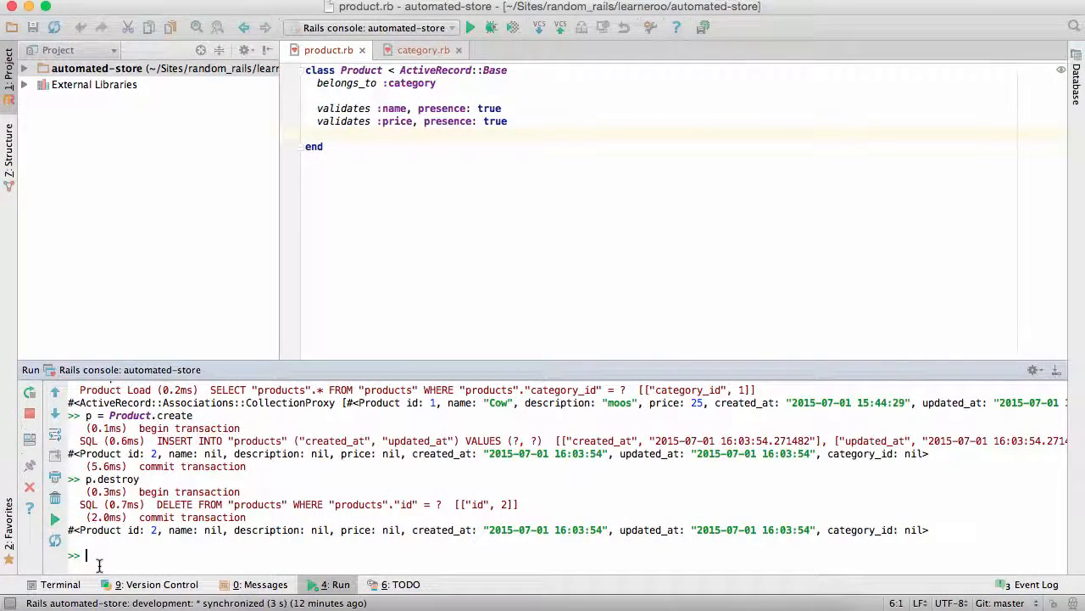
Run reload! and confirm an empty Product.create now rolls back
text(reload!)
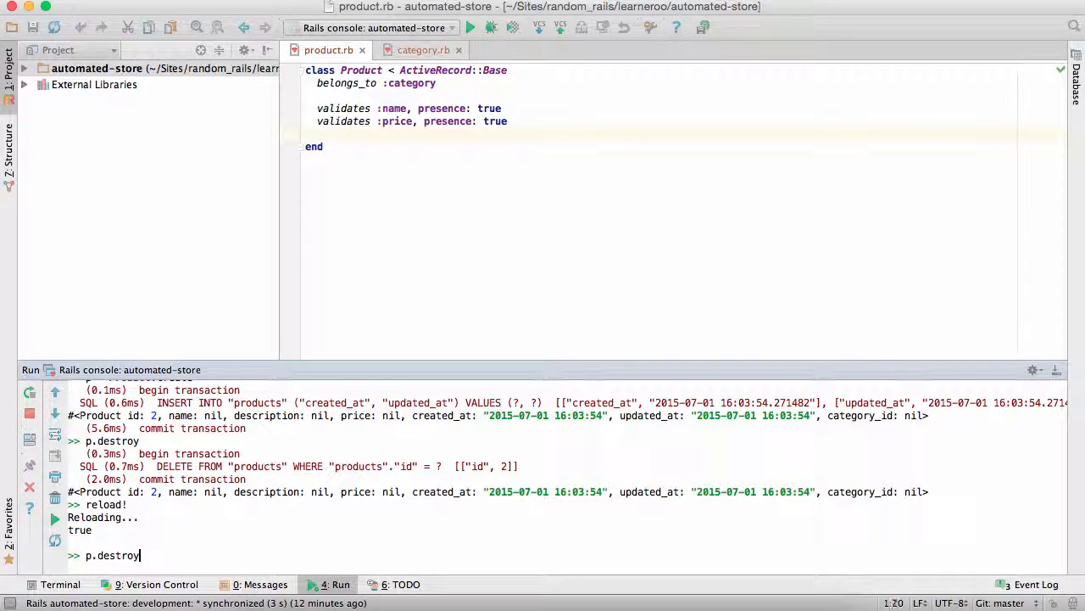
key(enter)
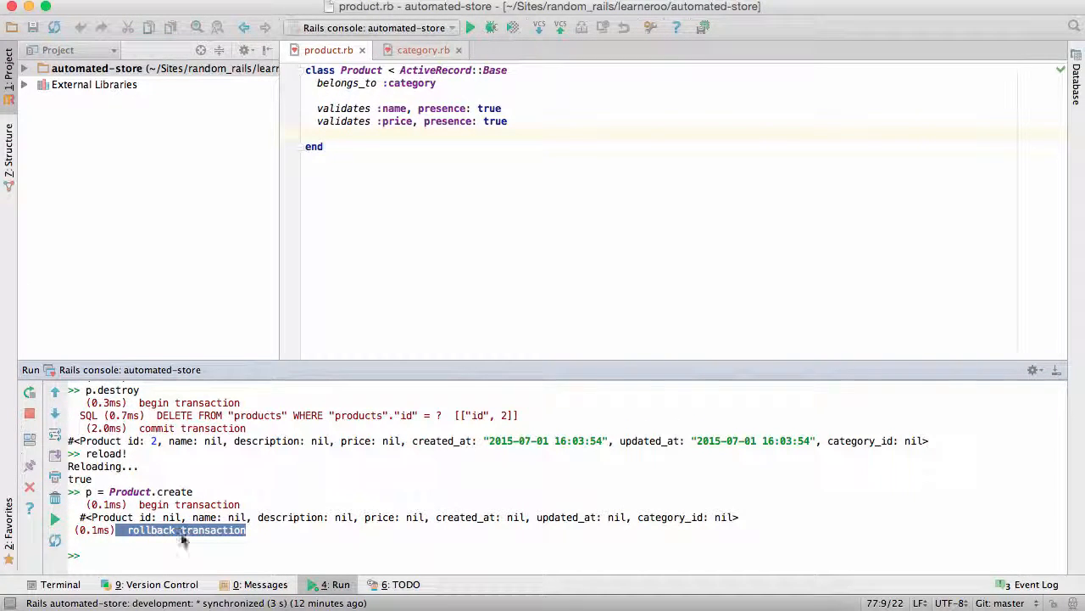
text(p = Product.create)
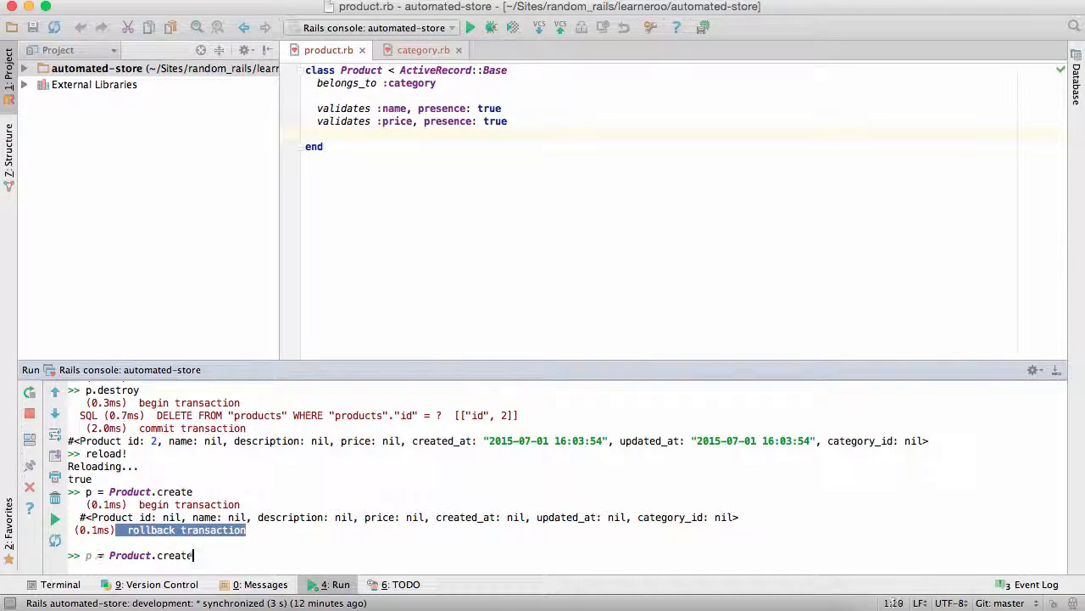
key(enter)
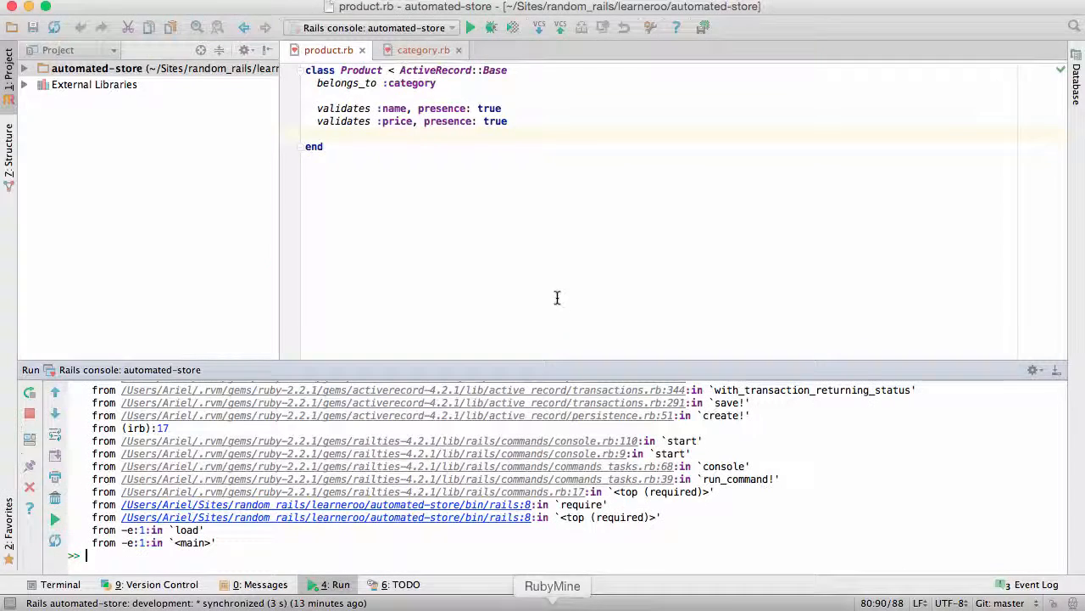
mouse_move(510, 208)
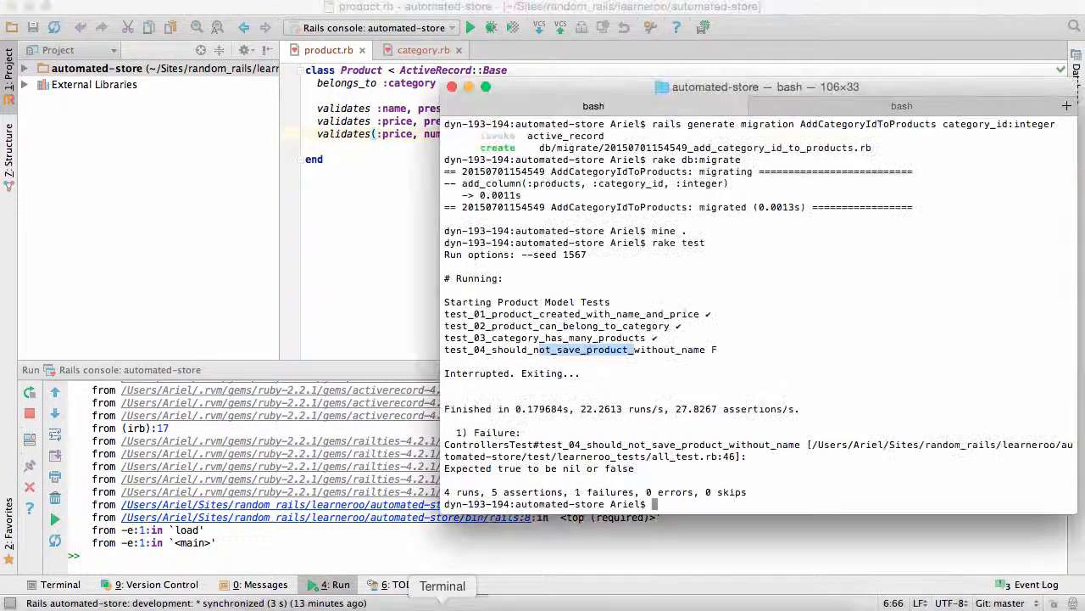
Run rake test in Terminal to check the model tests after the validations
text(rake tests)
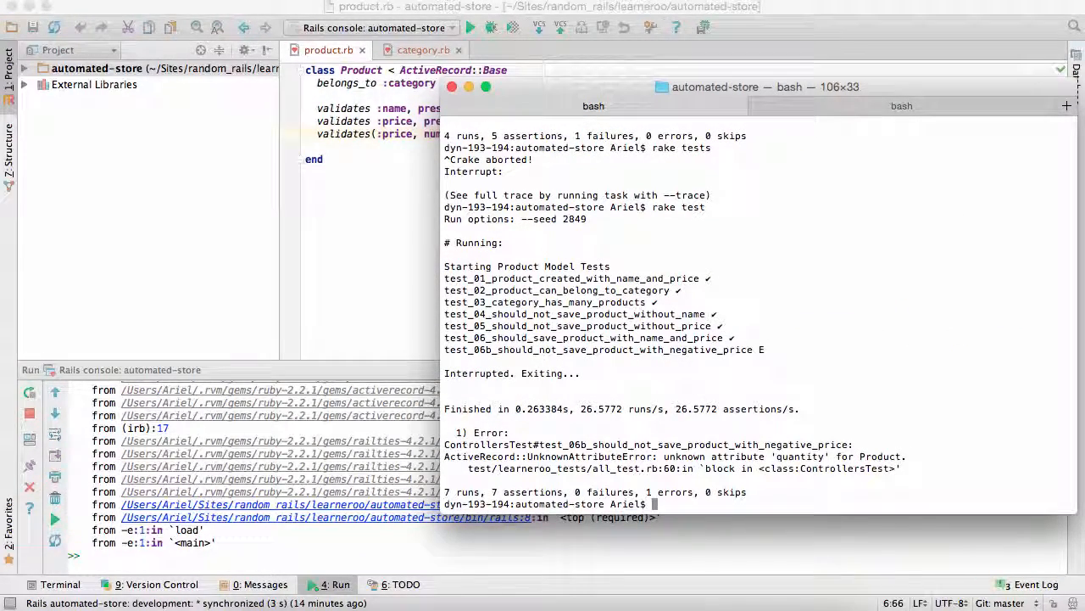
mouse_move(534, 421)
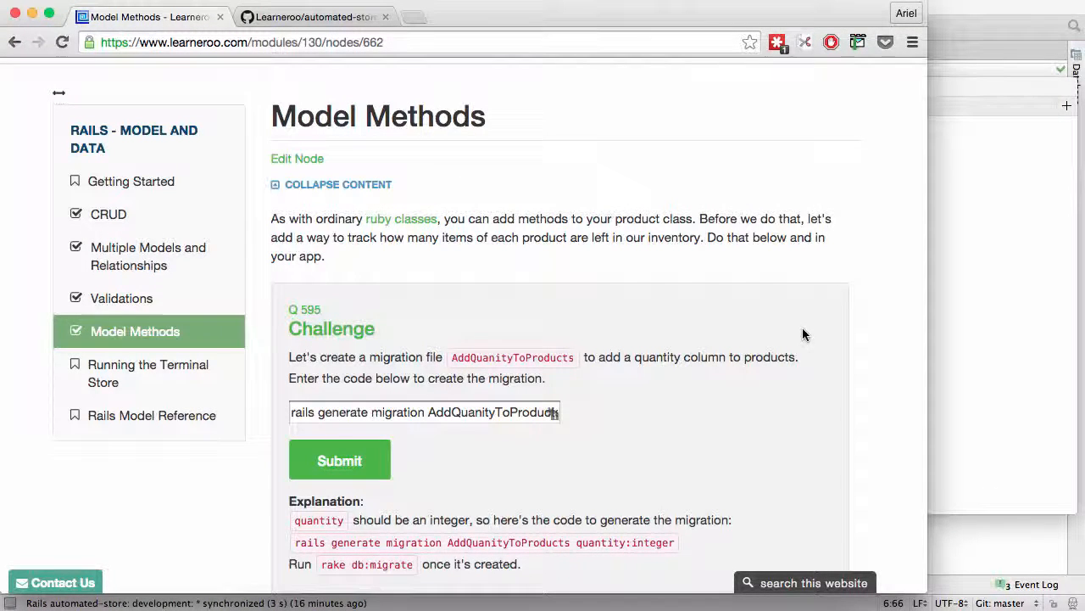
Generate the AddQuanityToProducts migration with quantity:integer and start rake db:migrate
click(424, 412)
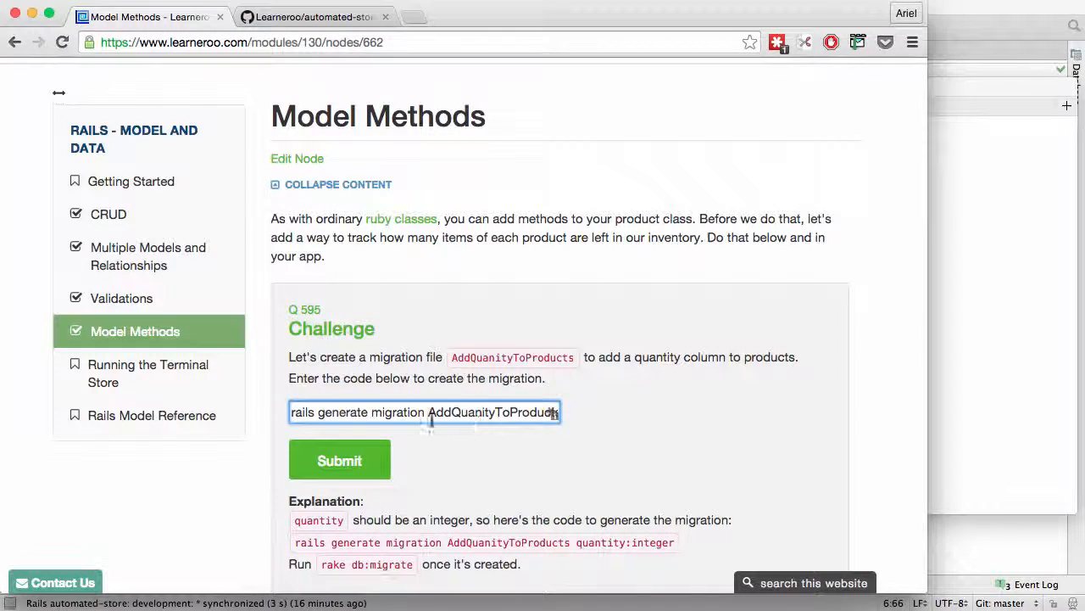
key(cmd+c)
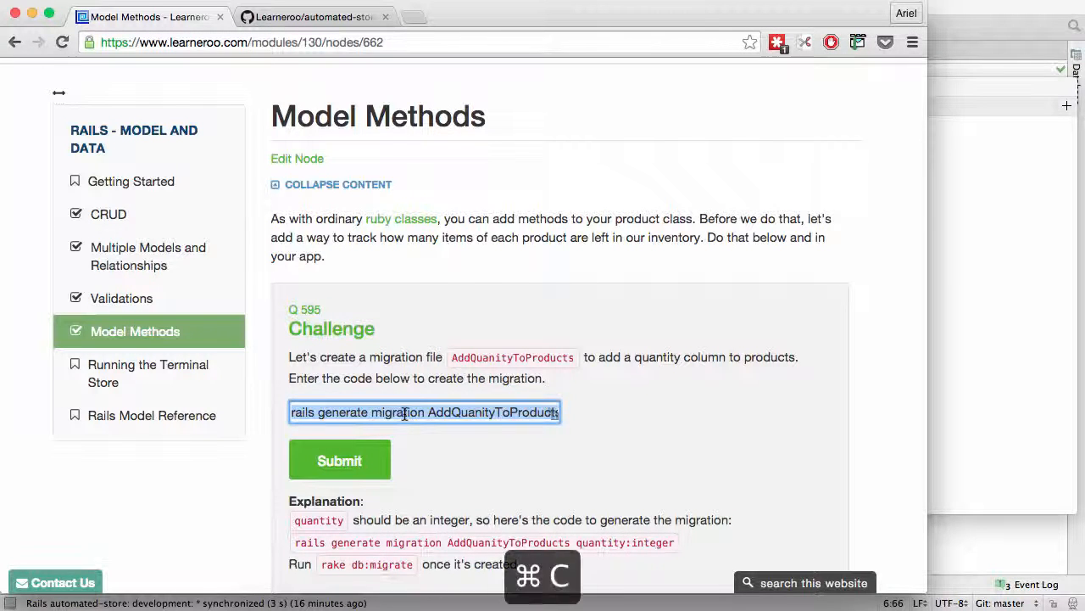
click(442, 585)
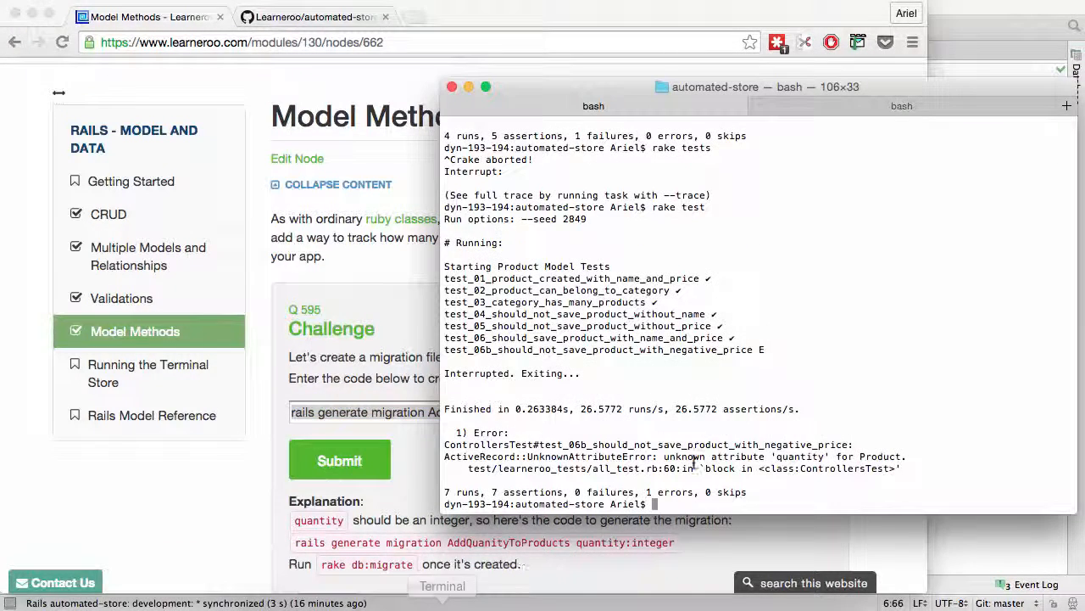
text(rails generate migration AddQuanityToProducts quantity:integer)
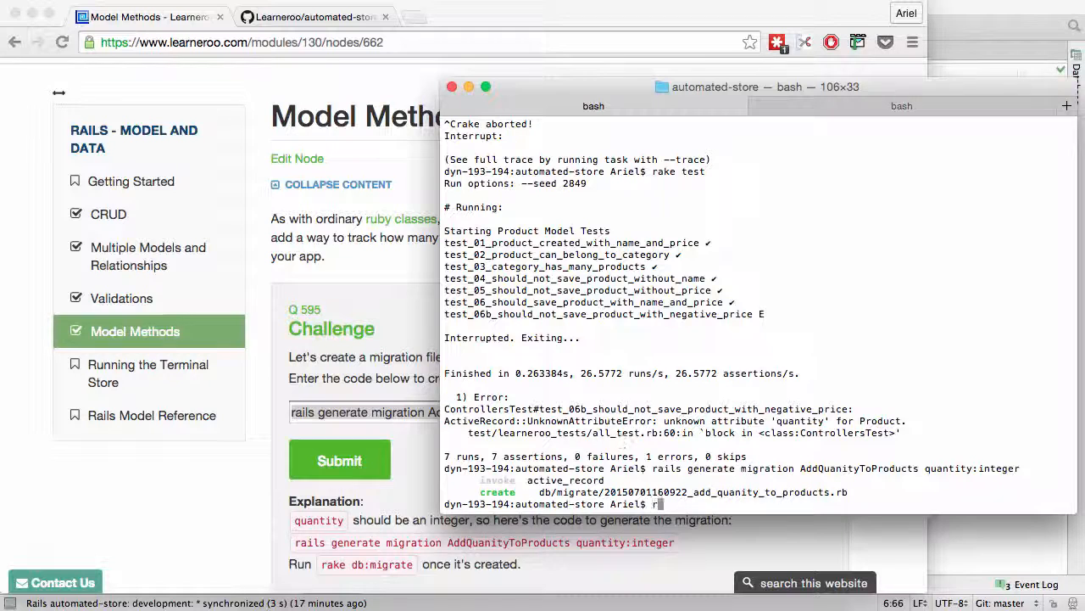
text(ake db:mi)
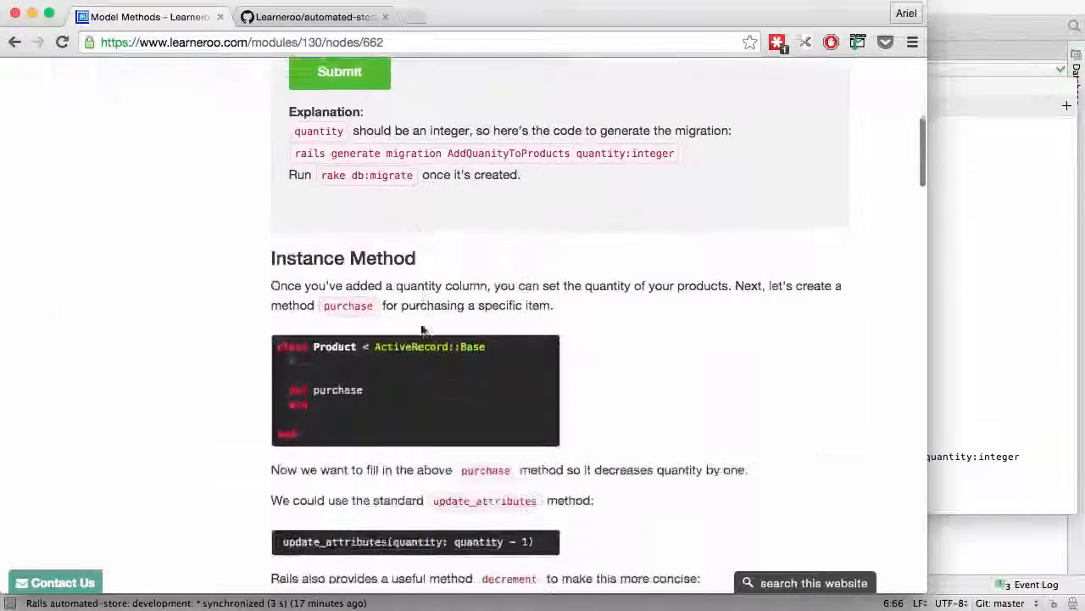
Scroll the Instance Method lesson down to the purchase method that prevents negative quantities
scroll(down, 3)
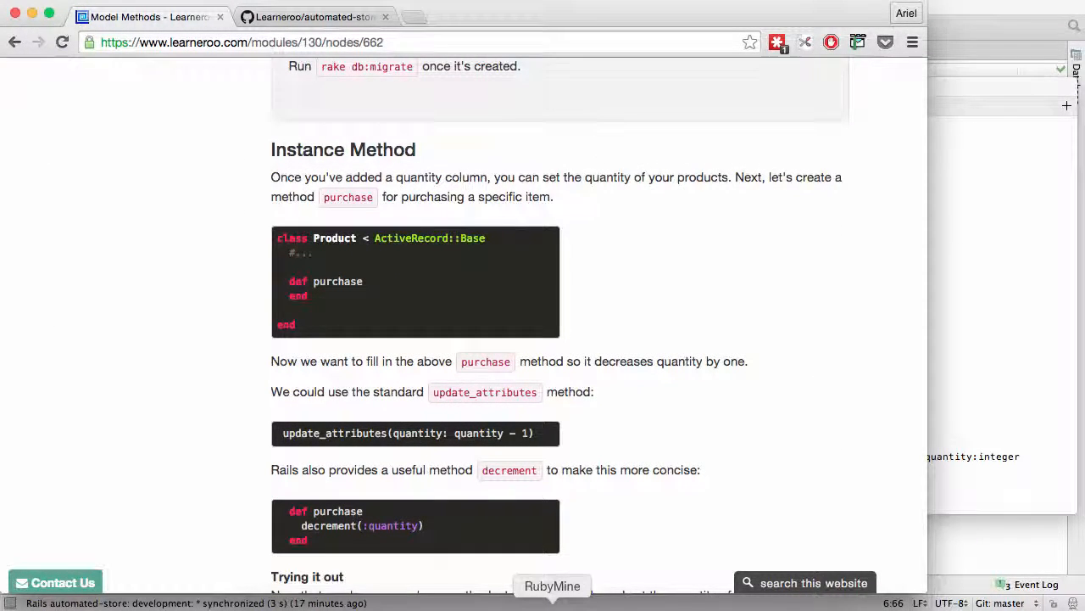
scroll(down, 3)
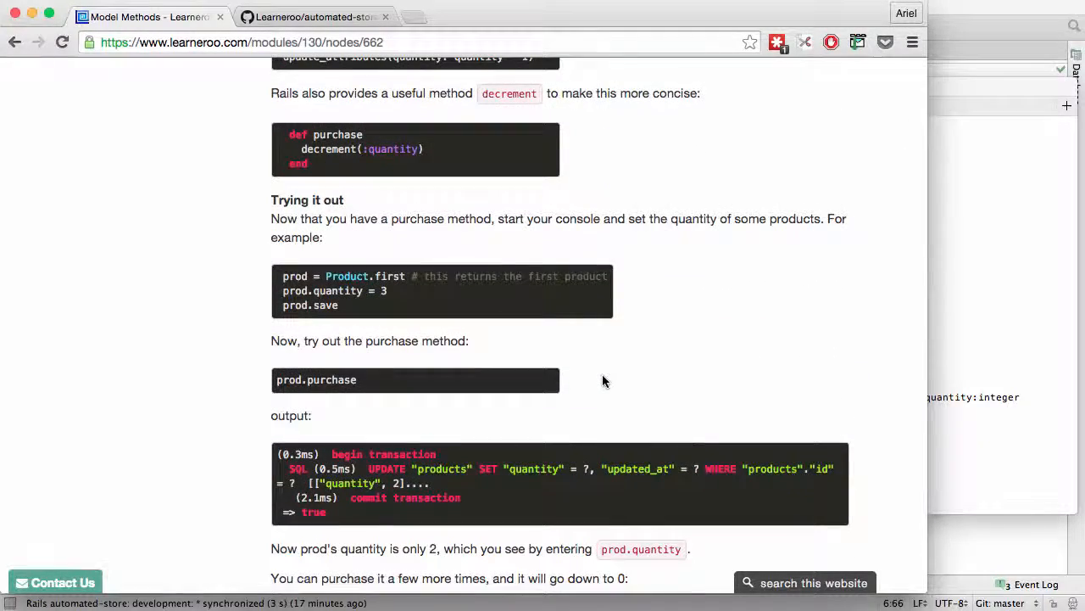
scroll(down, 3)
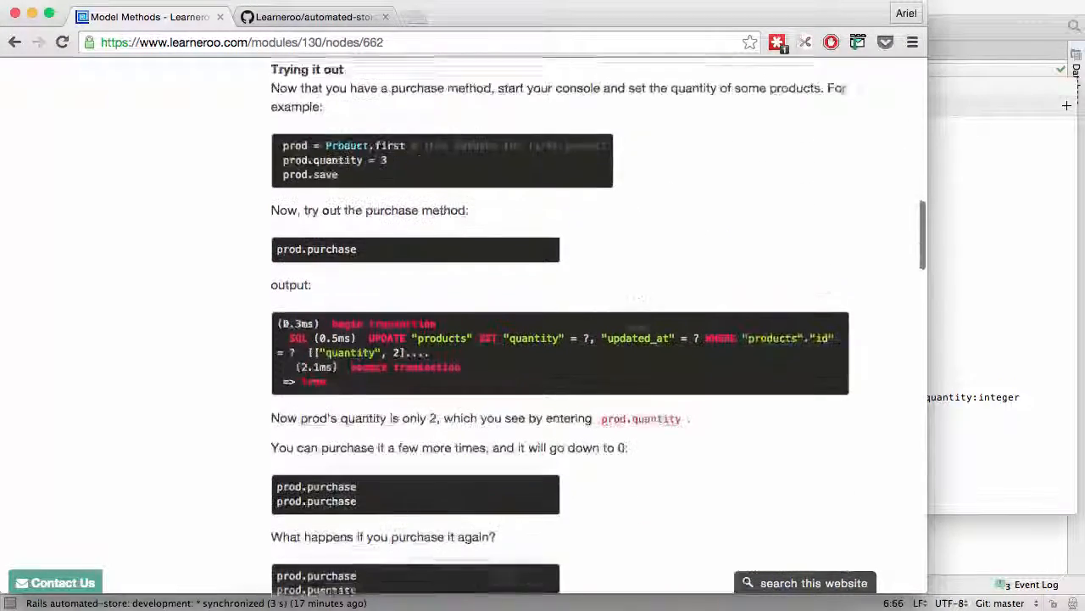
scroll(down, 3)
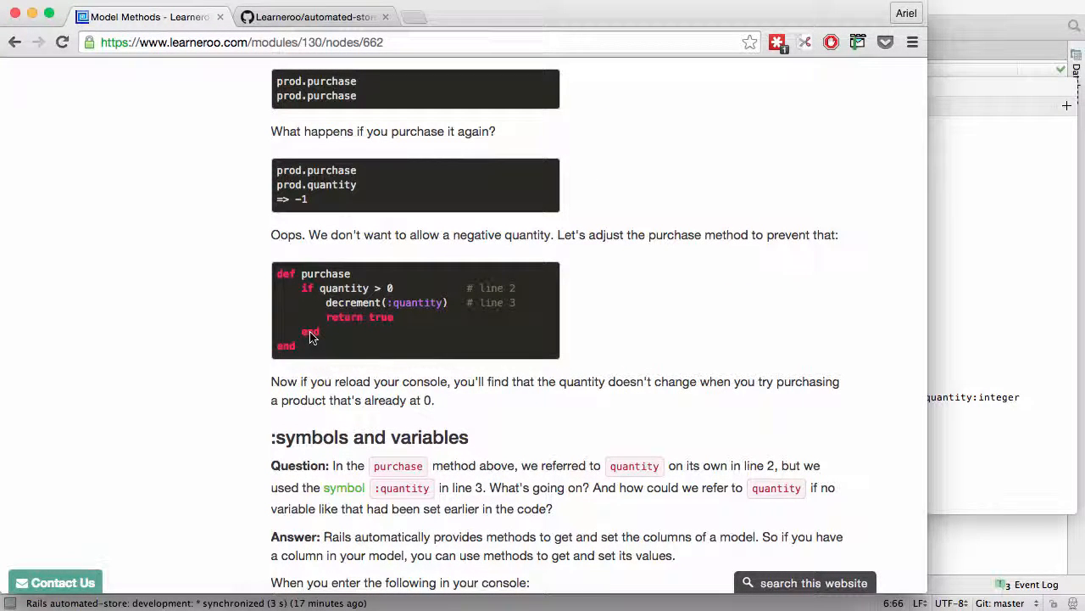
scroll(down, 3)
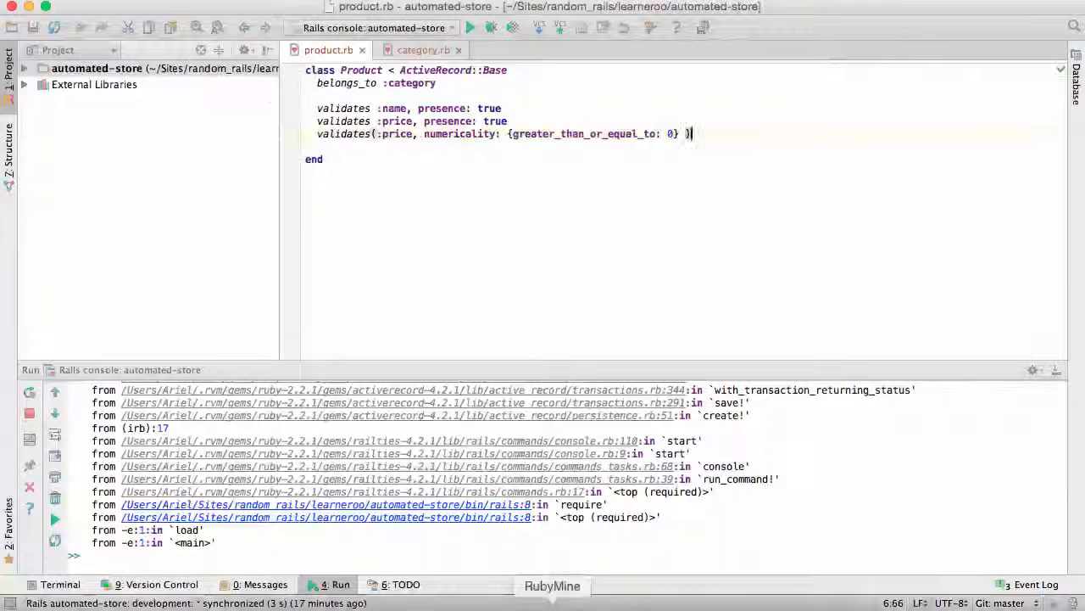
Bring up the lesson page and scroll to its purchase and class-method code
key(enter)
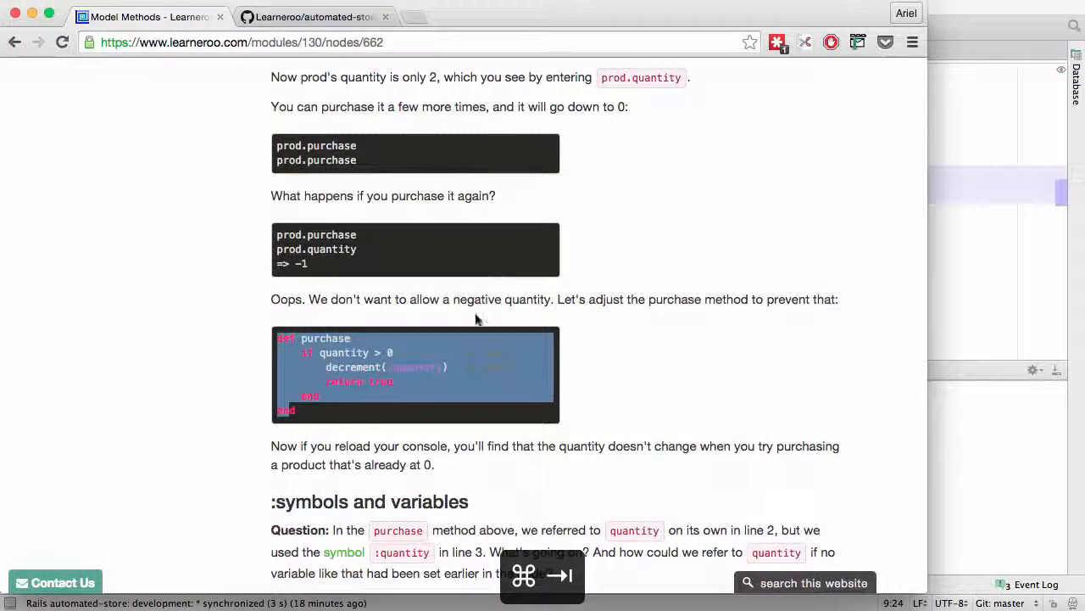
scroll(down, 3)
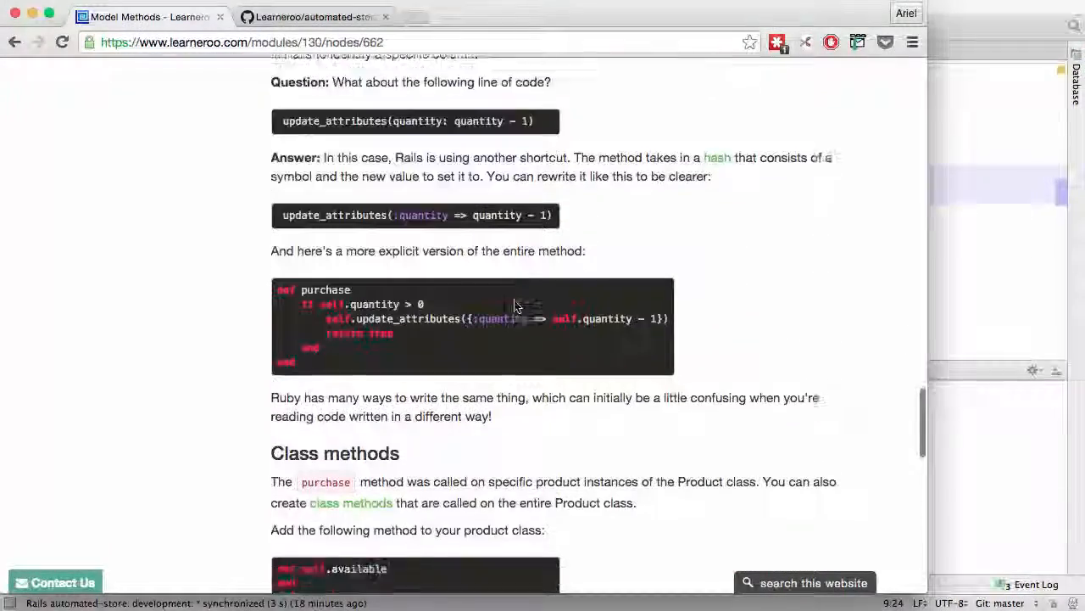
scroll(down, 3)
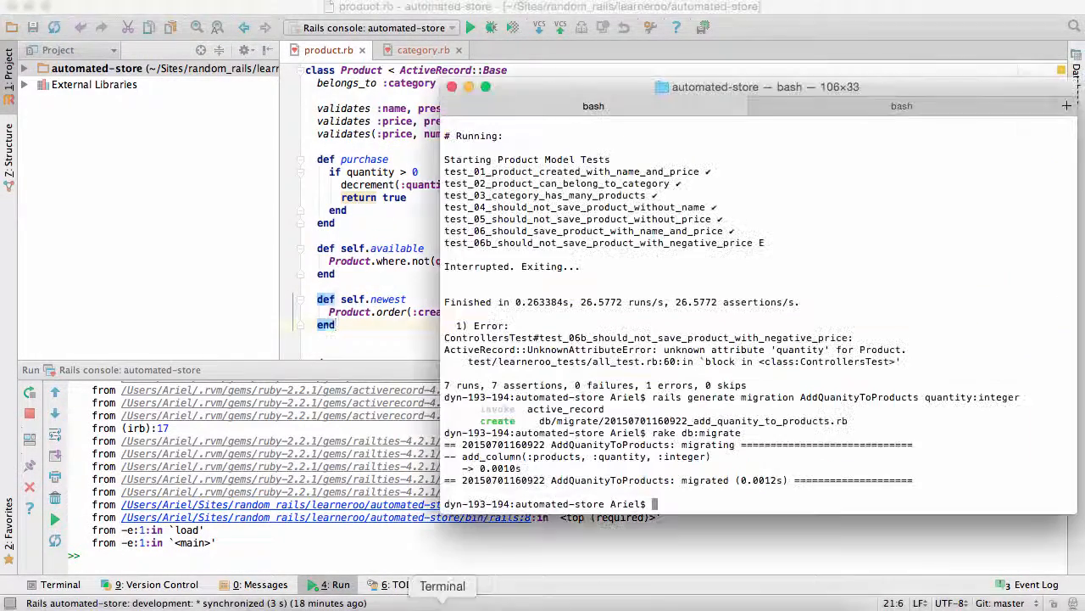
Run rake test in Terminal against the updated Product model
text(rake test)
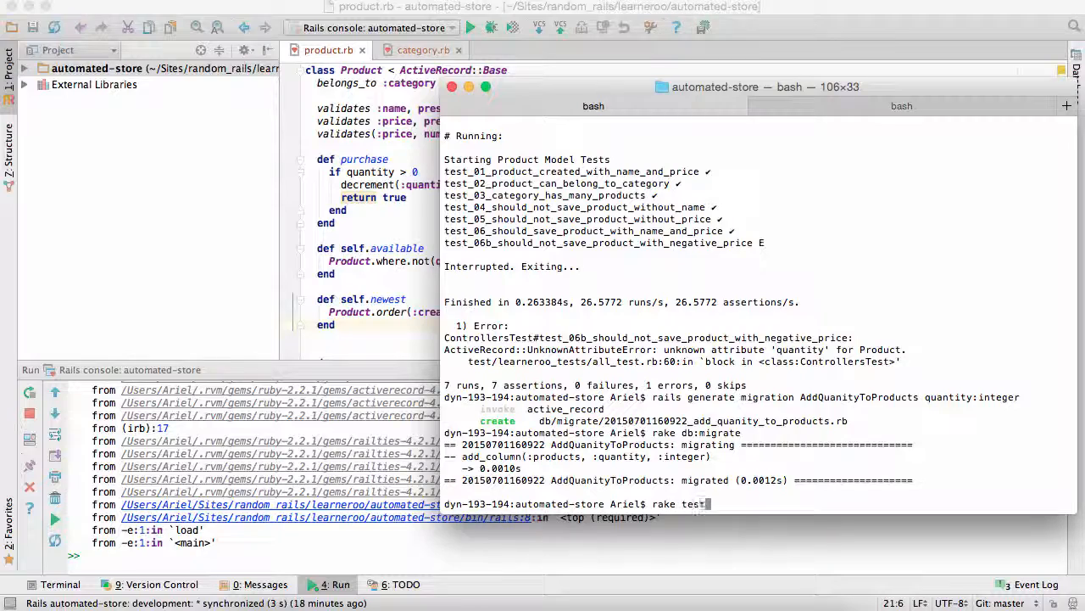
key(enter)
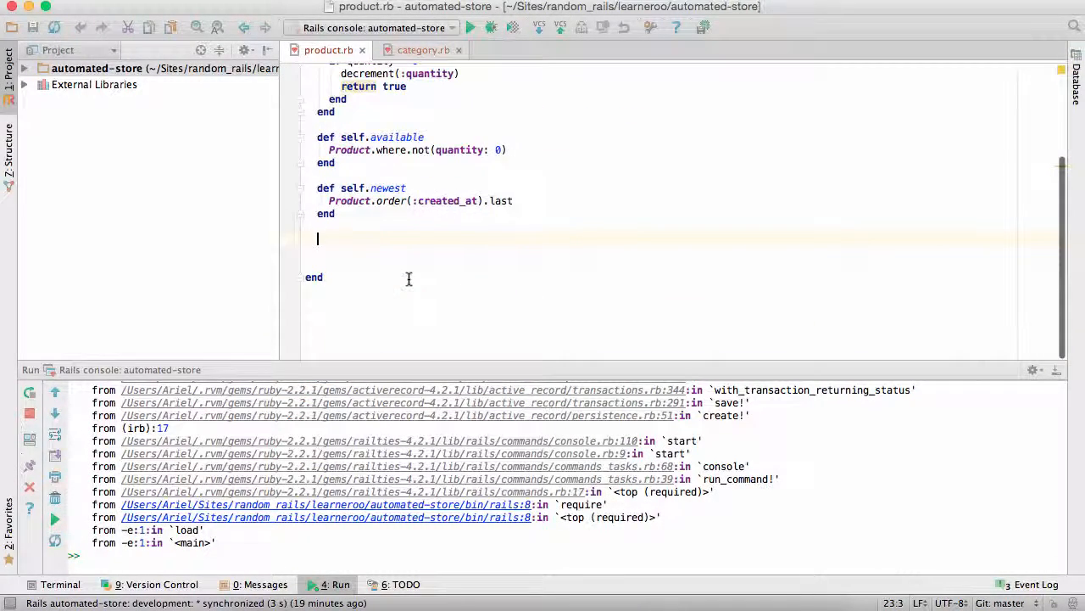
Write def self.oldest returning Product.order(:created_at).first
text(def self.oldest)
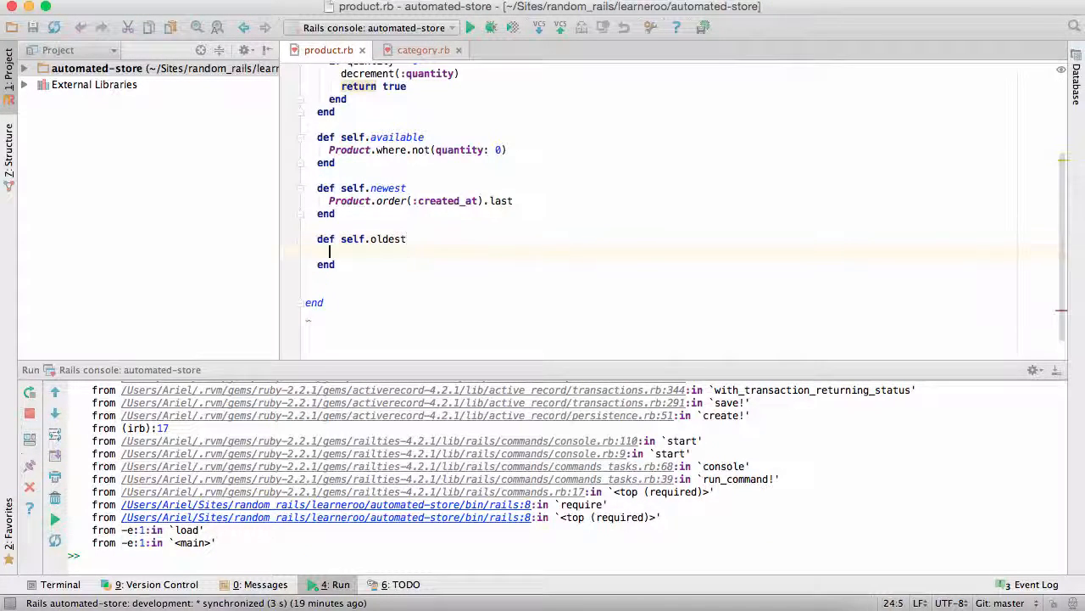
text(Product.order)
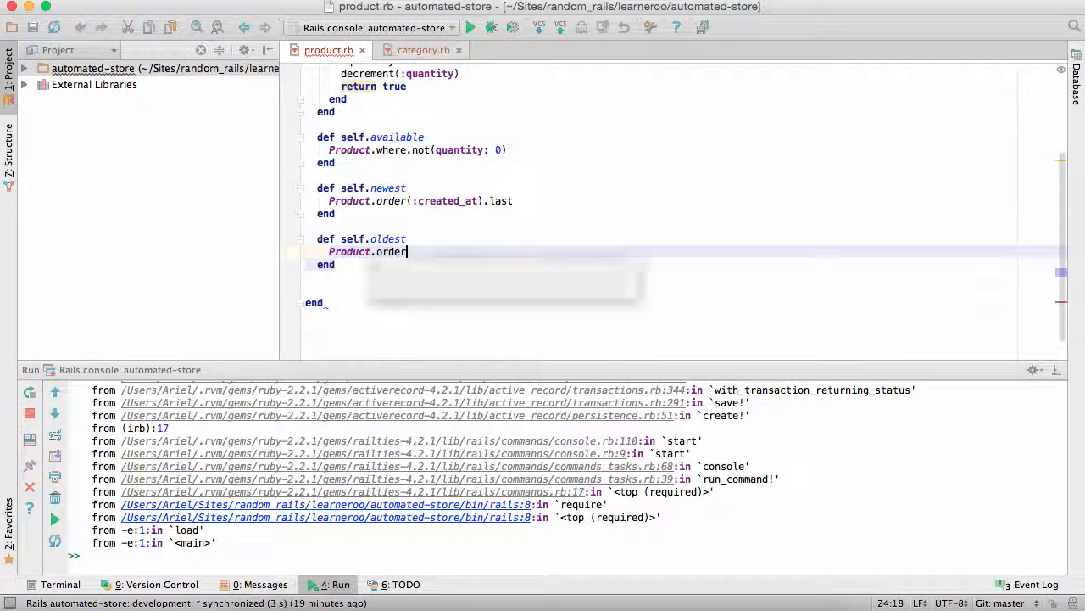
text((:created_at).)
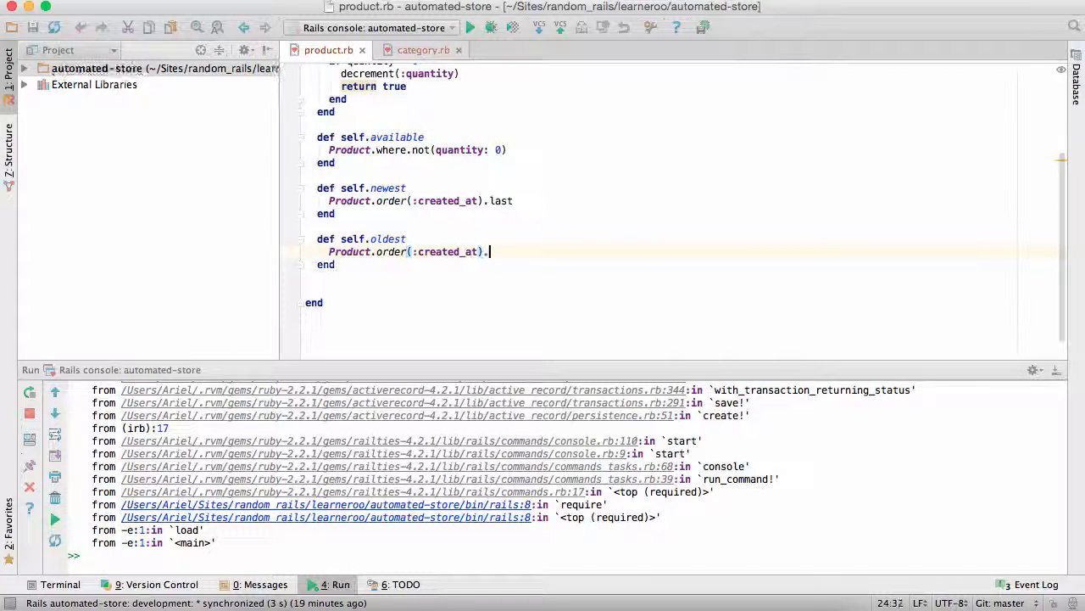
text(first)
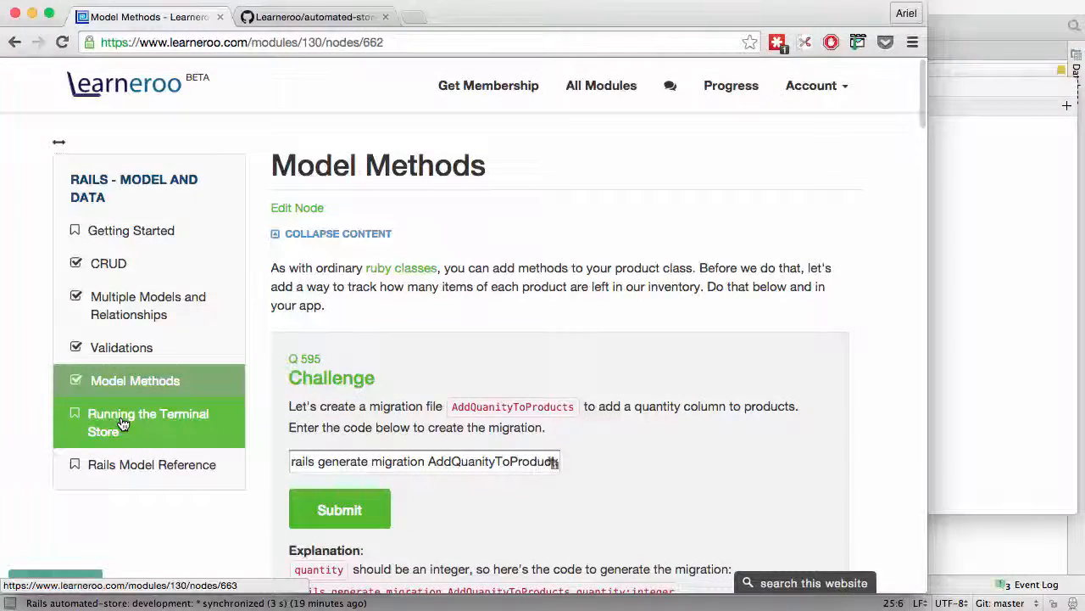
View the Rails Model Reference lesson and continue to the Creating a Full Rails Site module
click(151, 464)
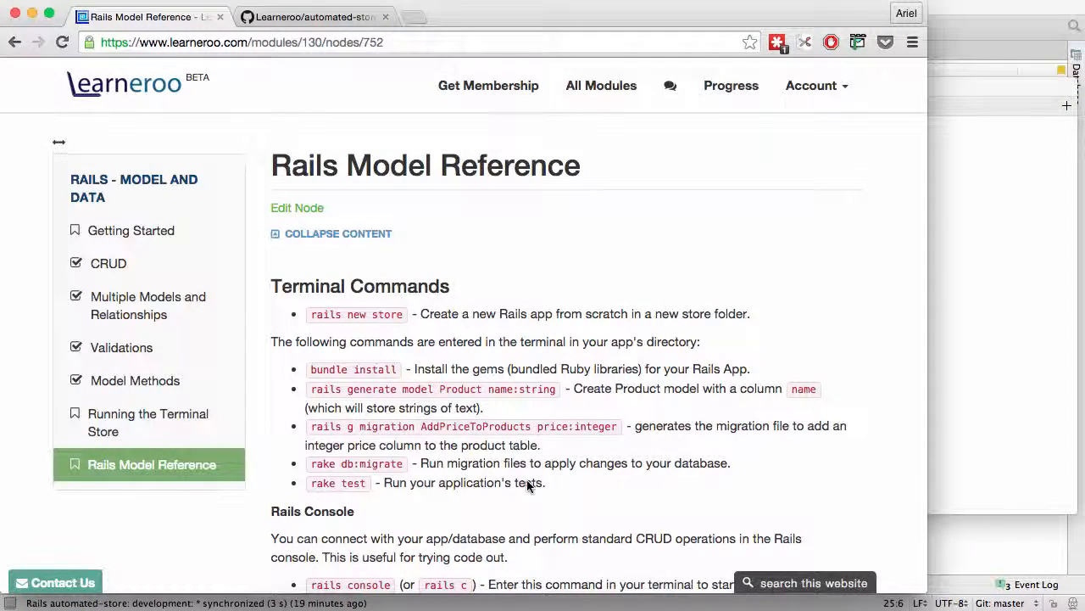
scroll(down, 3)
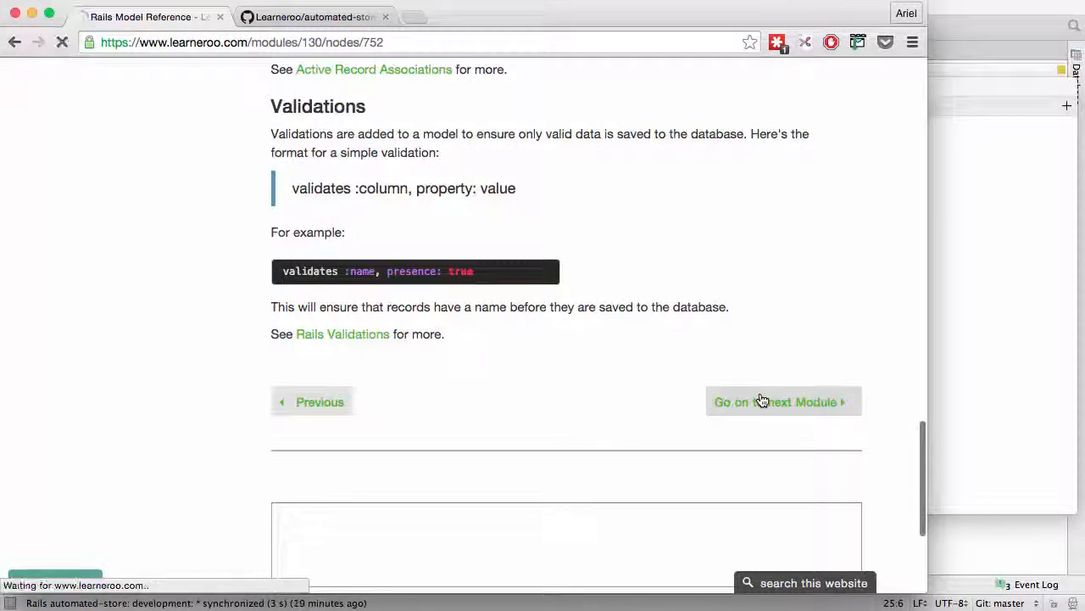
click(775, 402)
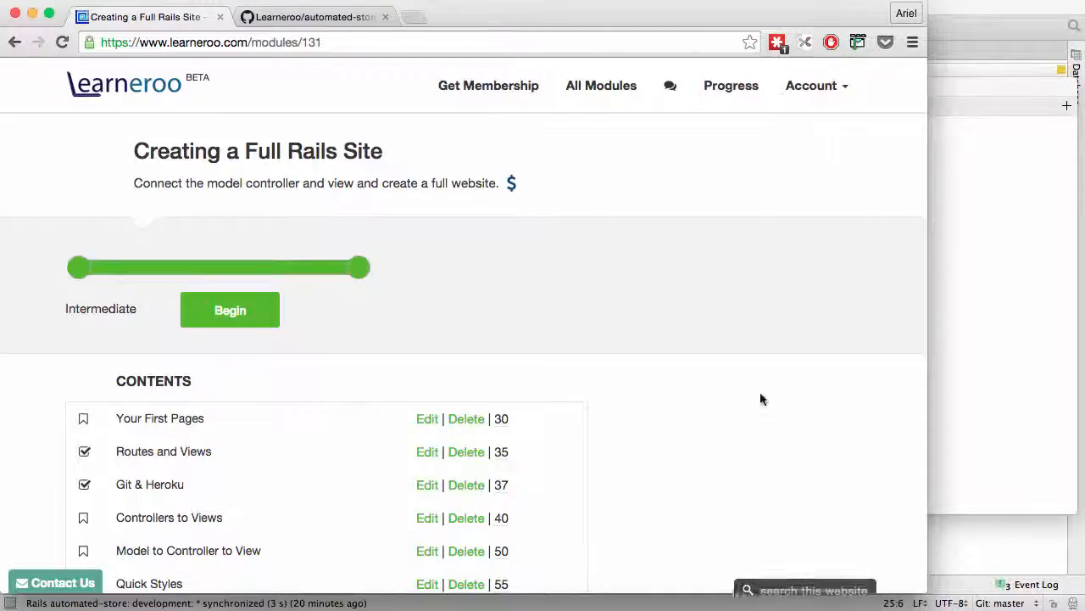